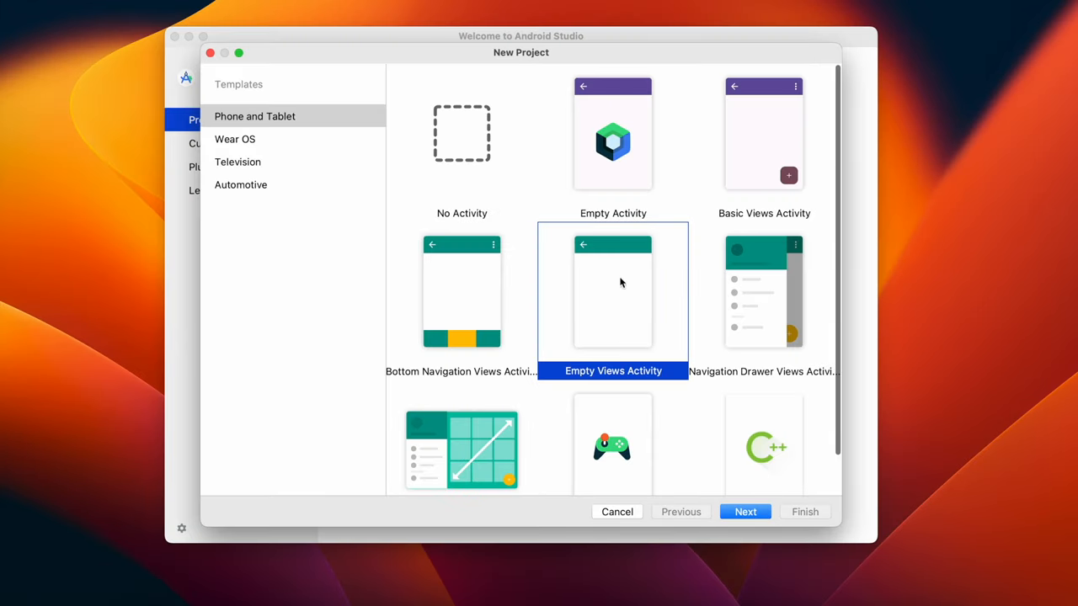
Create an Empty Views Activity project named LoginApp in Kotlin with minimum API 26.
click(745, 512)
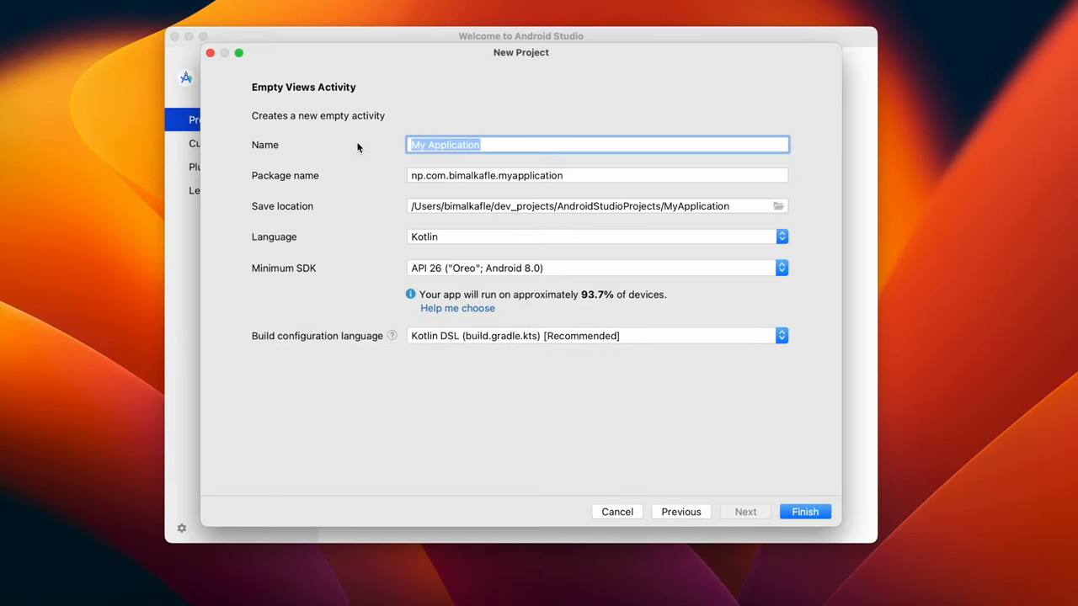
text(LoginPage)
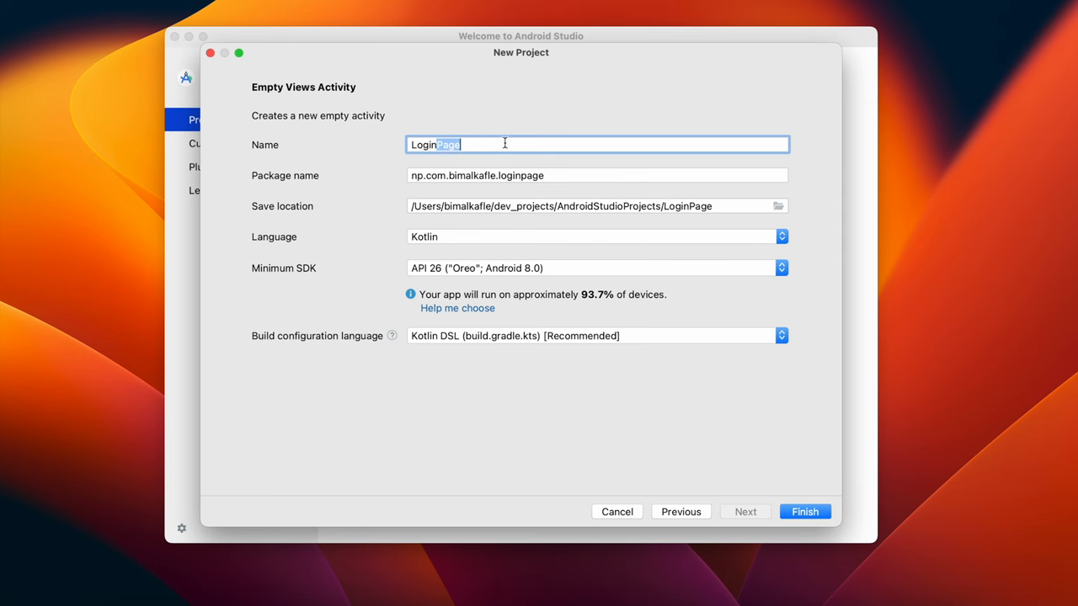
text(App)
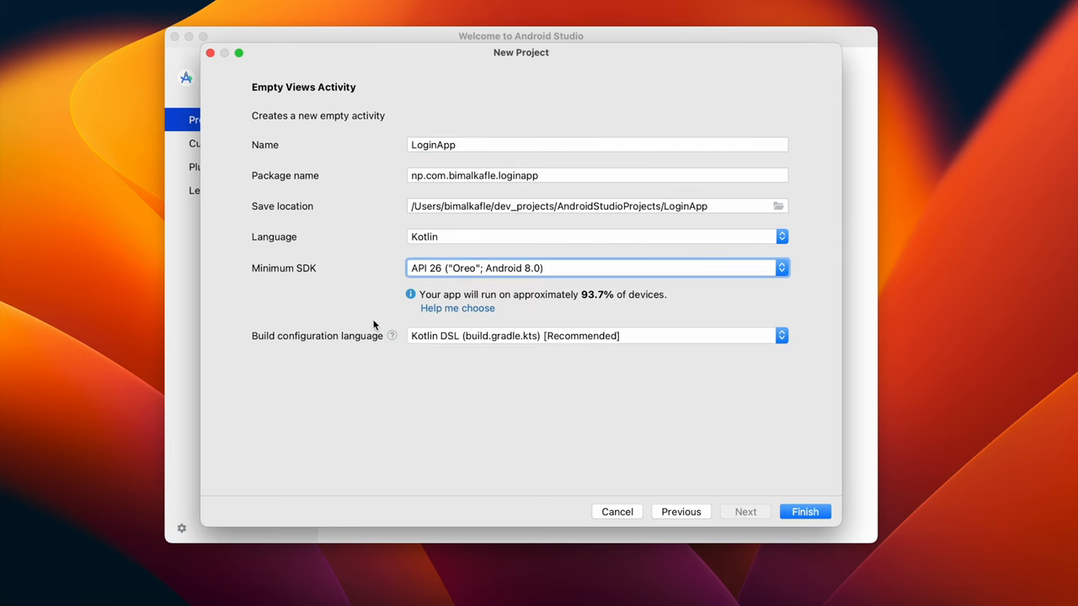
mouse_move(576, 345)
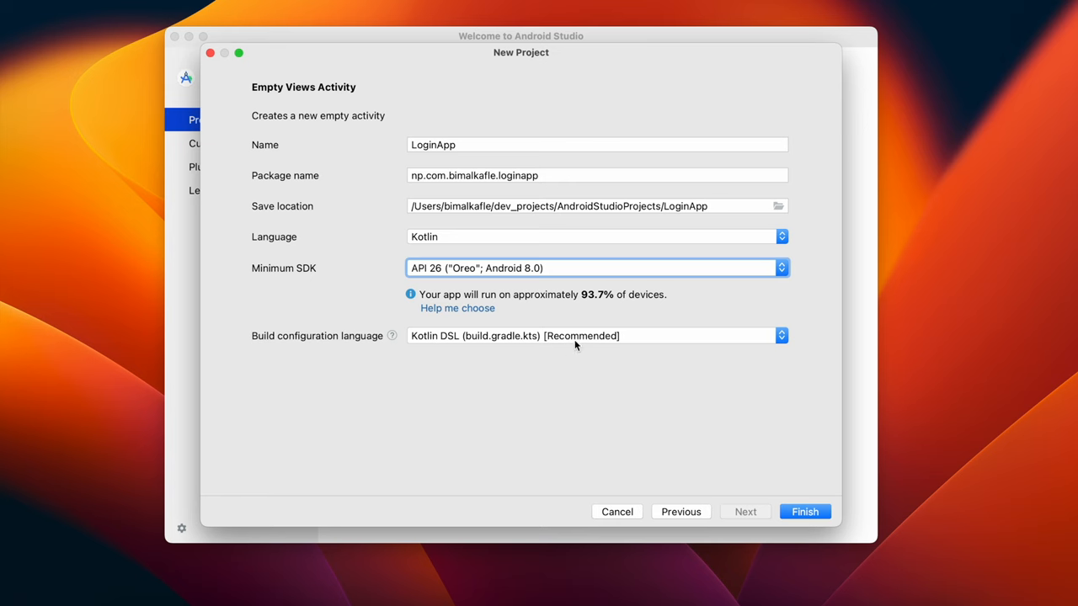
click(803, 512)
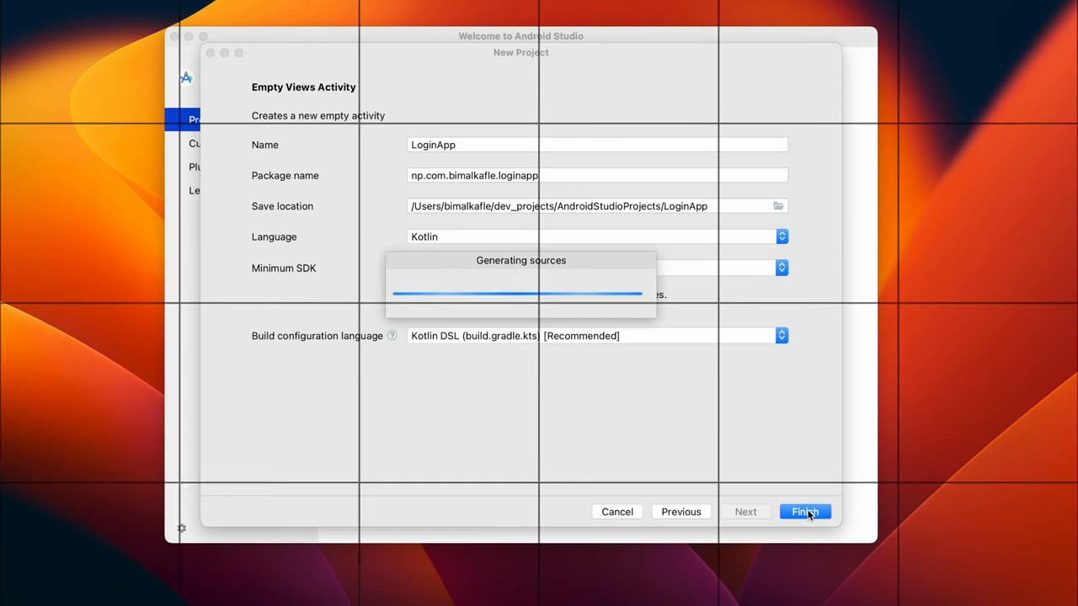
Remove the Hello World TextView, leaving an empty RelativeLayout root in activity_main.xml.
click(803, 511)
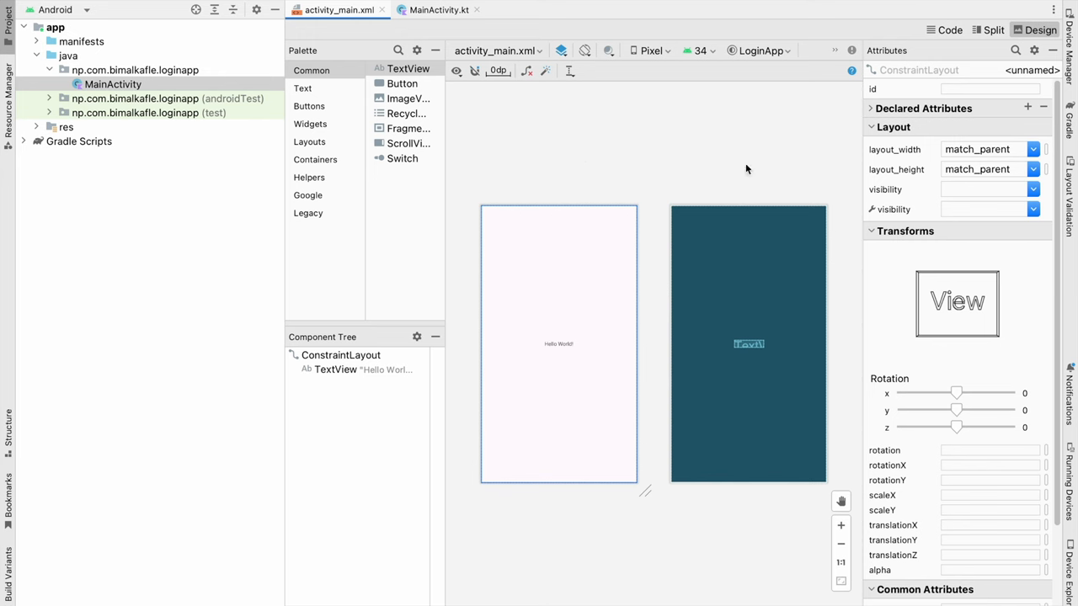
mouse_move(993, 31)
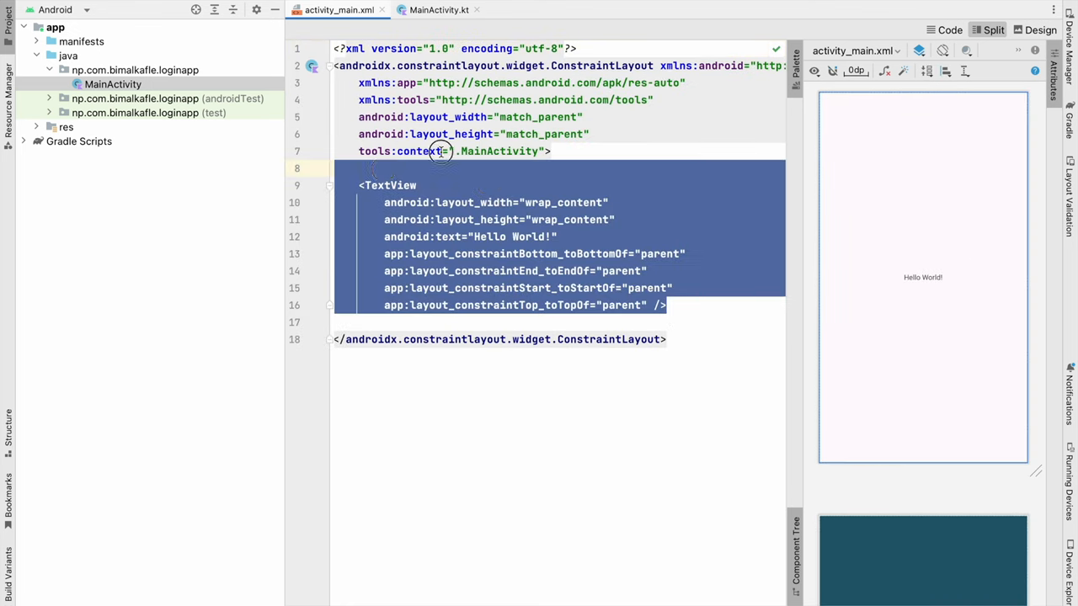
key(Delete)
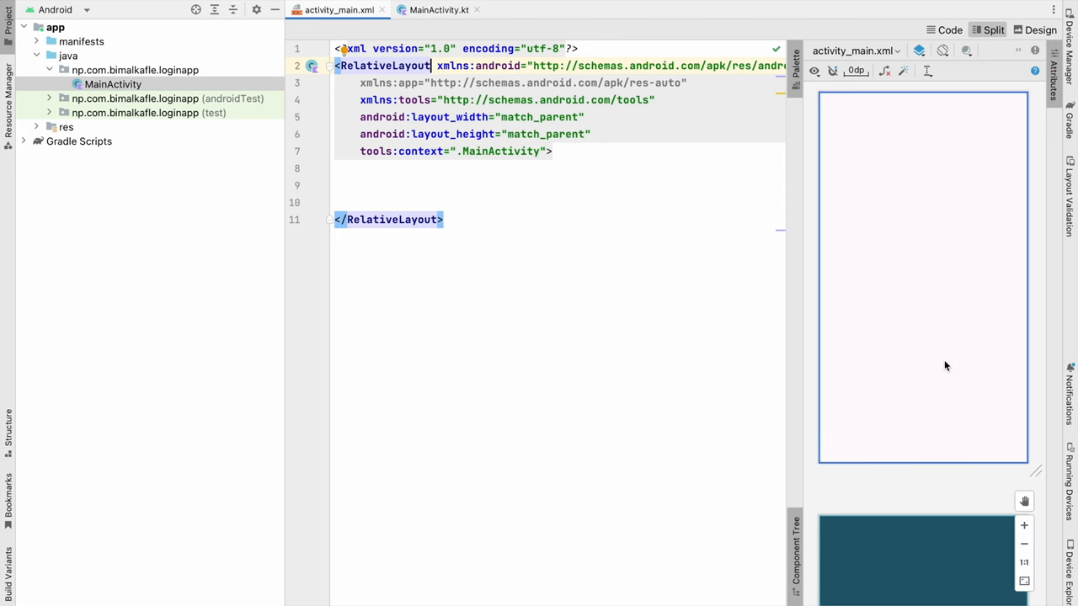
mouse_move(895, 131)
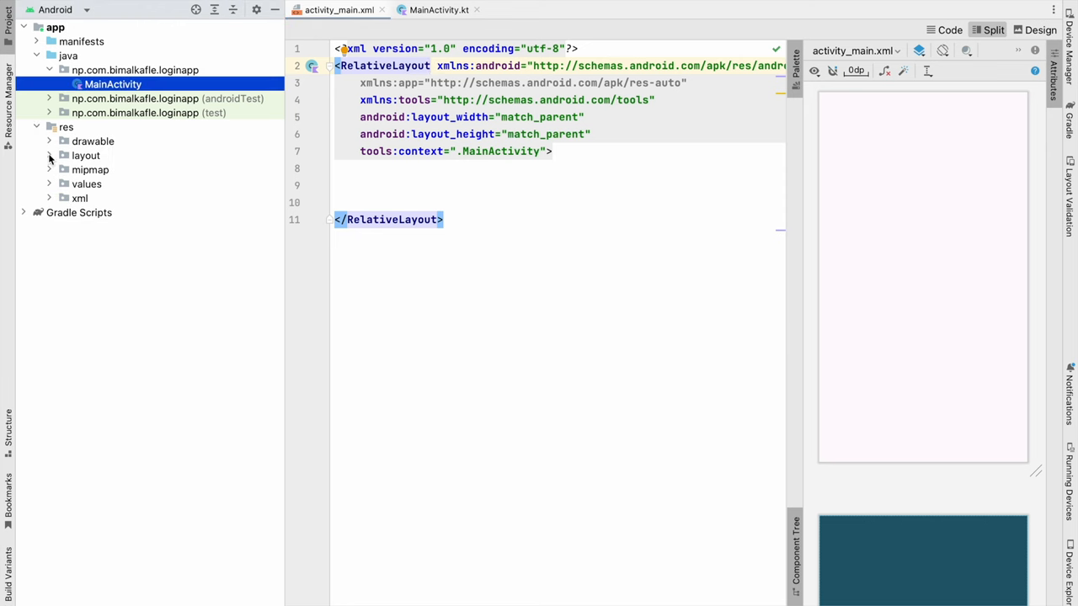
Create a new drawable resource file named login_background.
right_click(93, 141)
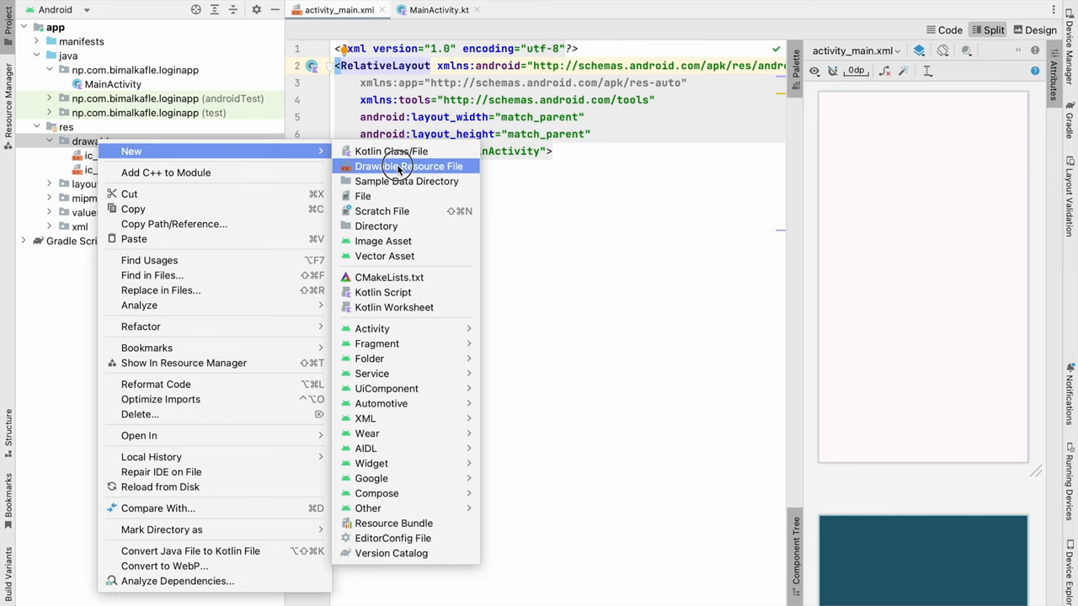
click(409, 166)
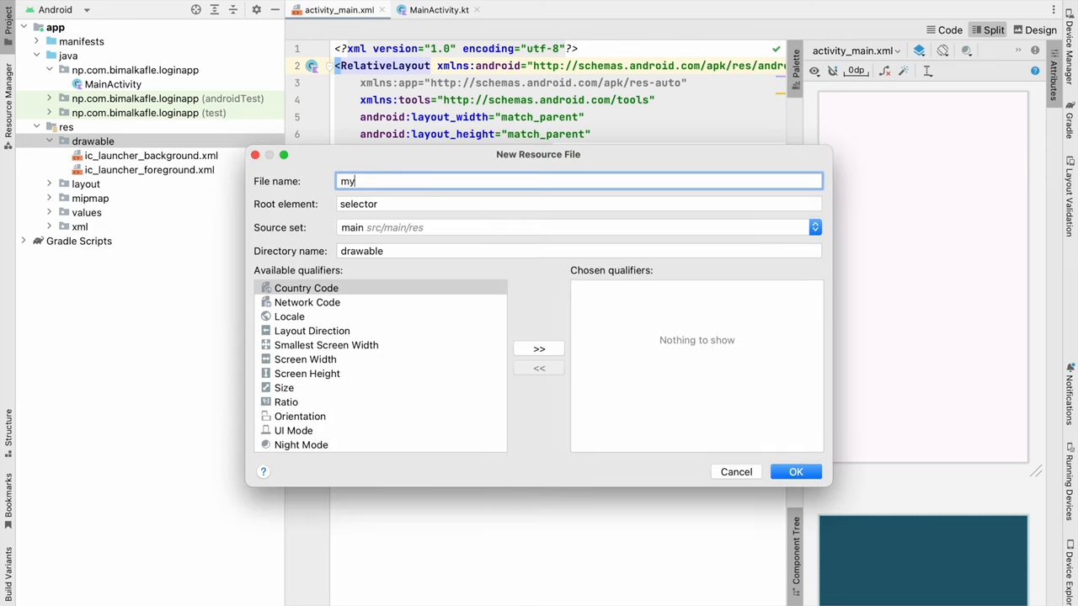
text(login_ba)
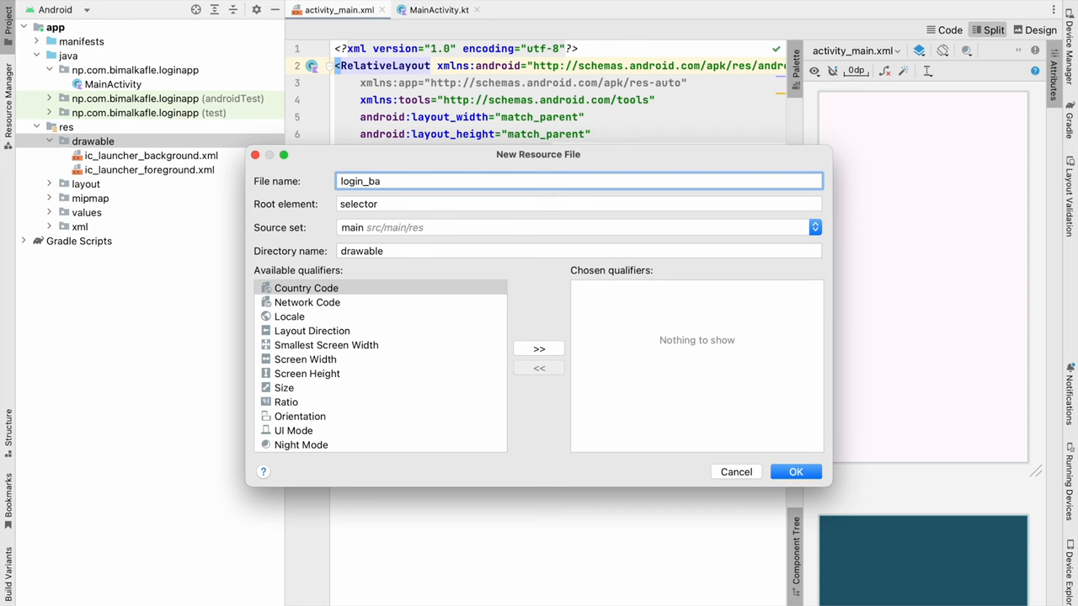
click(795, 471)
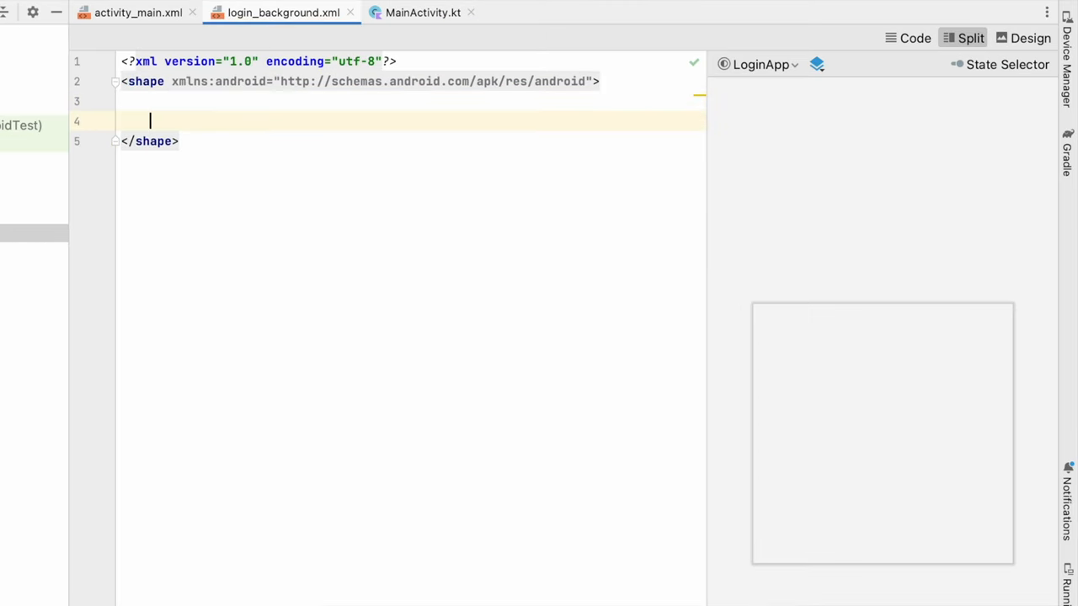
Define a linear gradient at 100 degrees from #000 to #FFFFFF in login_background.
text(<gradient)
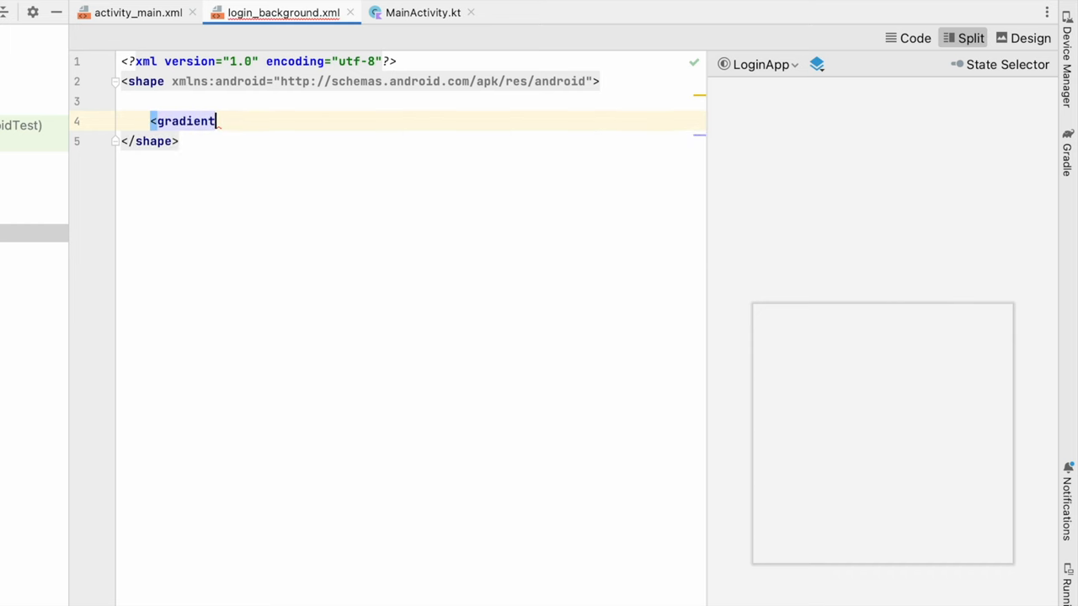
text(android:type="linear")
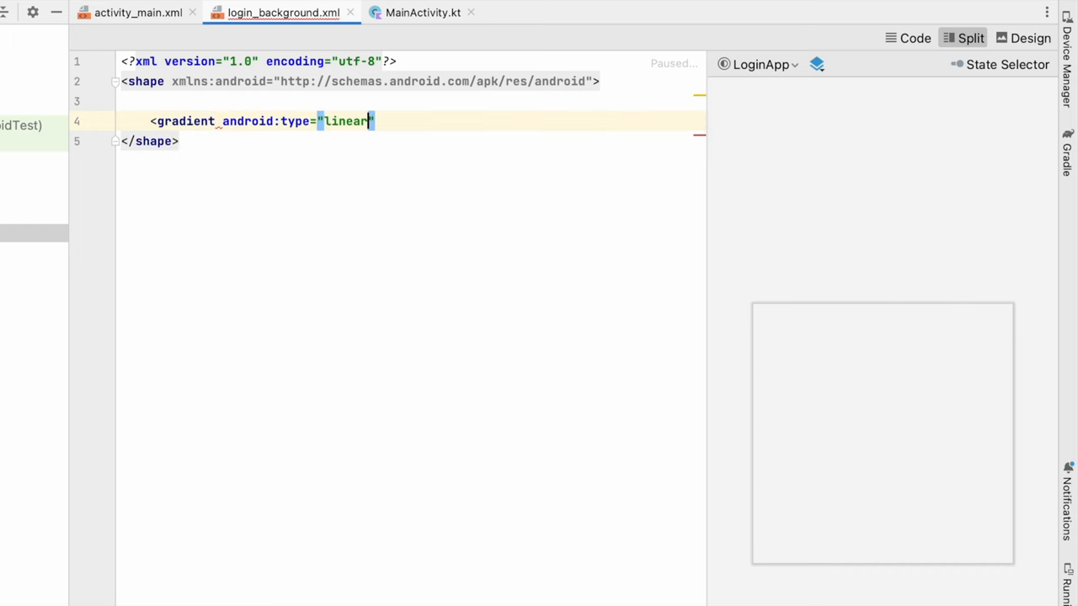
text(android:angle="100)
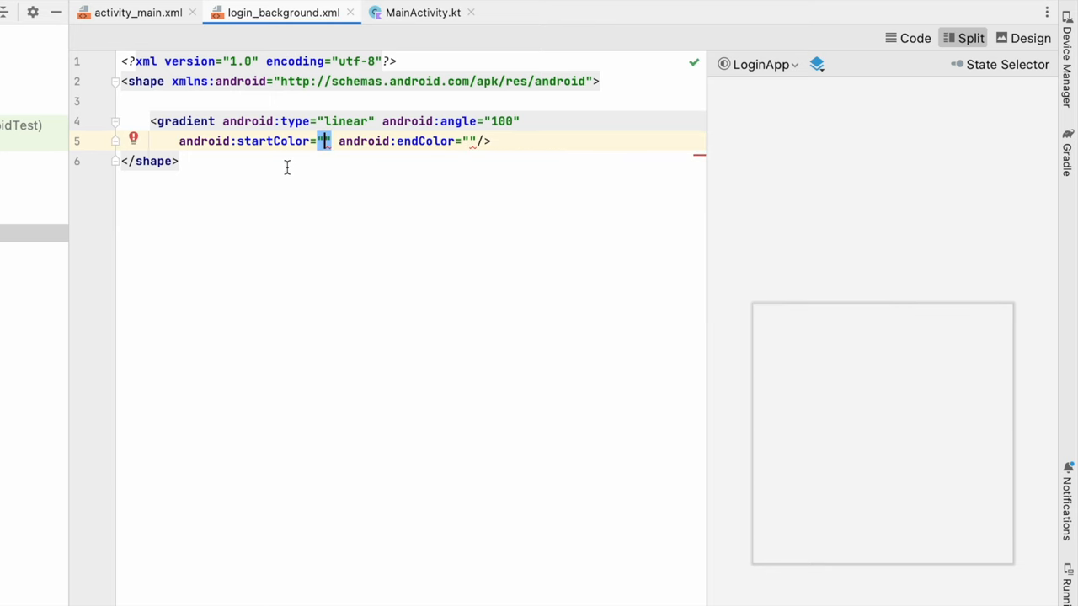
text(#000000)
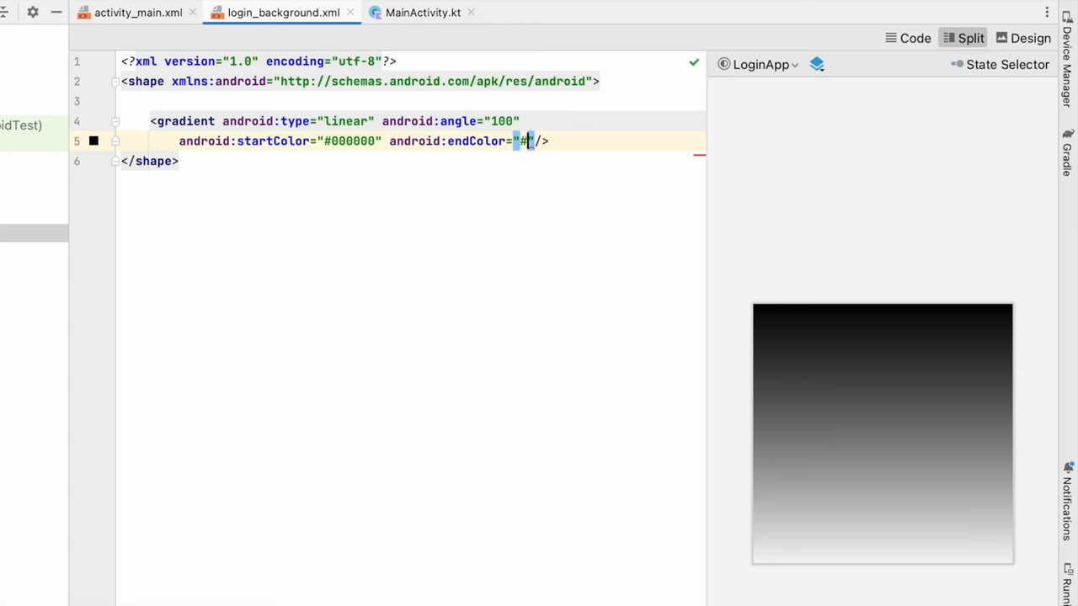
text(FFFFFF)
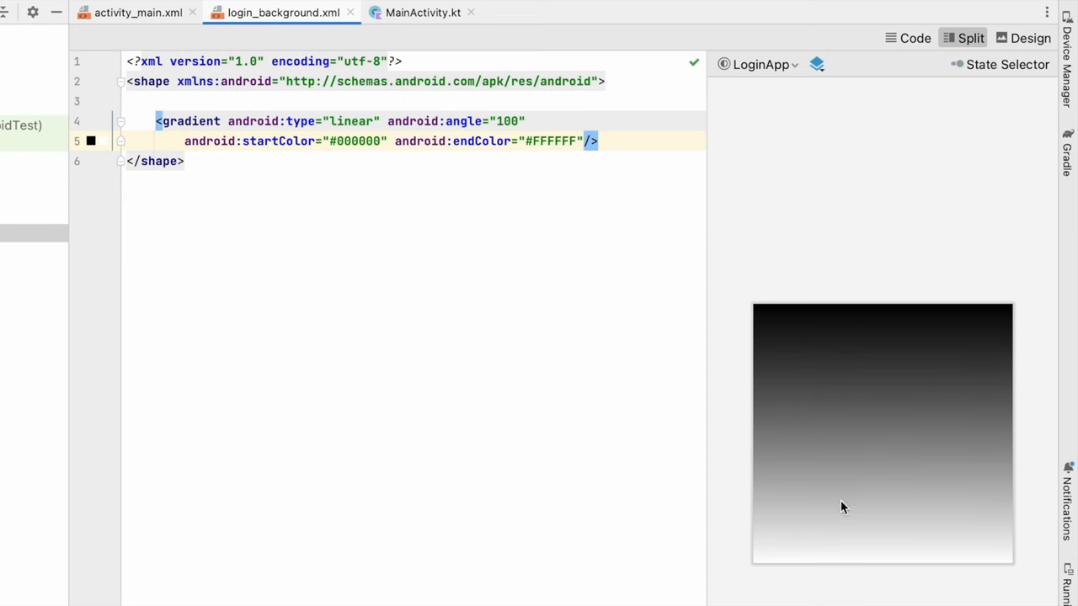
click(138, 12)
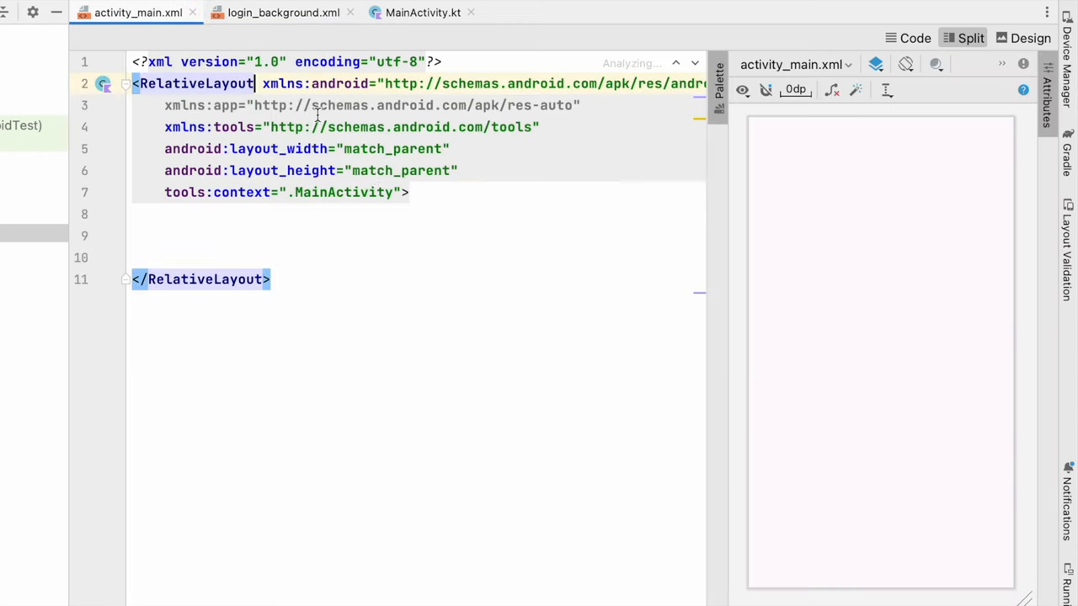
text(background="log)
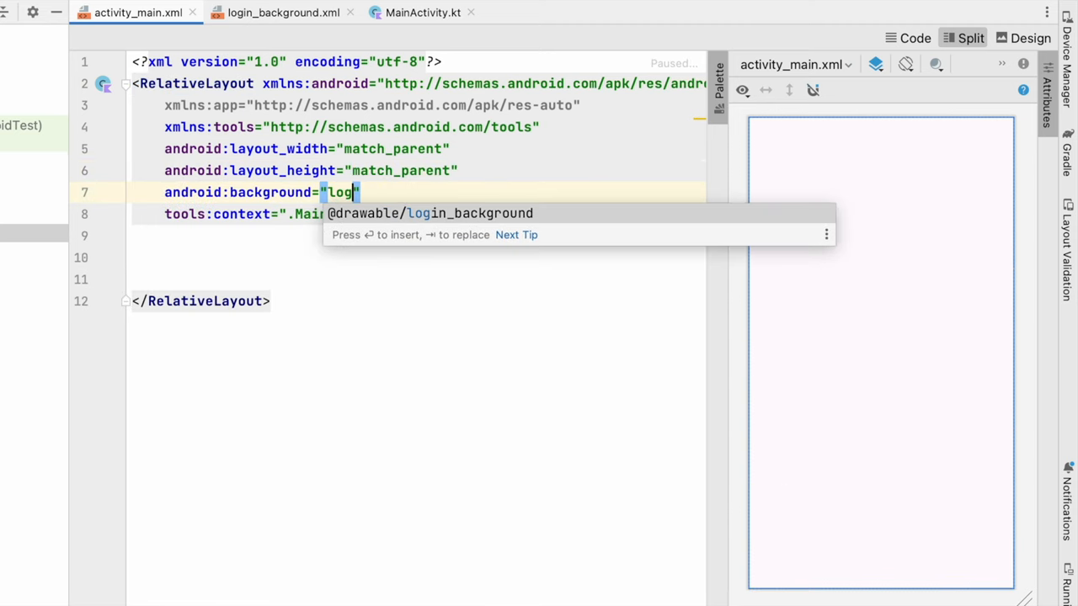
click(283, 12)
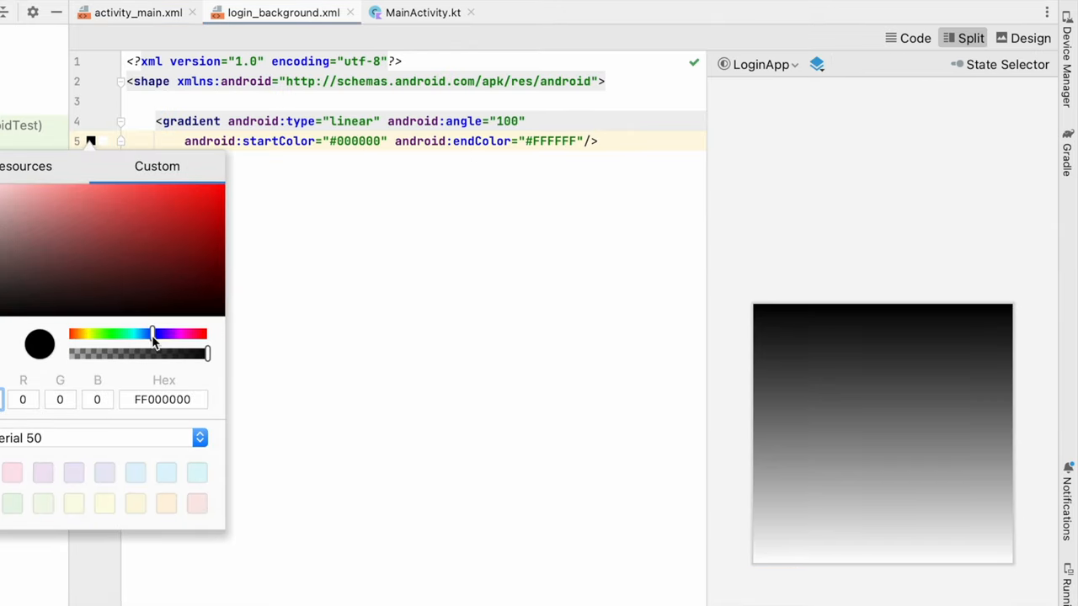
Recolour the gradient to run from blue #3360E1 to red #EF2F2F.
click(167, 205)
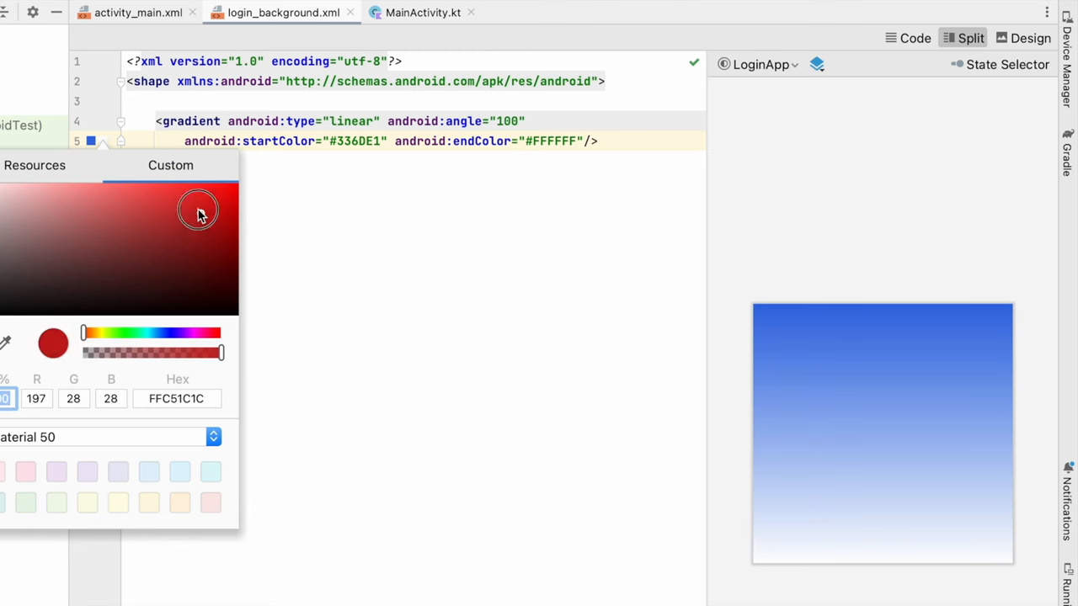
click(199, 209)
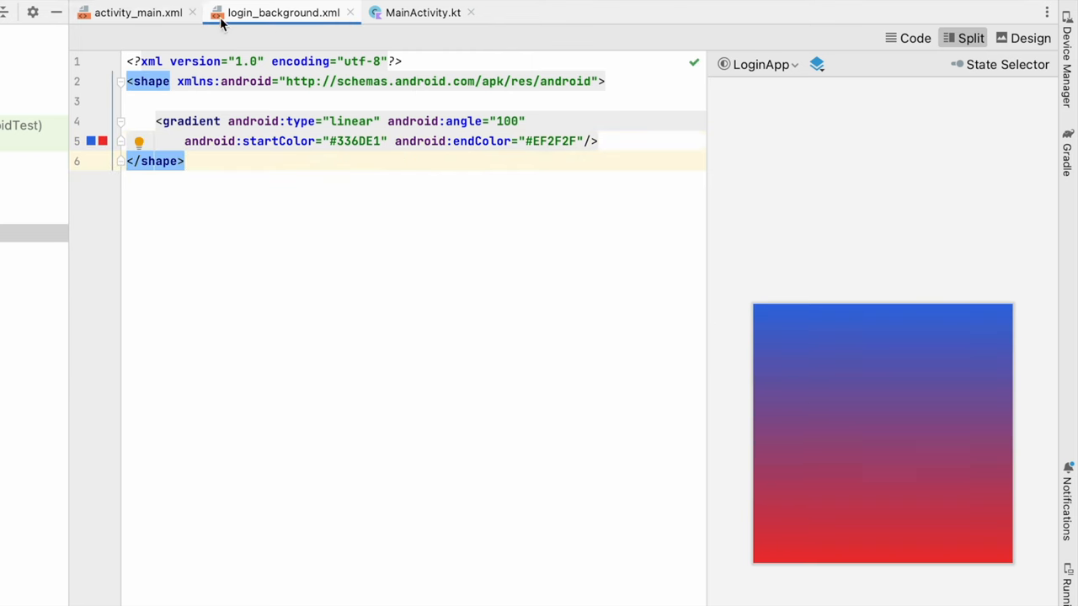
click(138, 12)
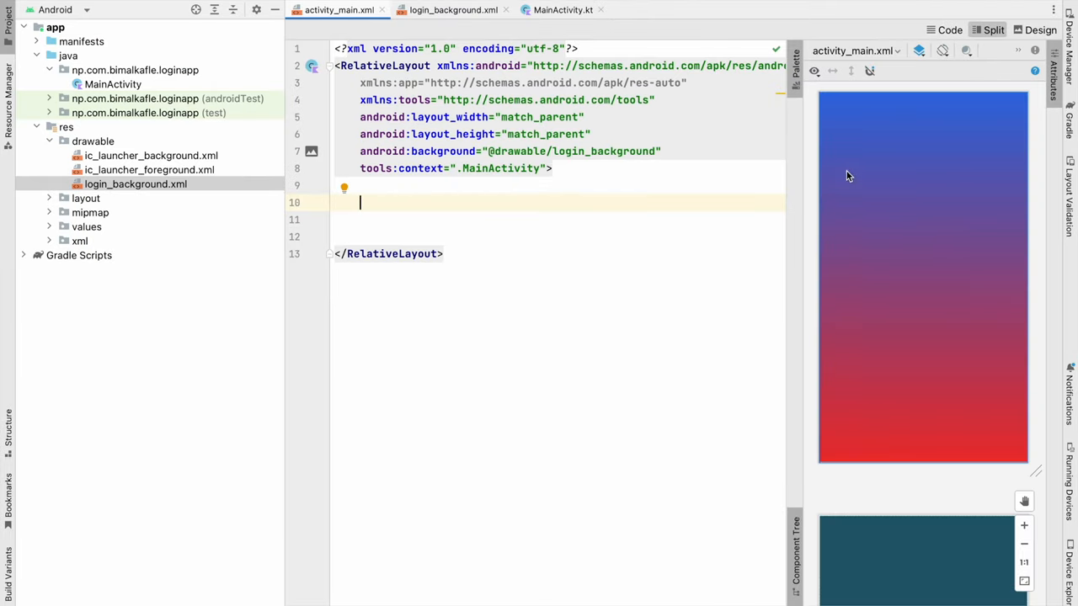
mouse_move(892, 239)
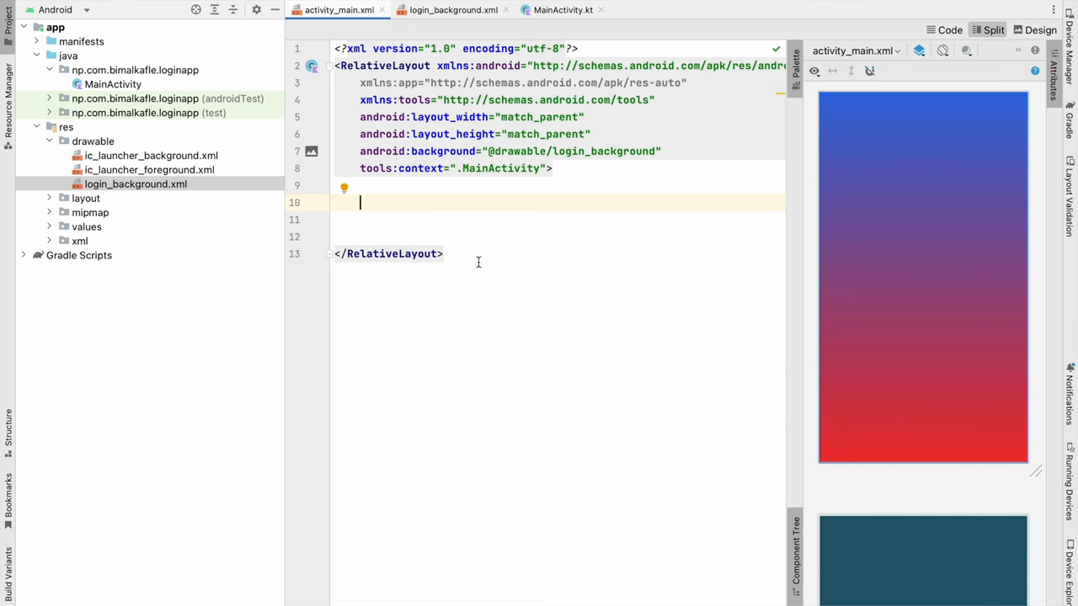
Add a centred vertical LinearLayout containing a 160dp by 160dp ImageView.
text(<LinearLayout)
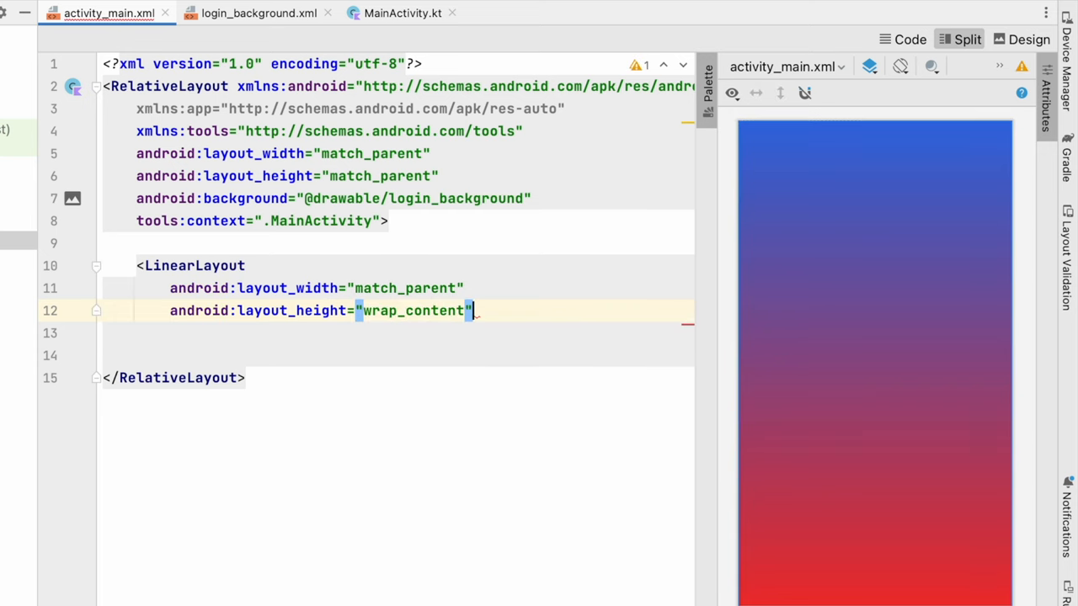
text(android:gravity="center")
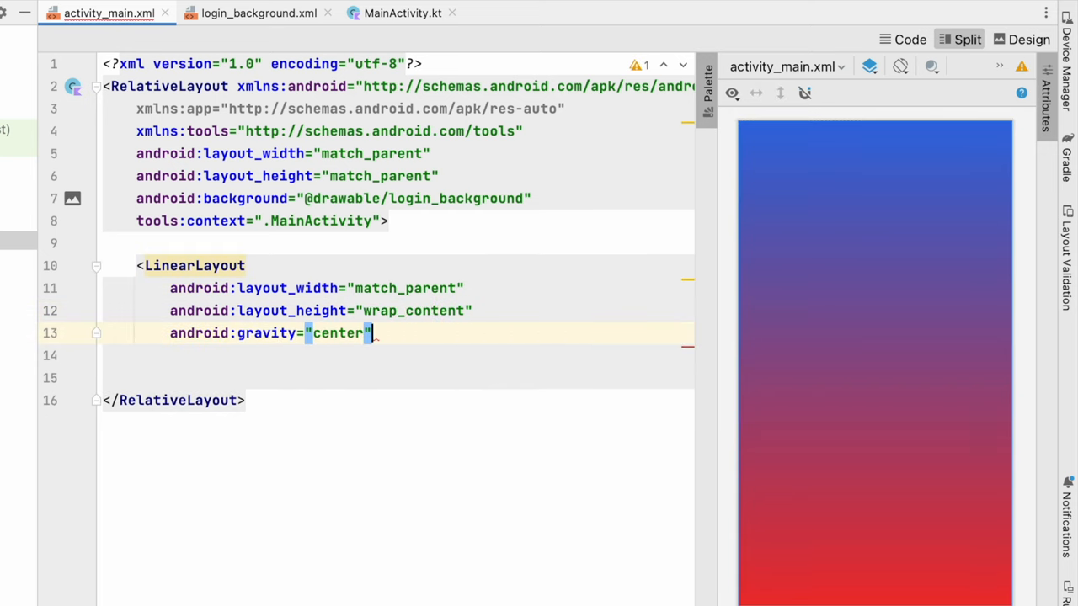
text(android:orientation="vertical">)
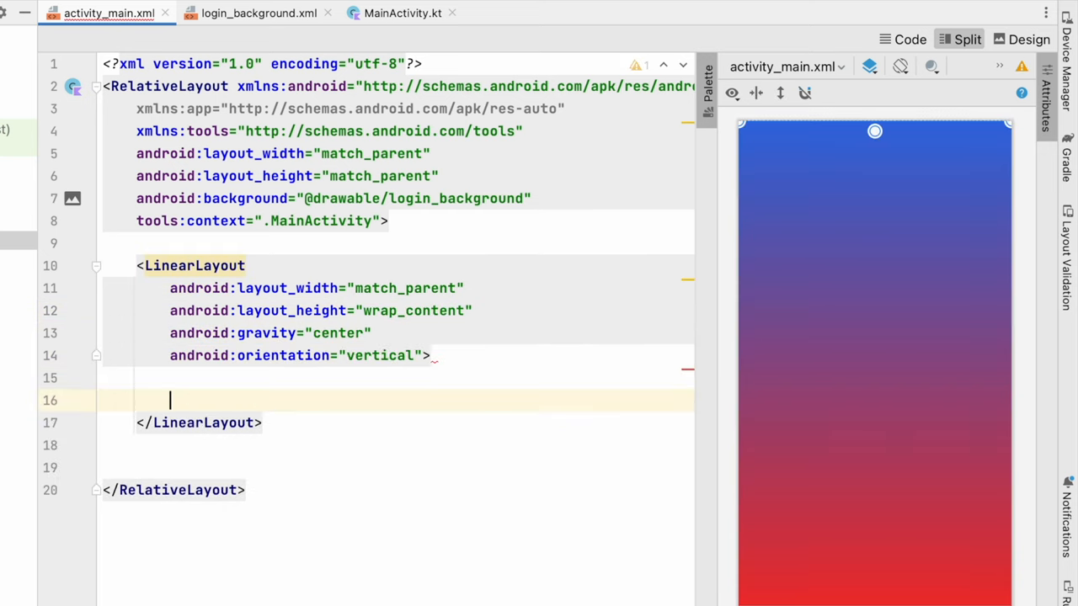
text(<ImageView)
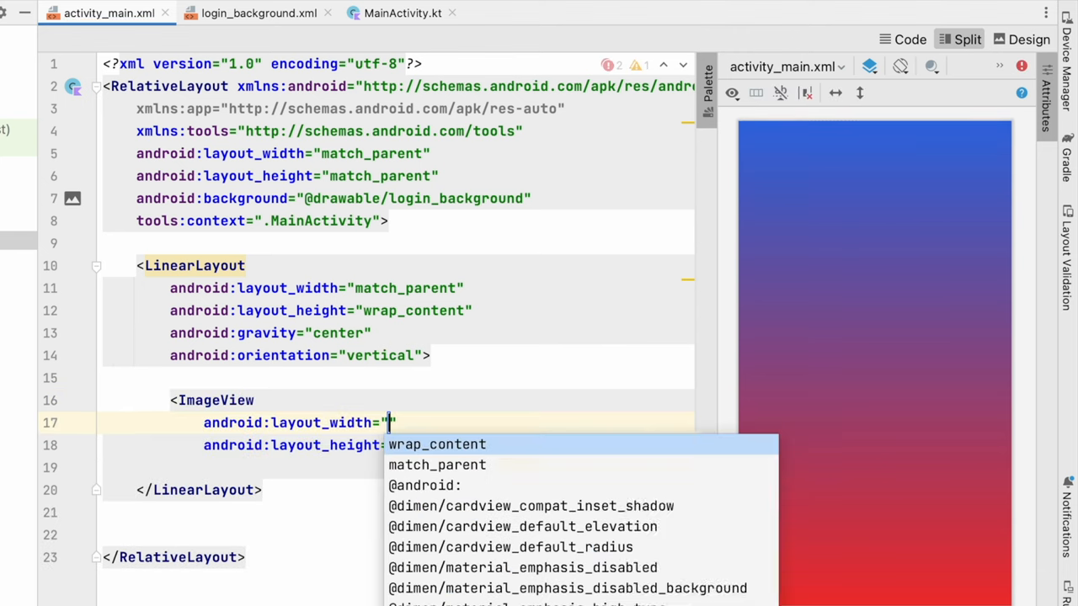
text(160dp)
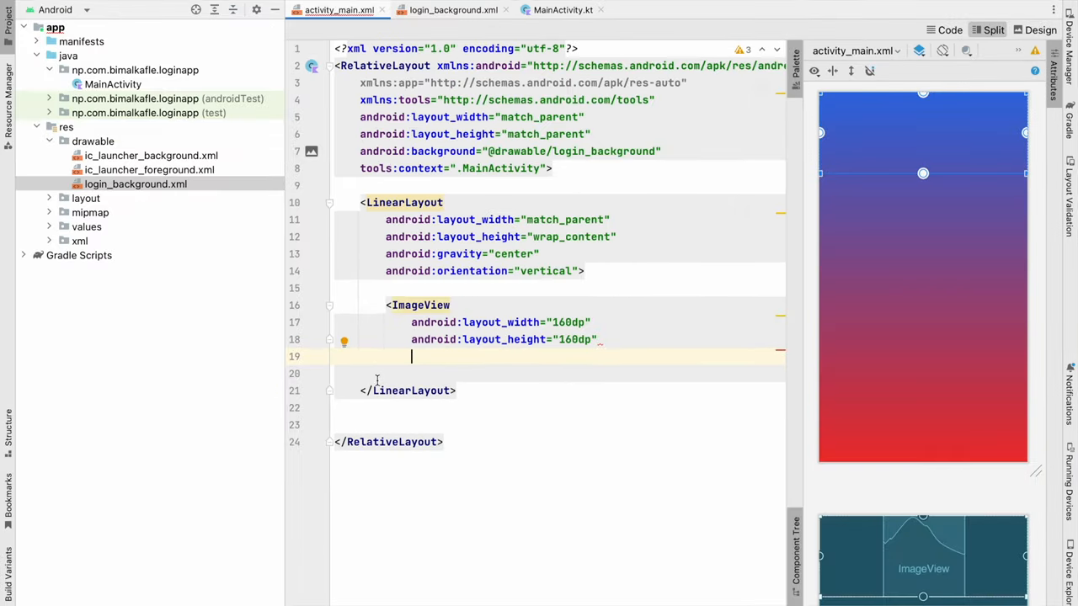
text(/>)
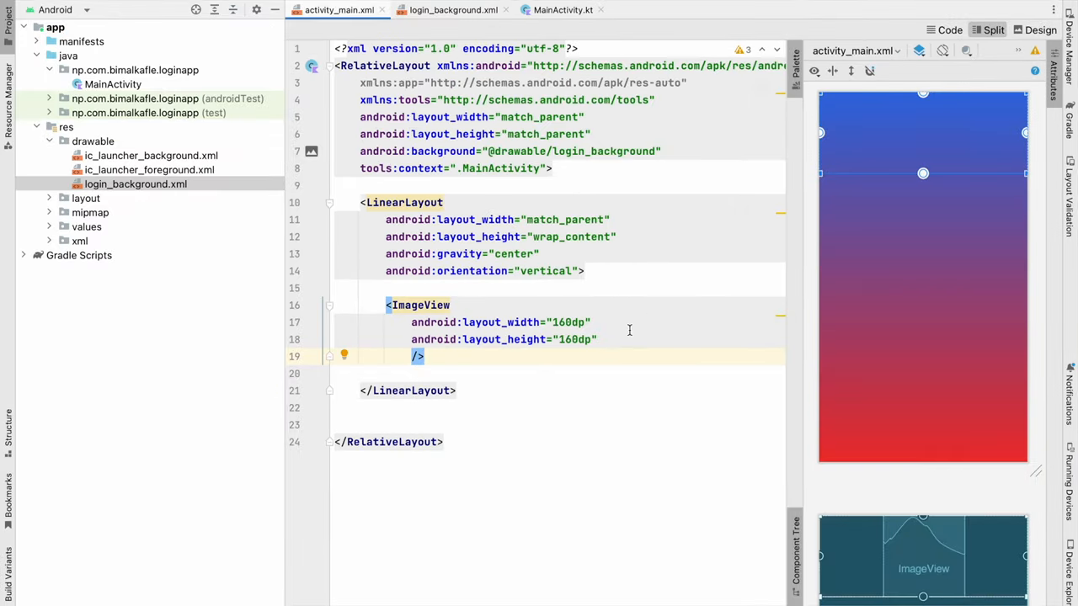
click(426, 355)
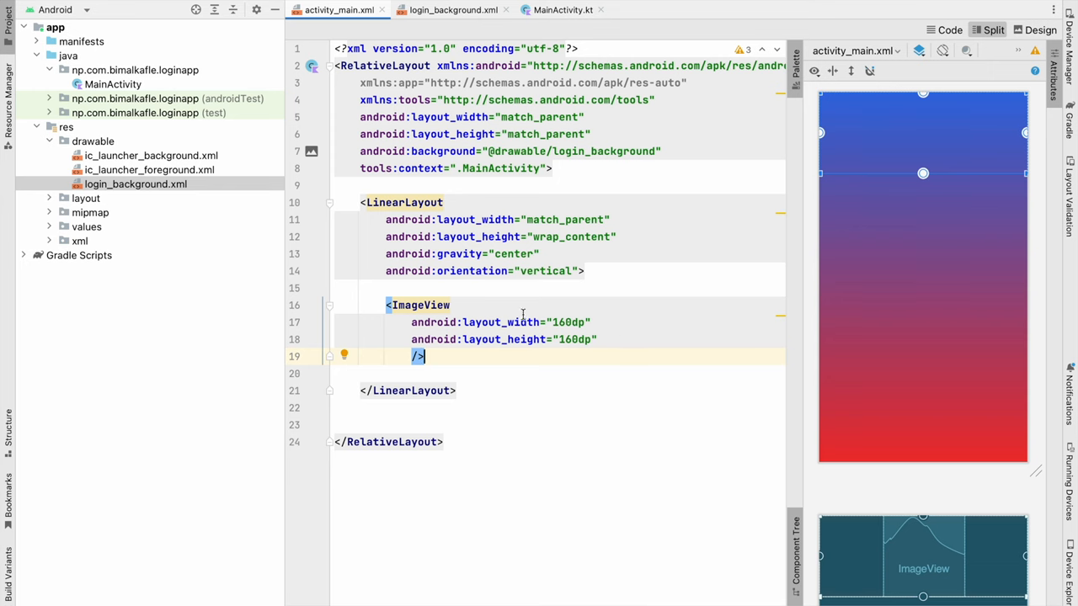
Create a white account-circle Vector Asset named icon_account_circle from clip art.
right_click(93, 142)
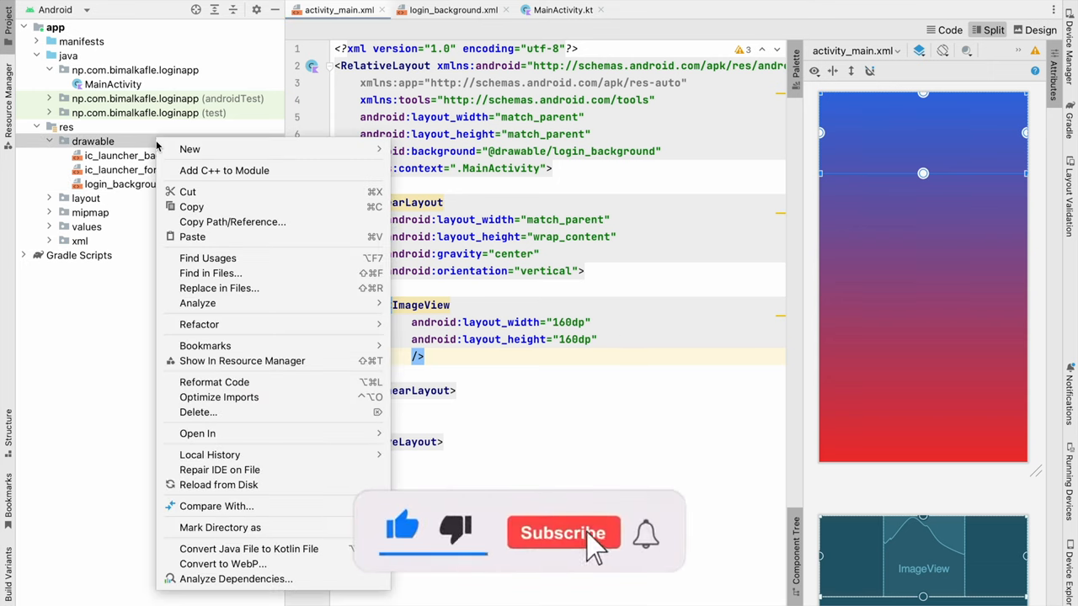
mouse_move(188, 148)
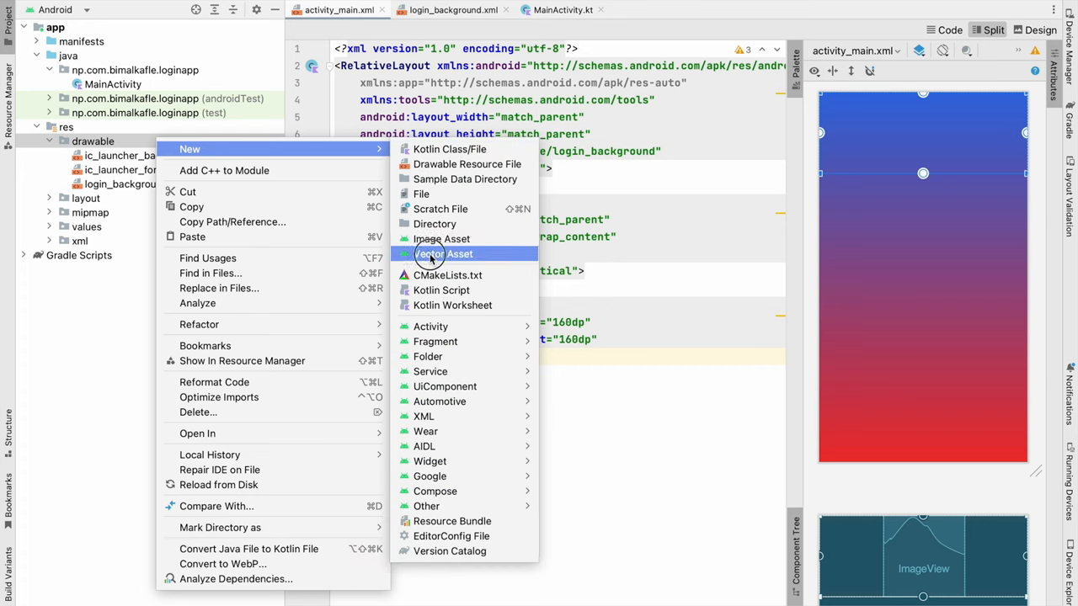
click(444, 253)
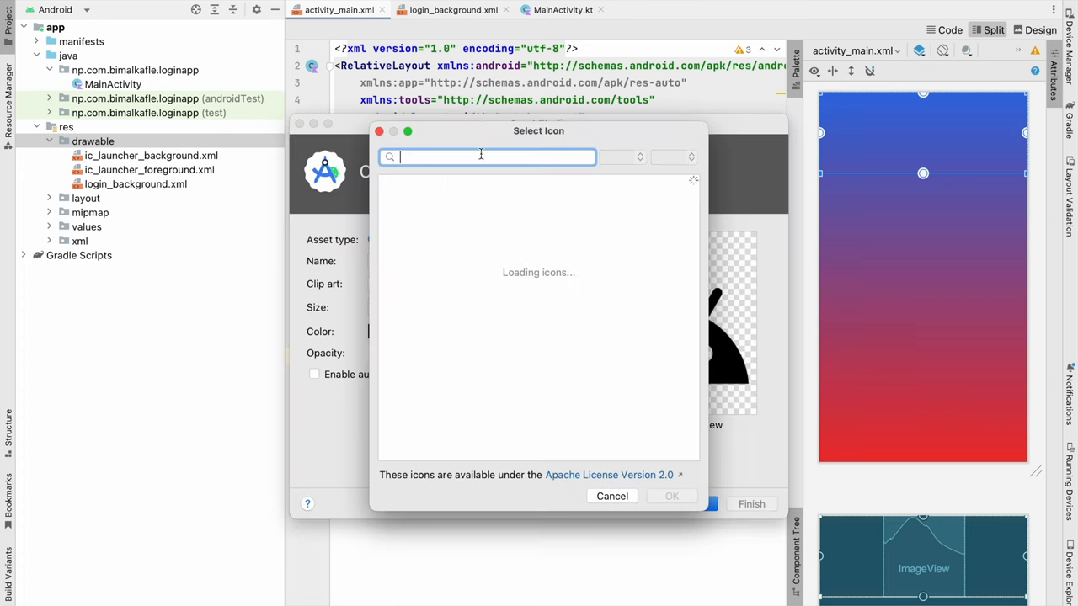
text(pe)
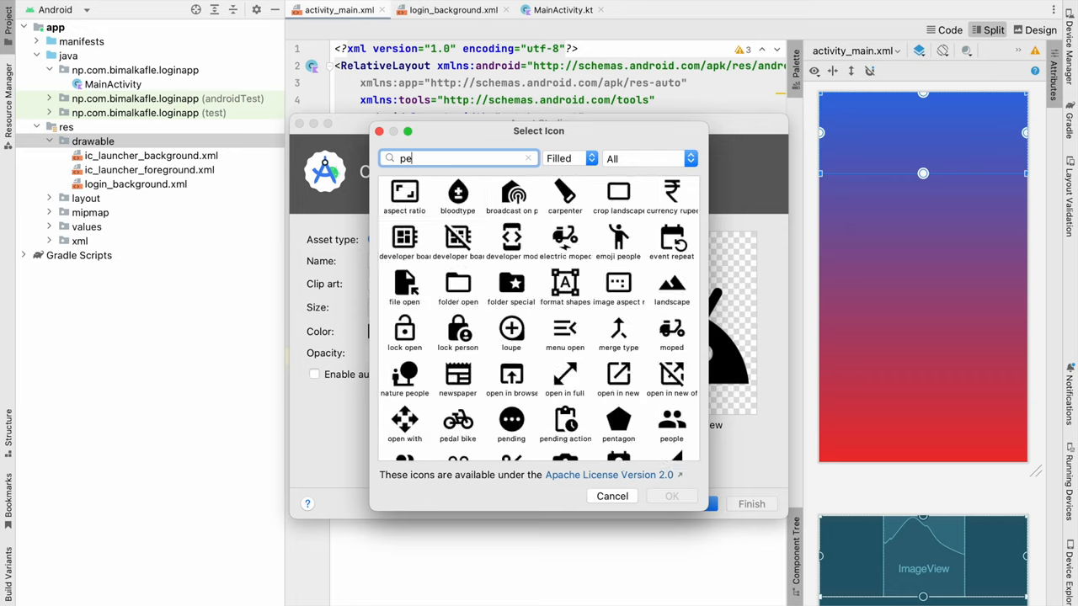
text(account)
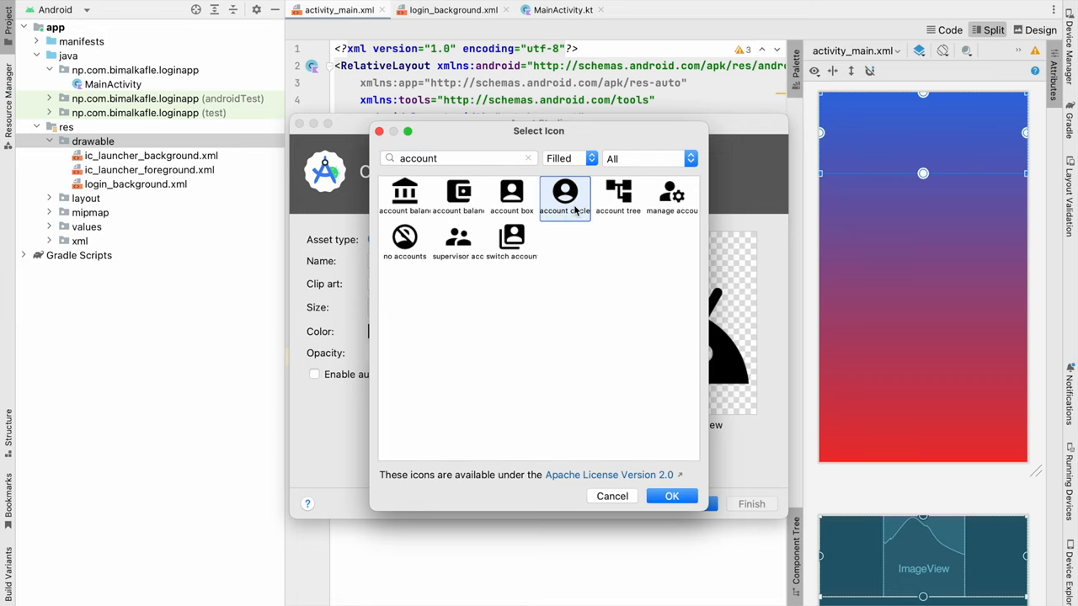
click(670, 495)
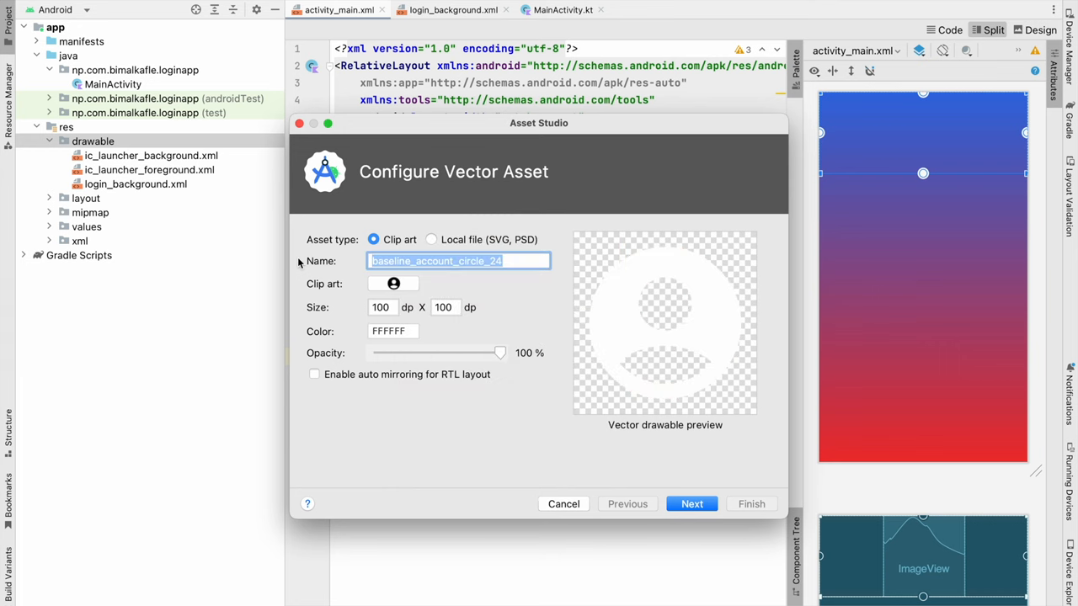
text(icon_)
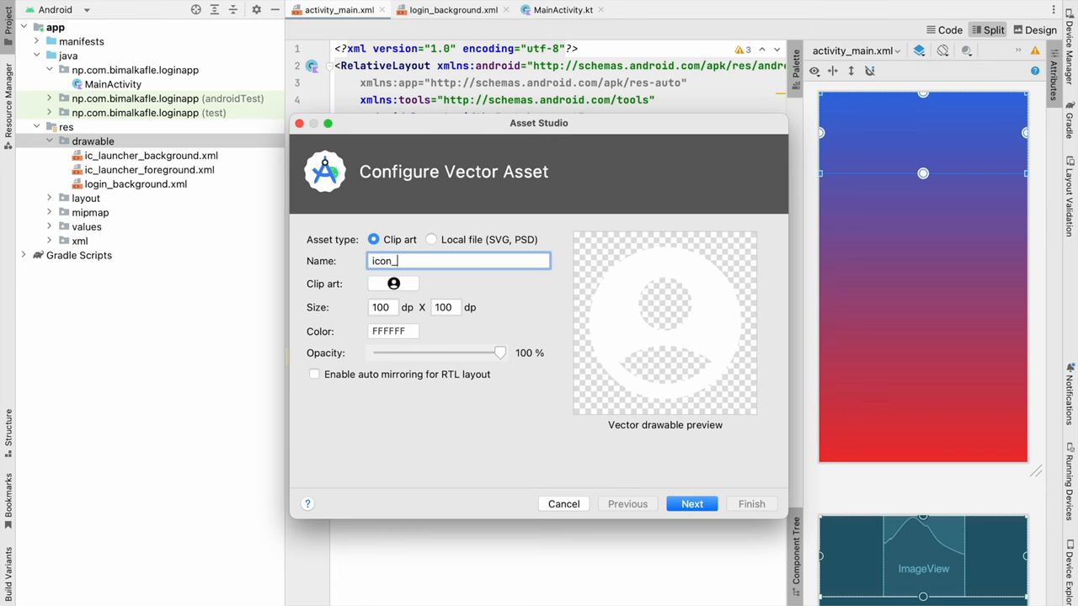
click(690, 503)
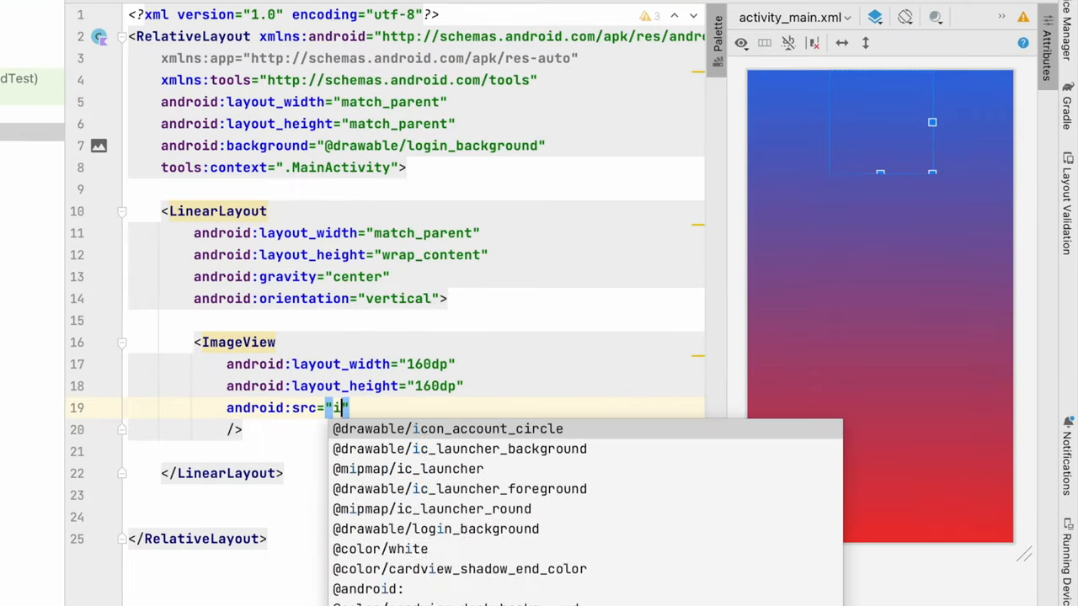
Set the ImageView src to icon_account_circle and give the root layout center gravity with 16dp padding.
click(448, 429)
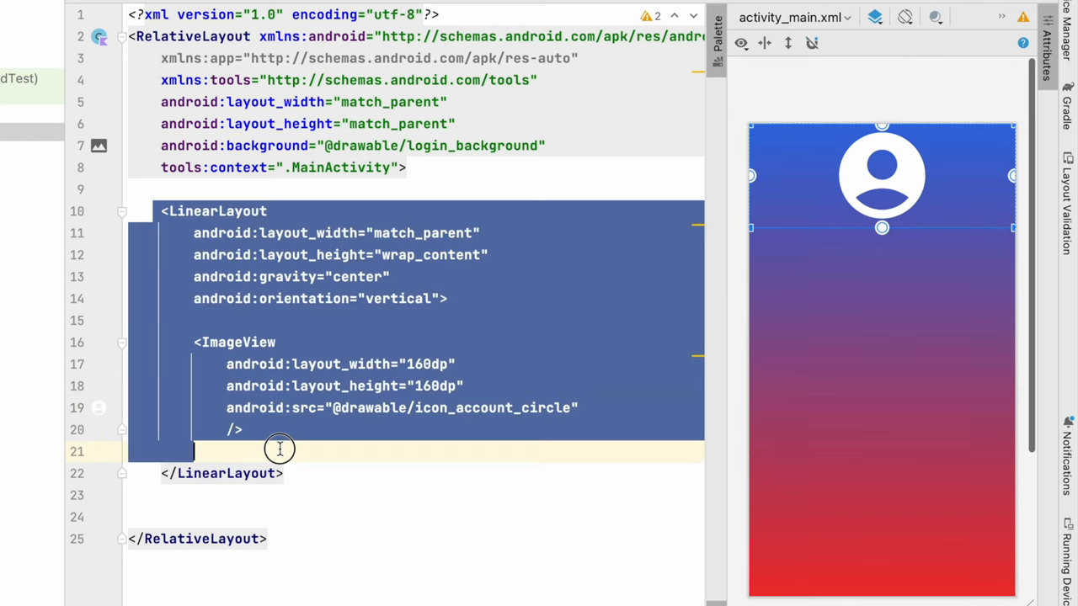
text(gravity="center)
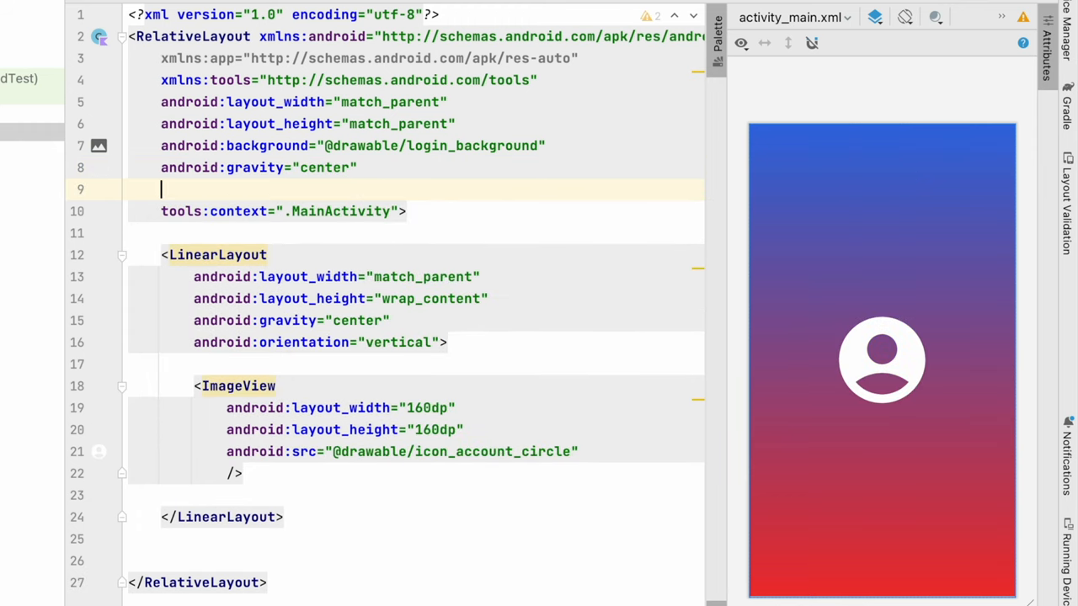
text(android:padding="16dp)
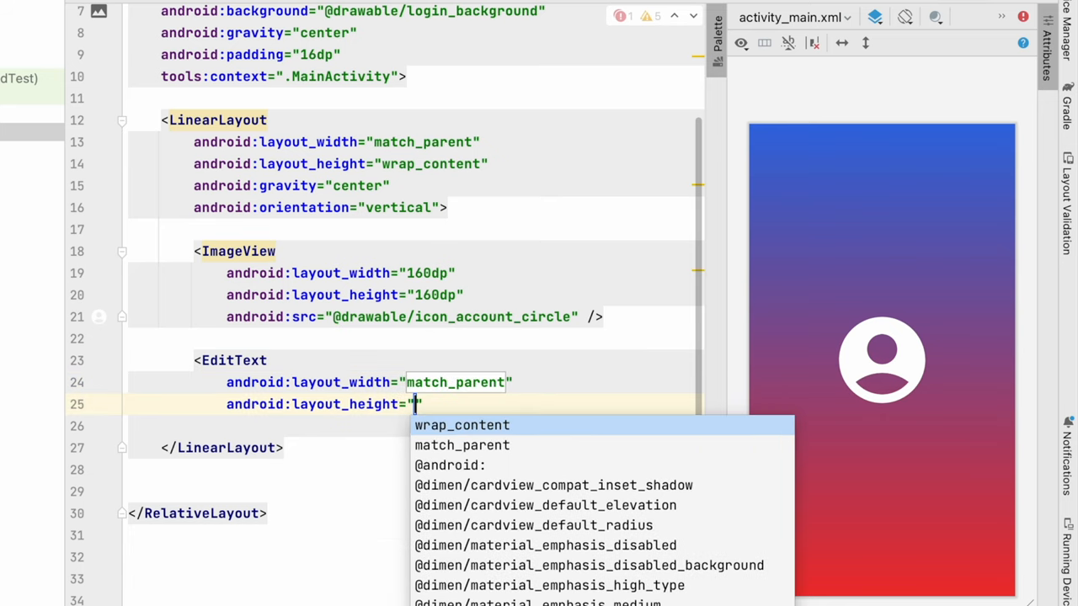
Add a full-width Username EditText with white text and hint at 20sp.
click(461, 424)
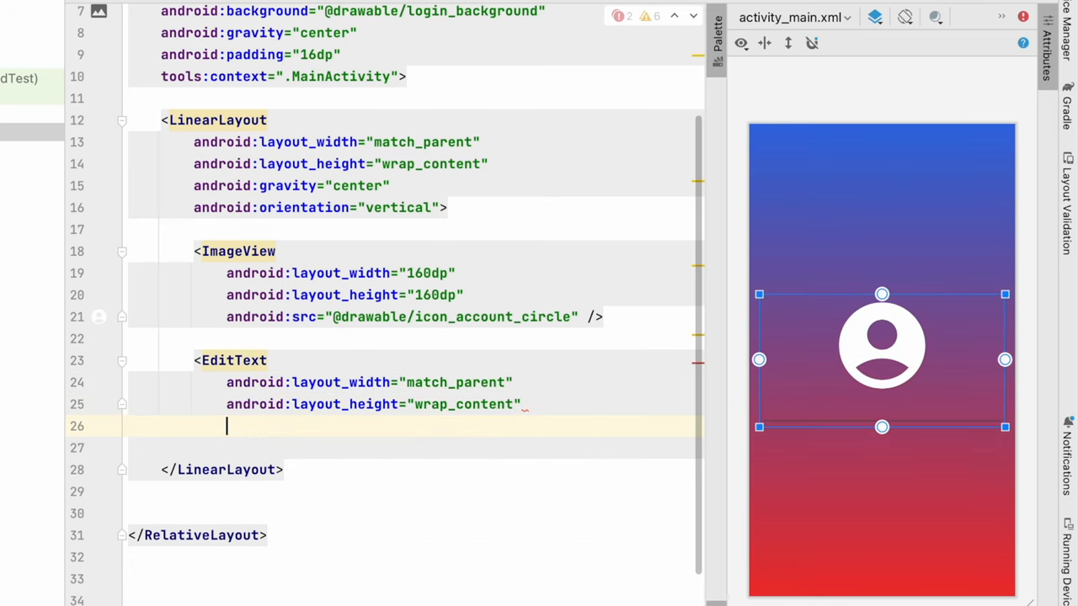
text(android:hint="Username)
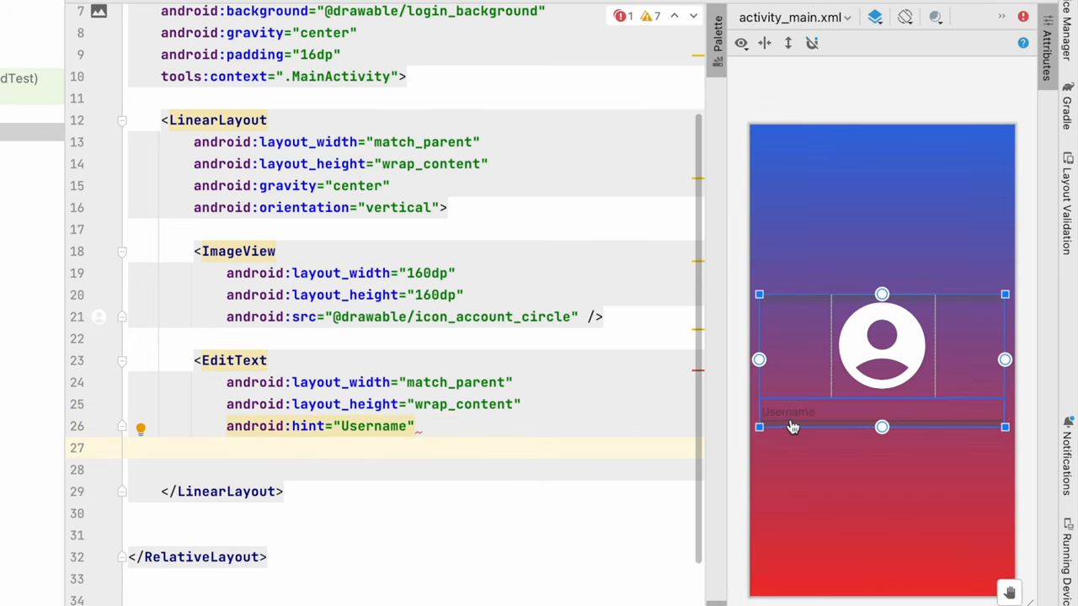
text(android:textColor="wh)
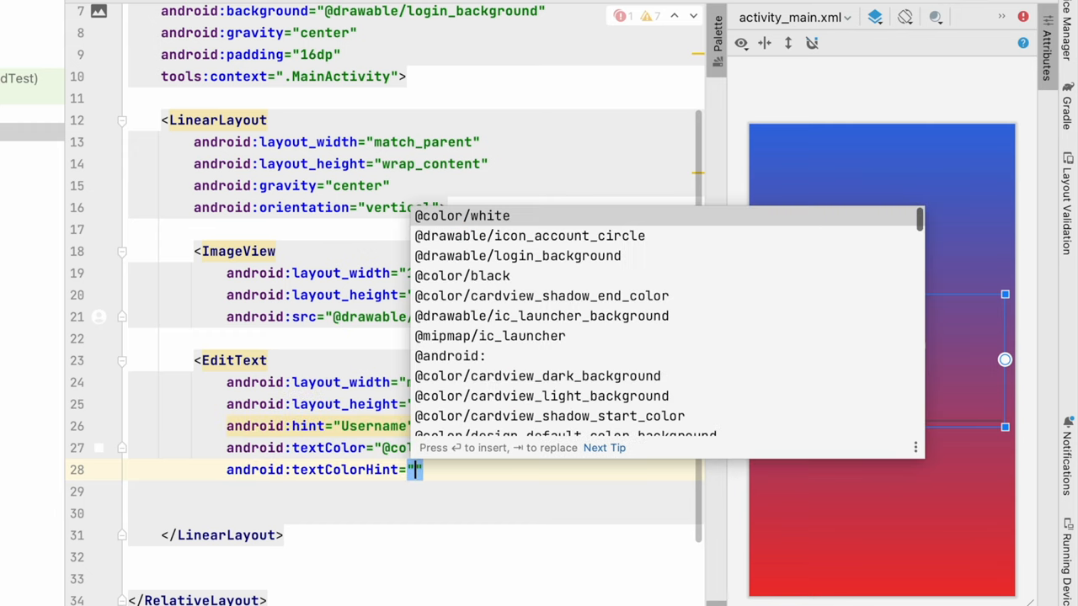
text(textSize="20sp)
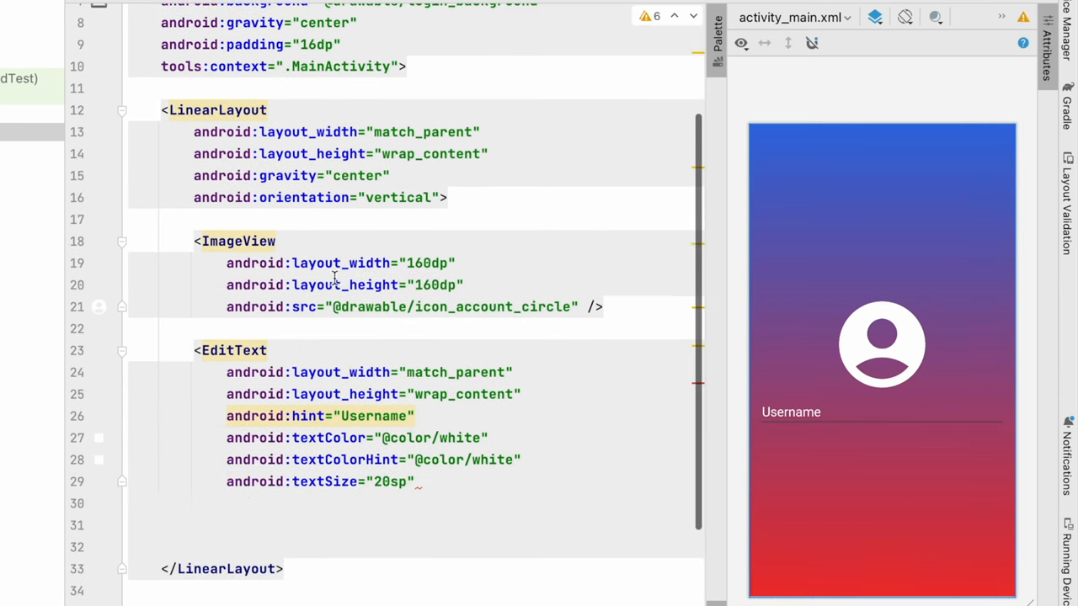
scroll(down, 3)
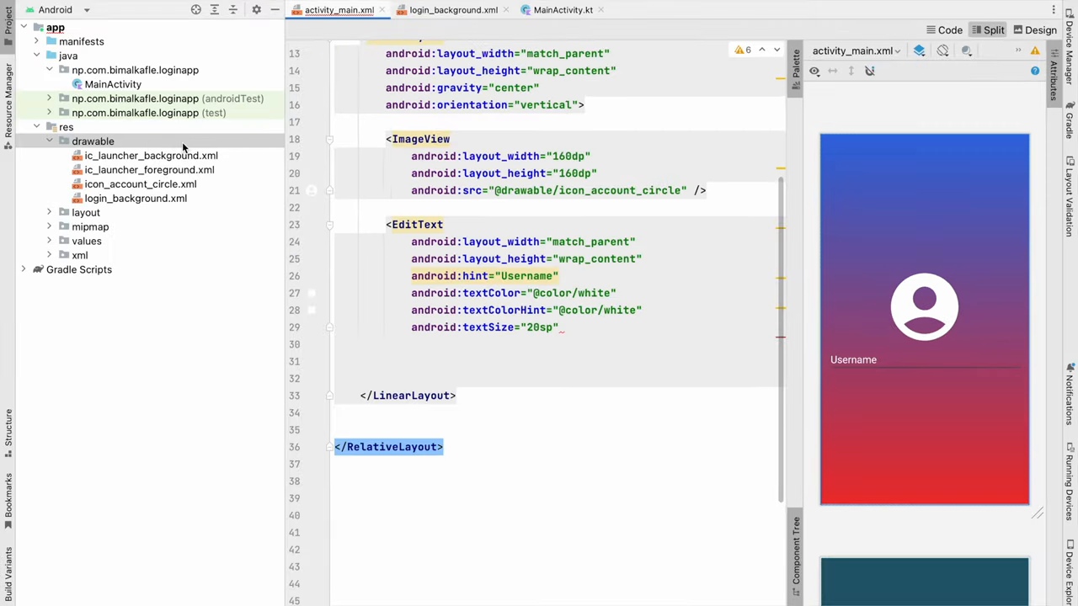
Create a drawable resource file rounded_corner with a shape root element.
right_click(93, 141)
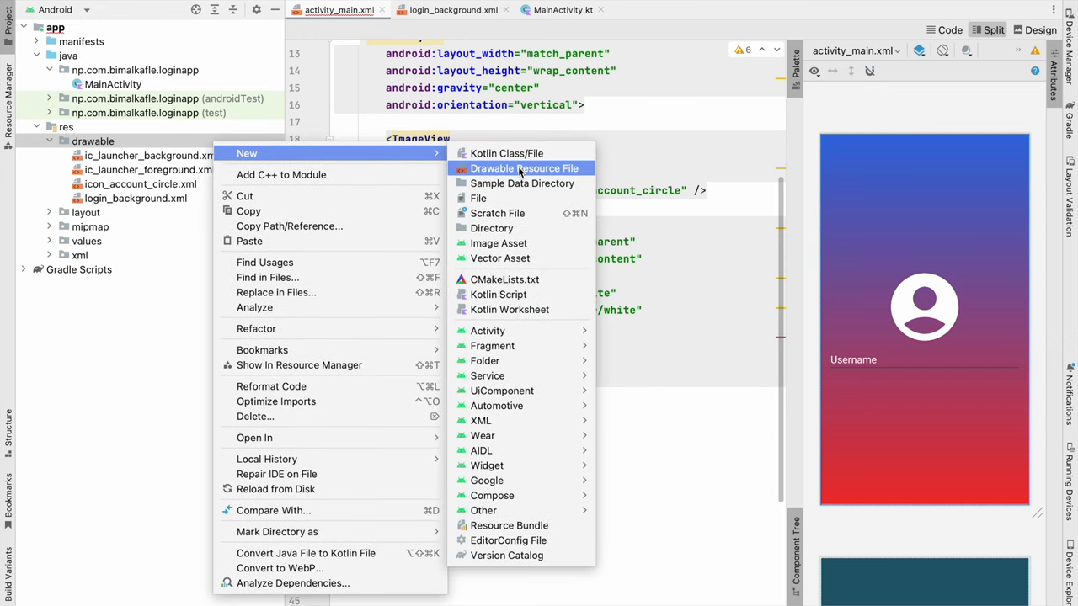
click(523, 168)
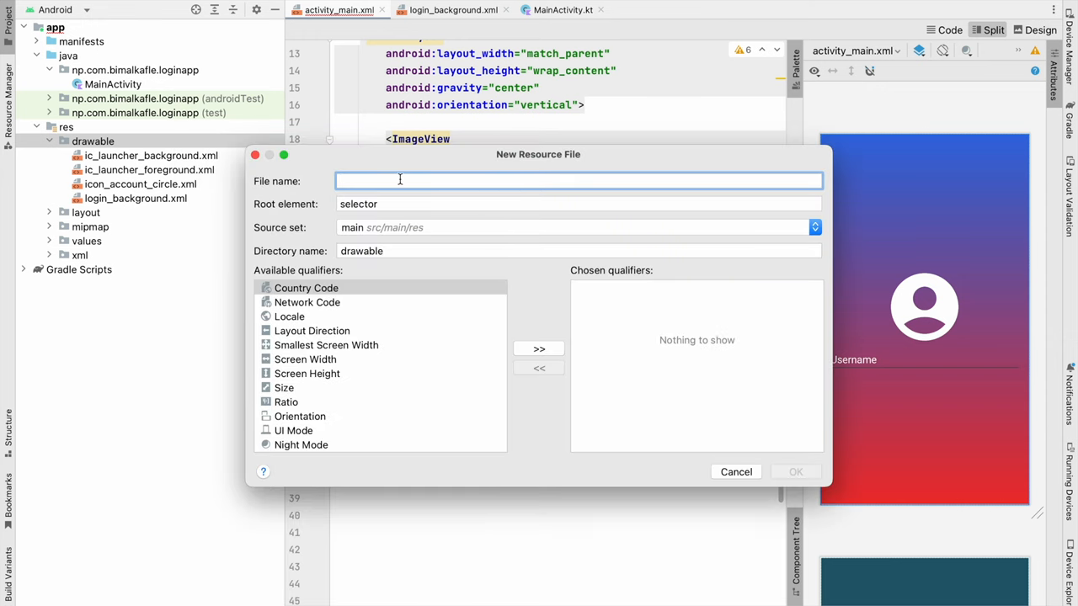
text(rounded_cor)
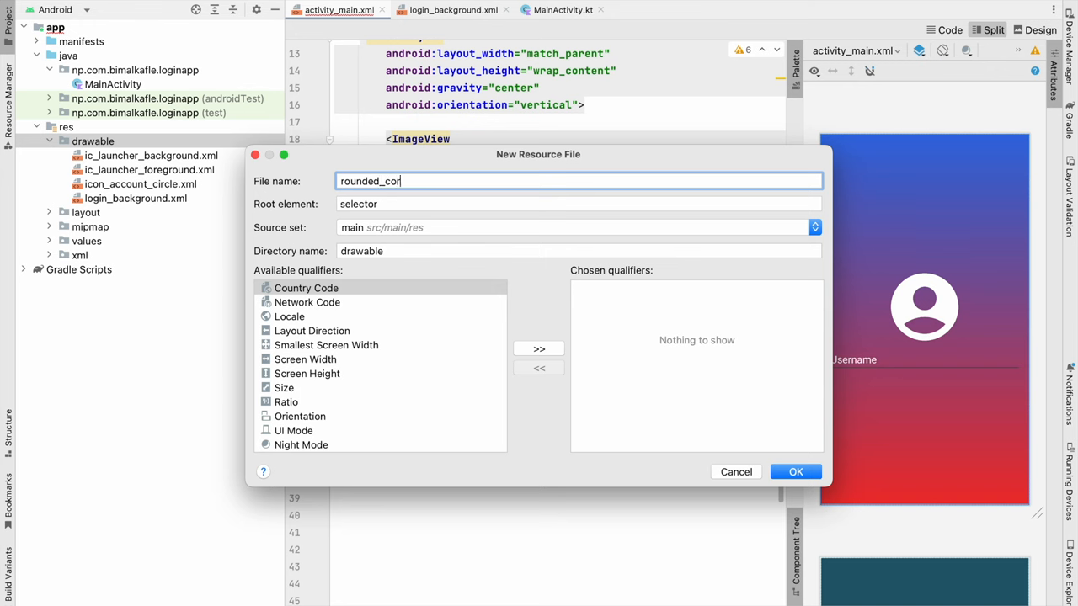
text(sh)
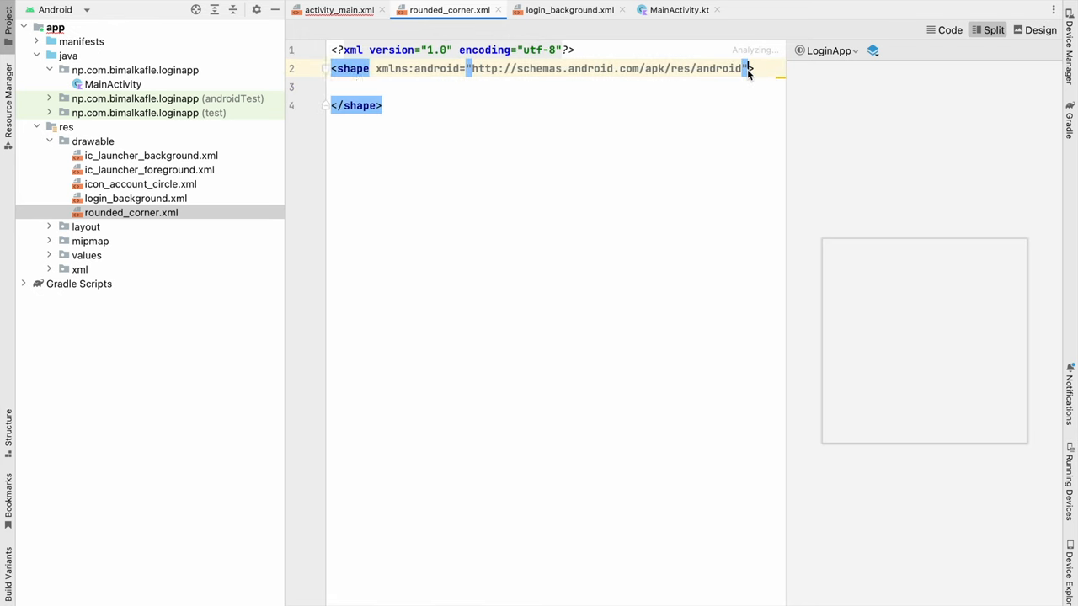
Give rounded_corner 24dp corner radius and a 1dip white stroke.
text(shape="rectangle)
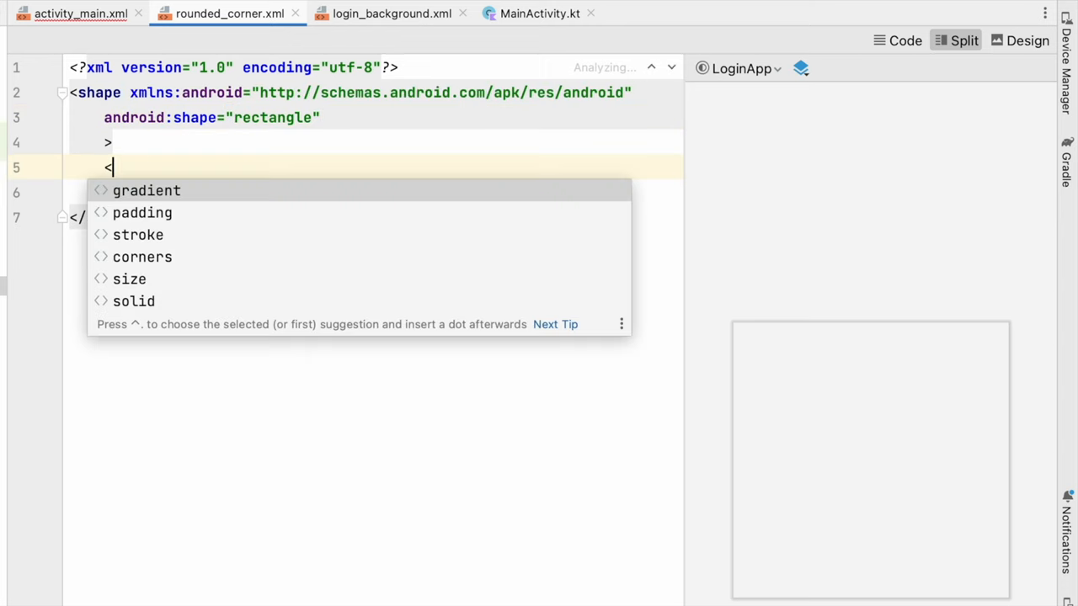
text(corners r)
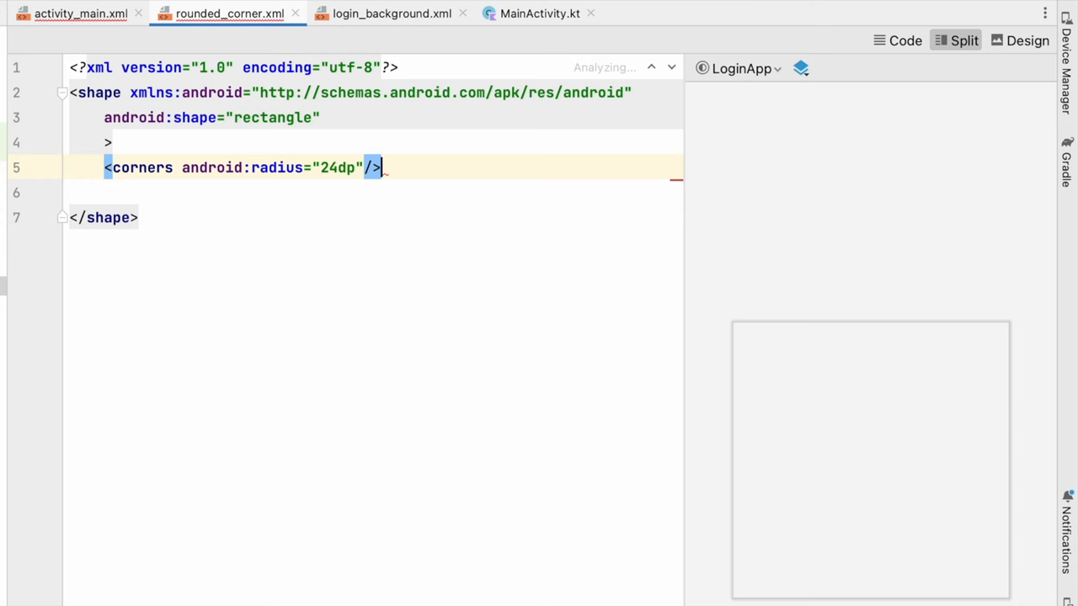
text(<stroke android:width="1dip" android:color=")
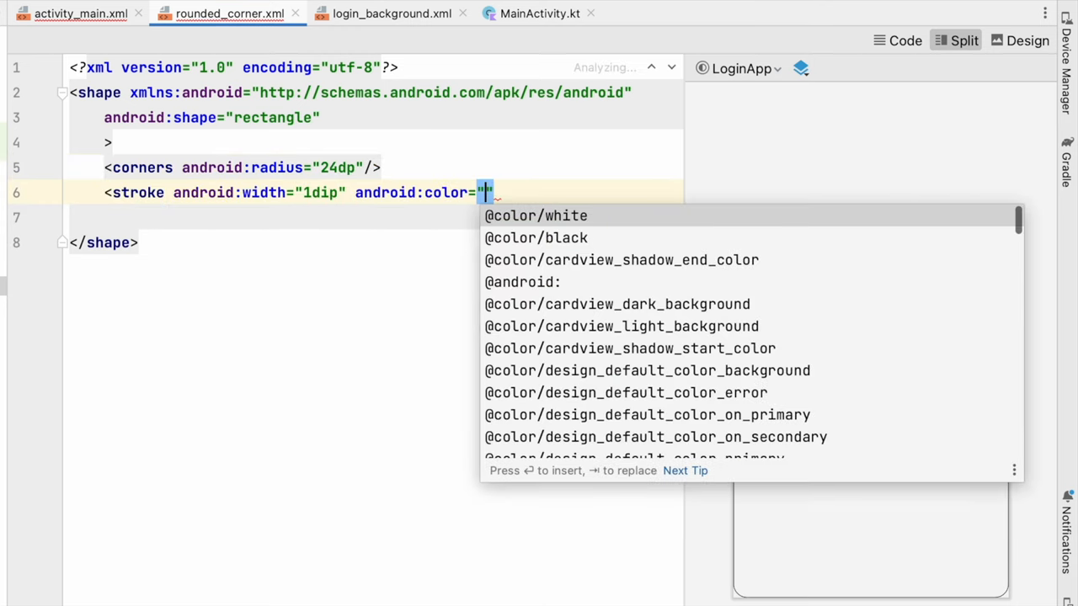
click(536, 215)
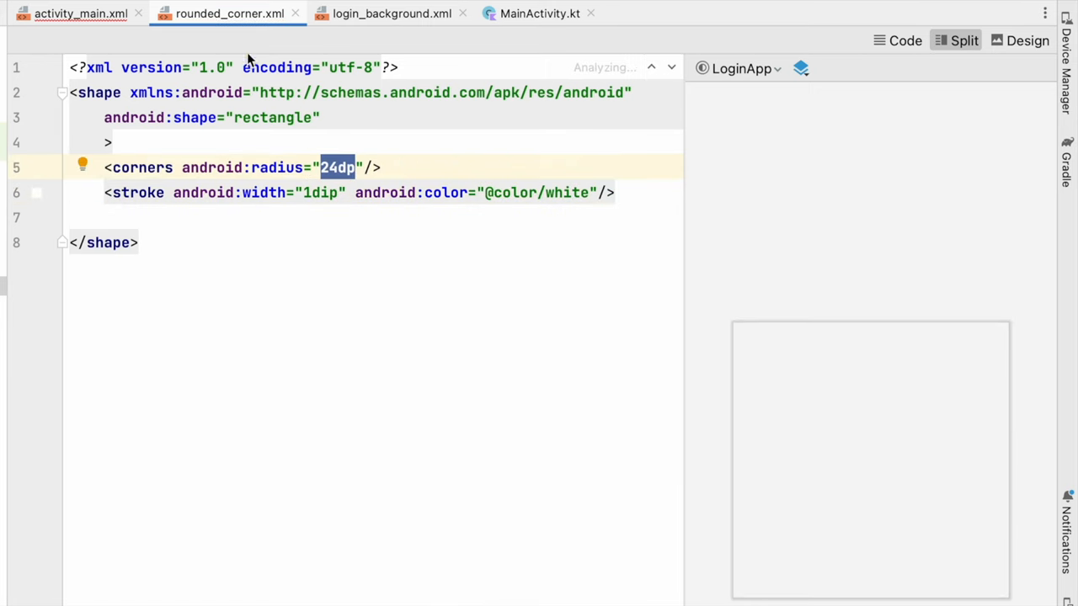
click(81, 14)
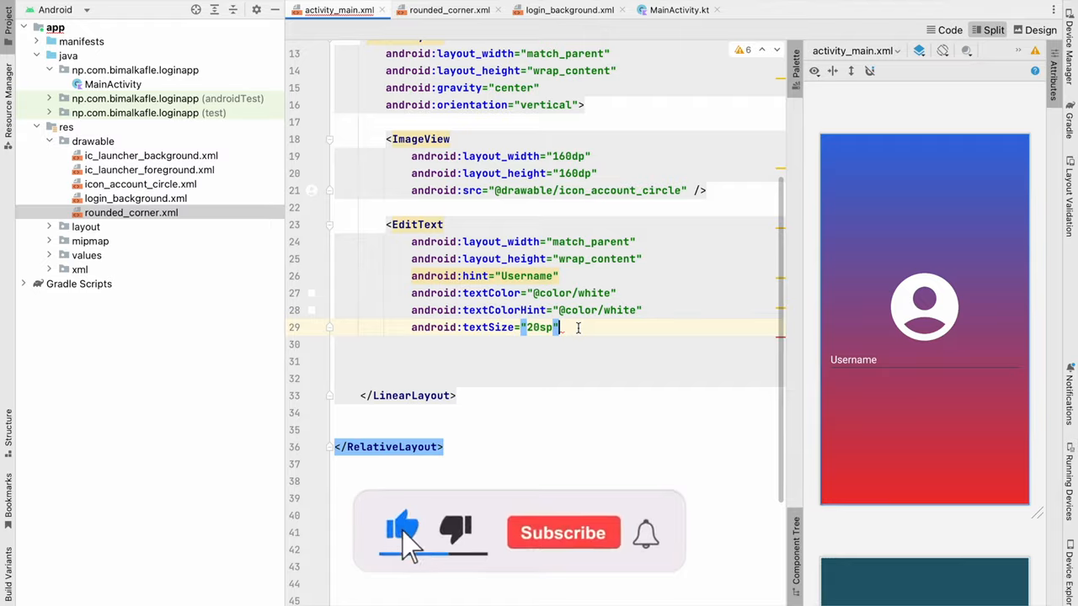
text(android:background=")
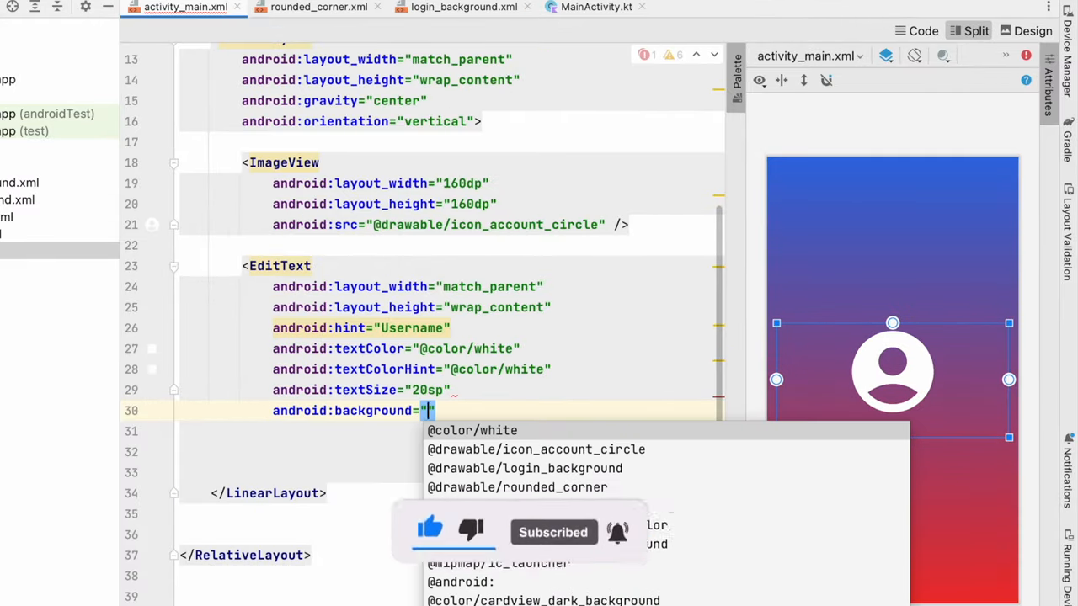
click(515, 487)
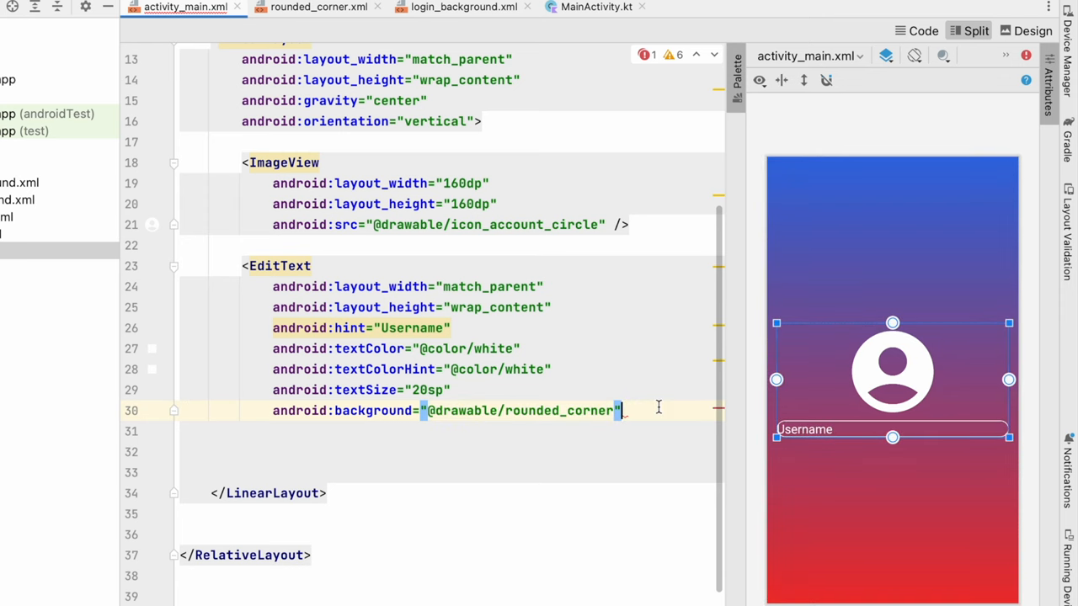
text(android:padding="18dp")
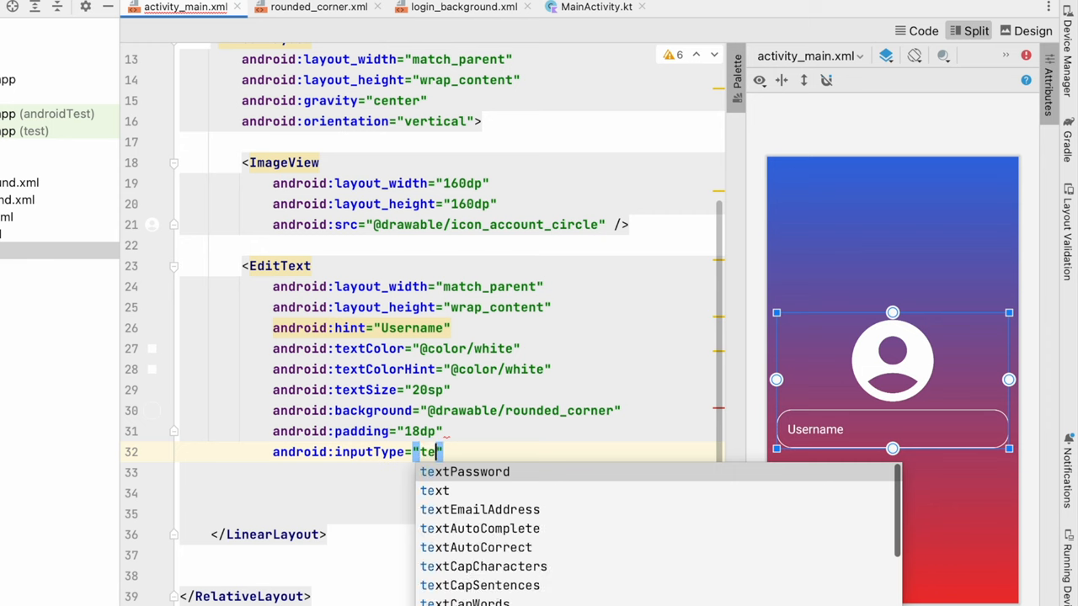
click(434, 490)
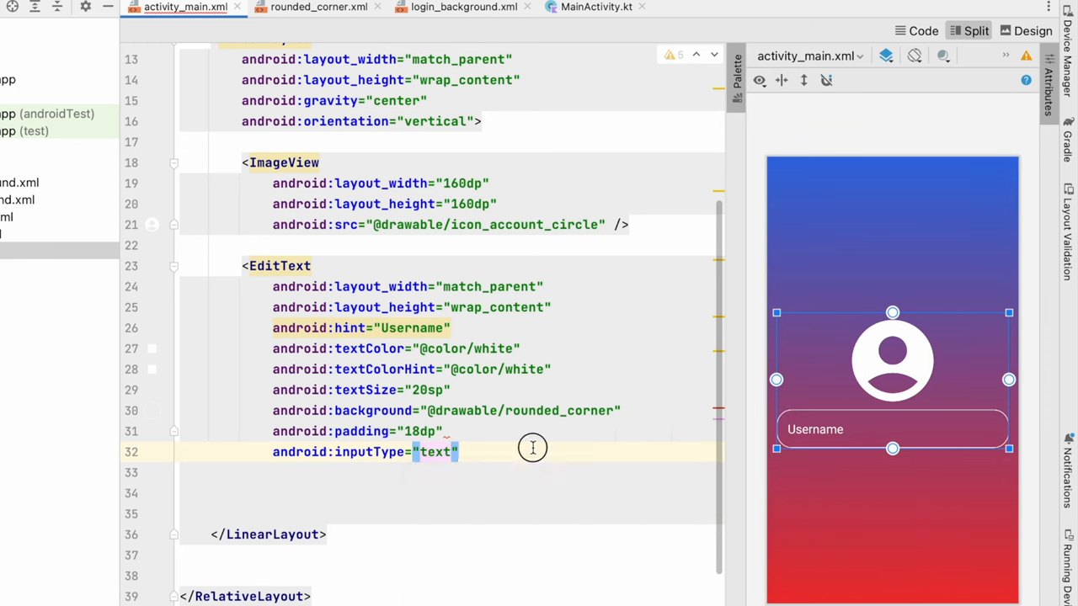
Assign id @+id/username_input and a 32dp top margin to the Username field.
text(android:id="@+id/username_input"/>)
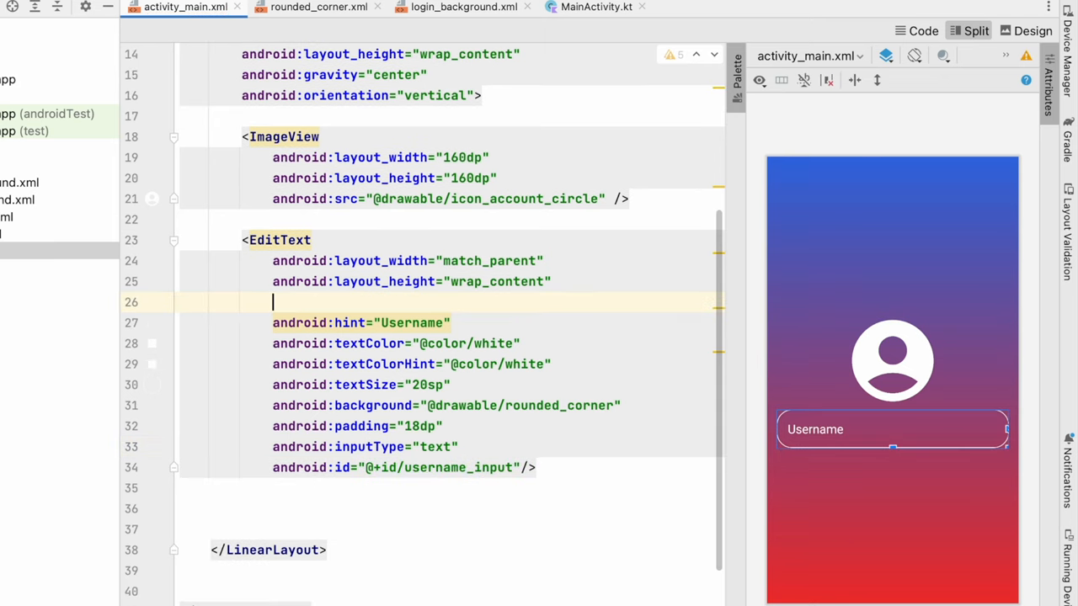
text(android:layout_marginTop="")
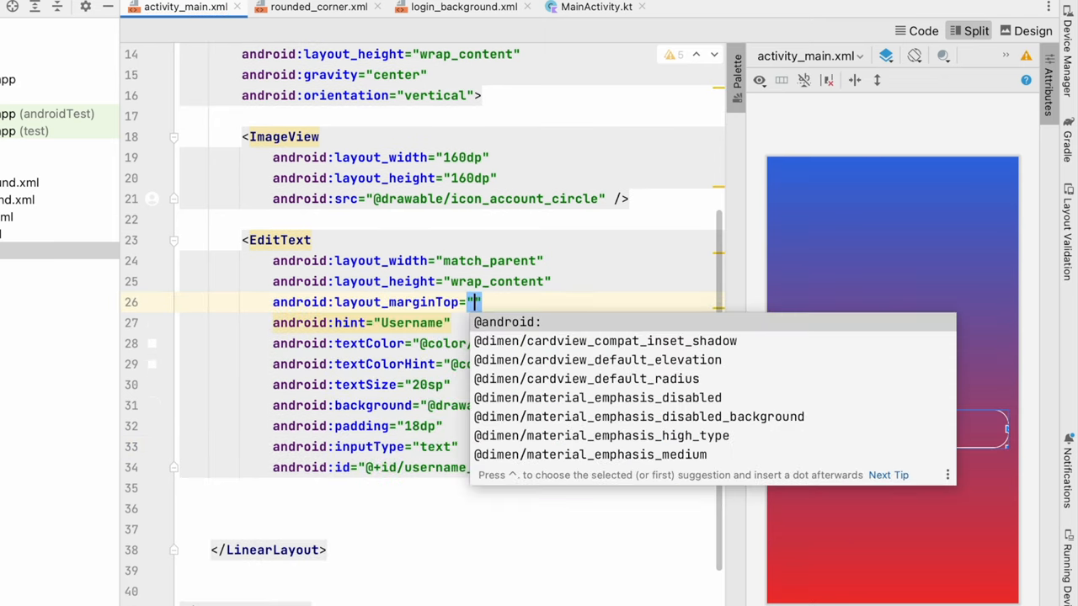
text(32dp)
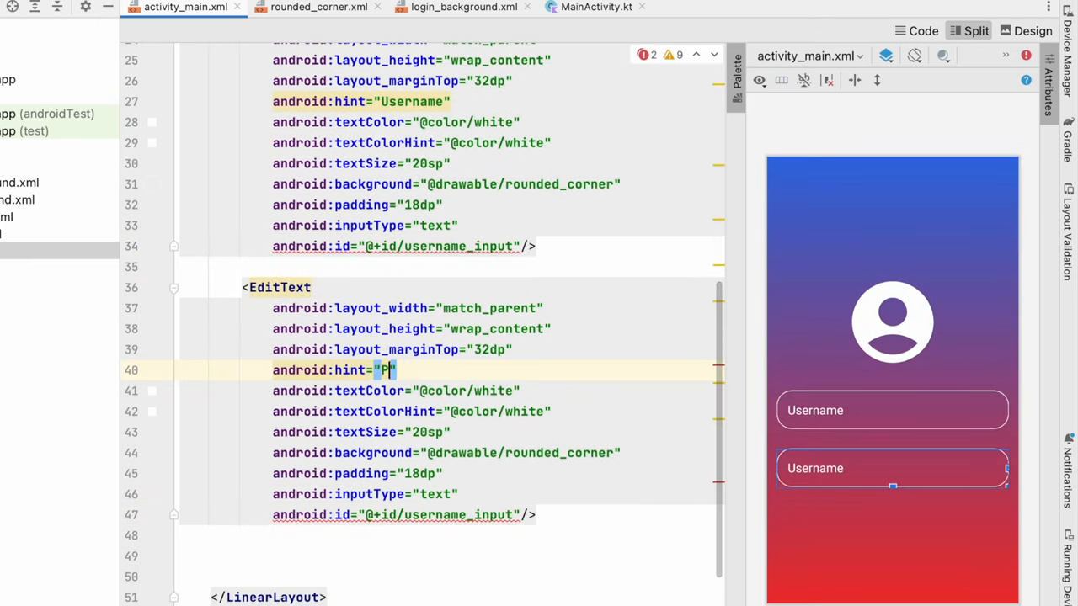
Make the duplicated field a Password field: hint Password, 16dp top margin, textPassword input type, id selected for renaming.
text(assword)
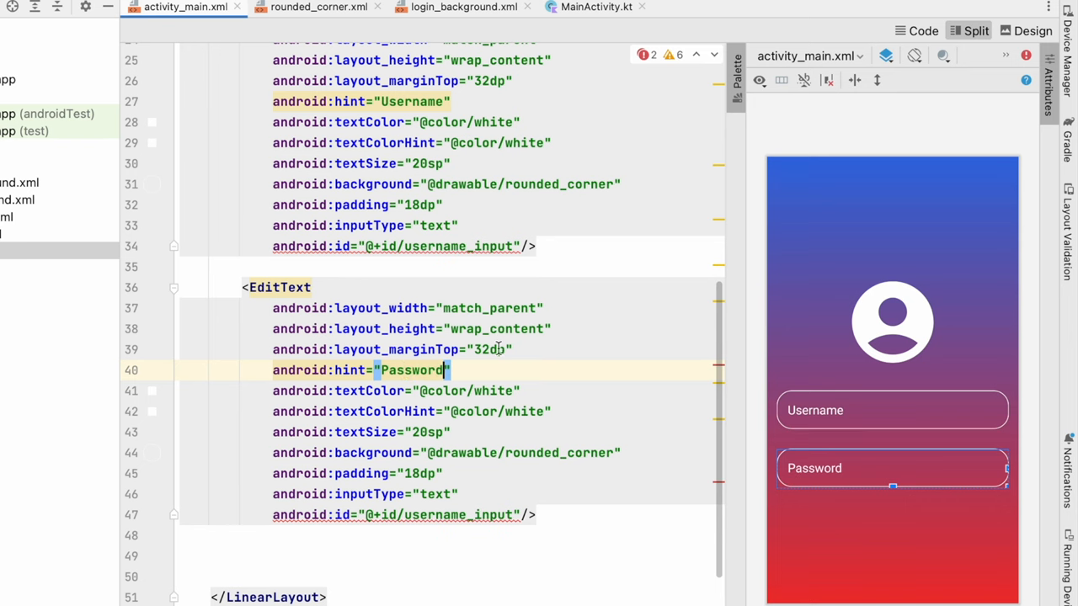
text(16)
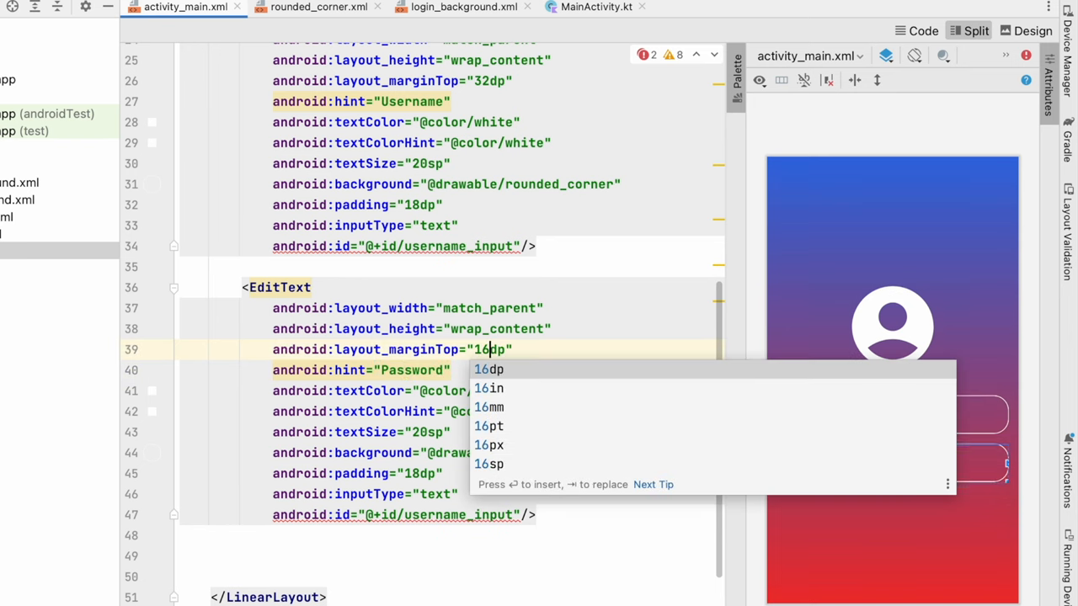
text(pa)
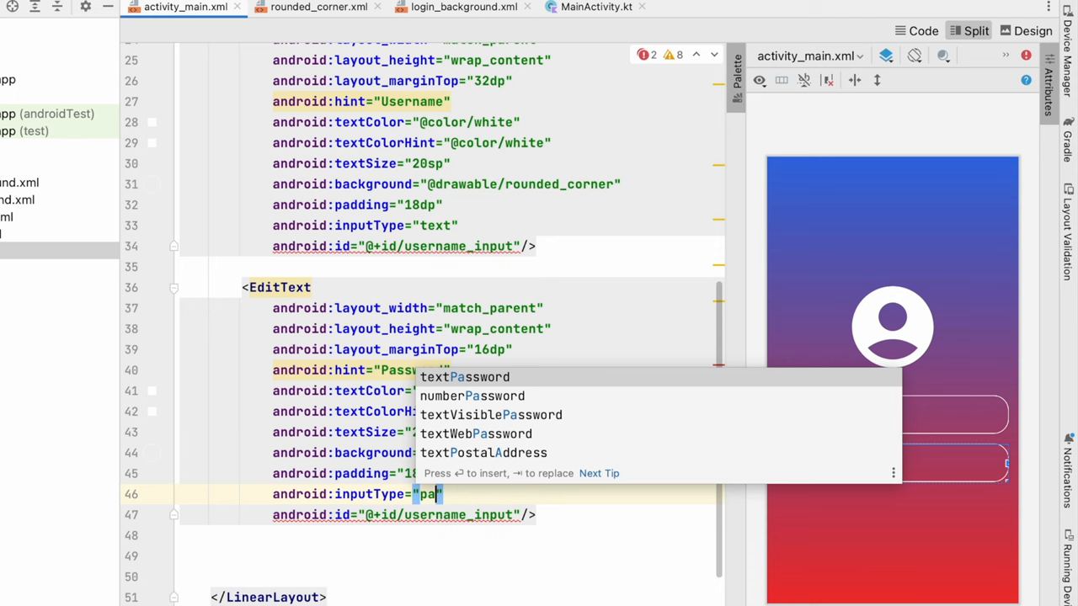
click(465, 377)
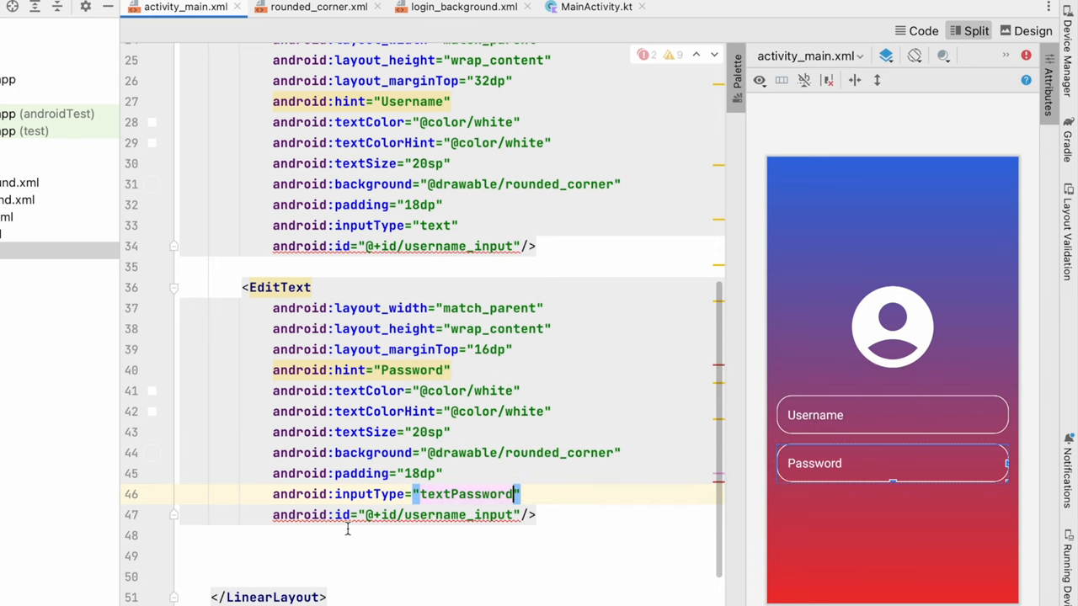
double_click(408, 516)
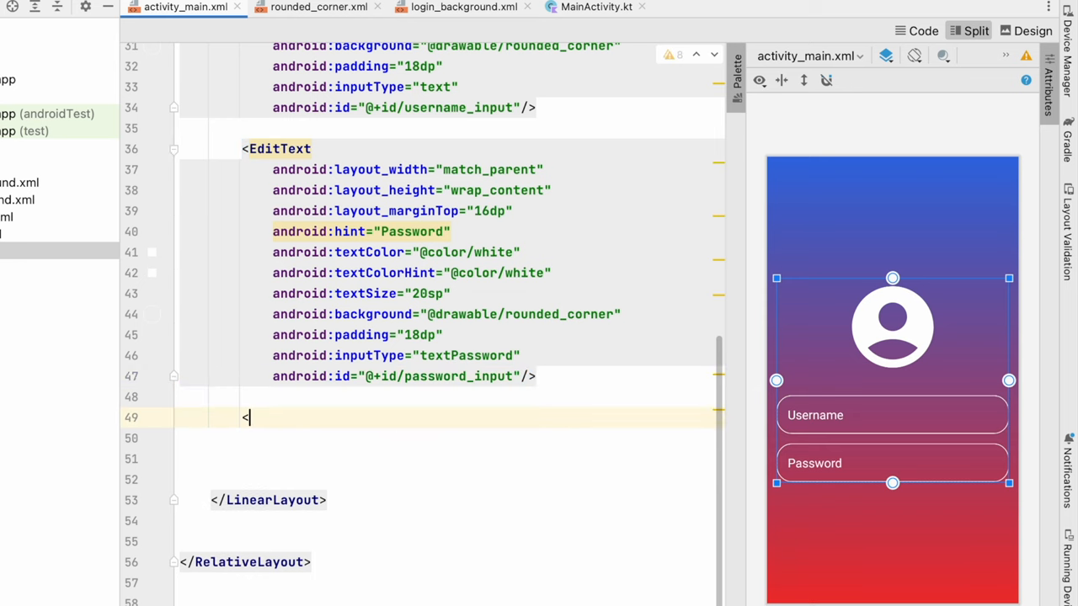
Add a Login Button with white backgroundTint, #3B84F1 text, 18dp padding, 32dp top margin, 20sp, id login_btn.
text(Button)
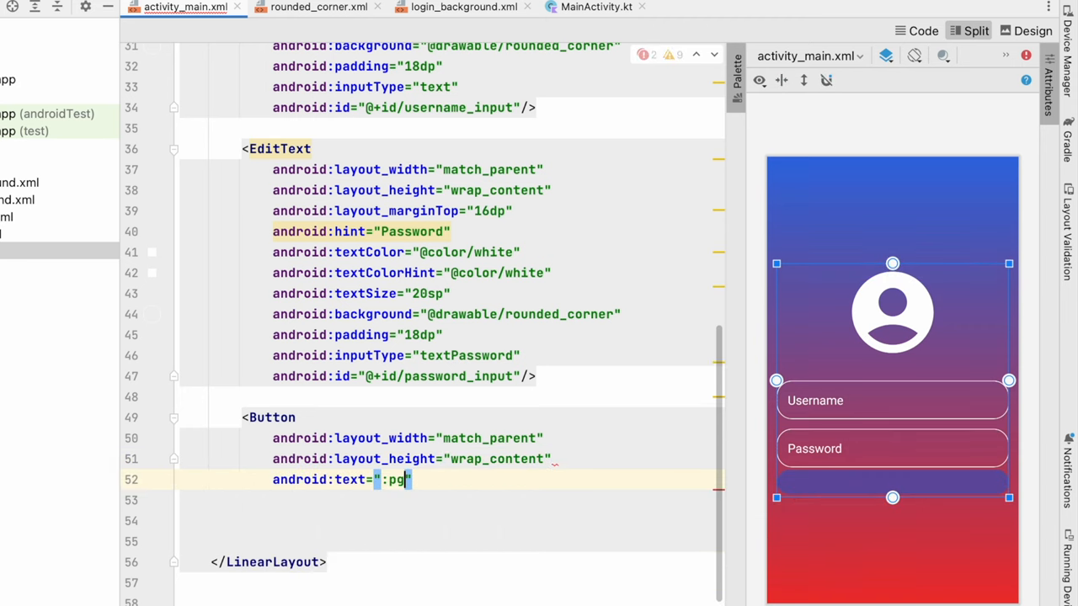
text(bac)
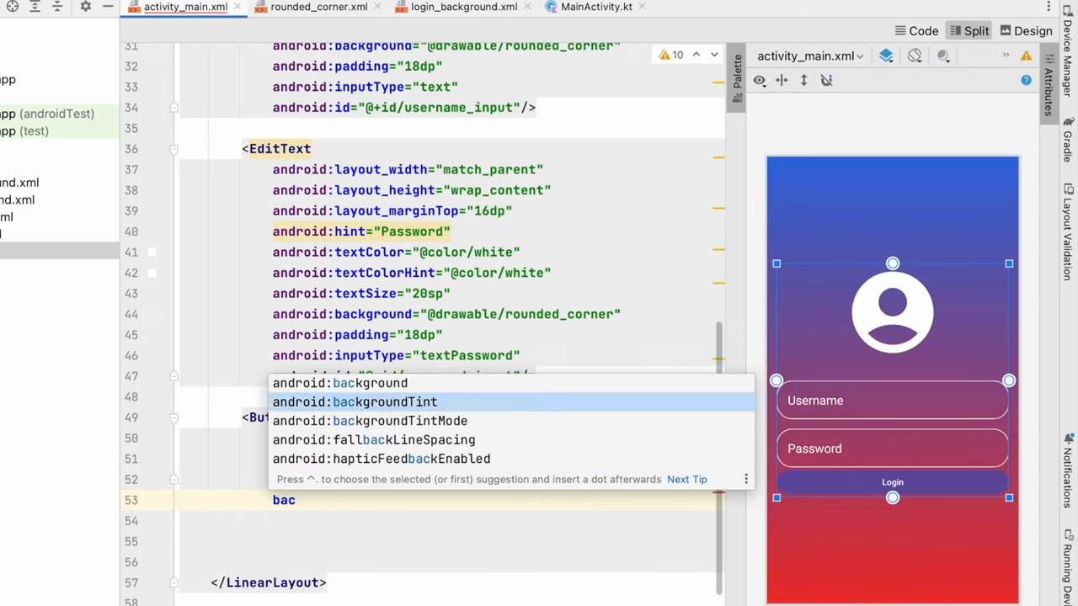
text(textColor="#3B84F1)
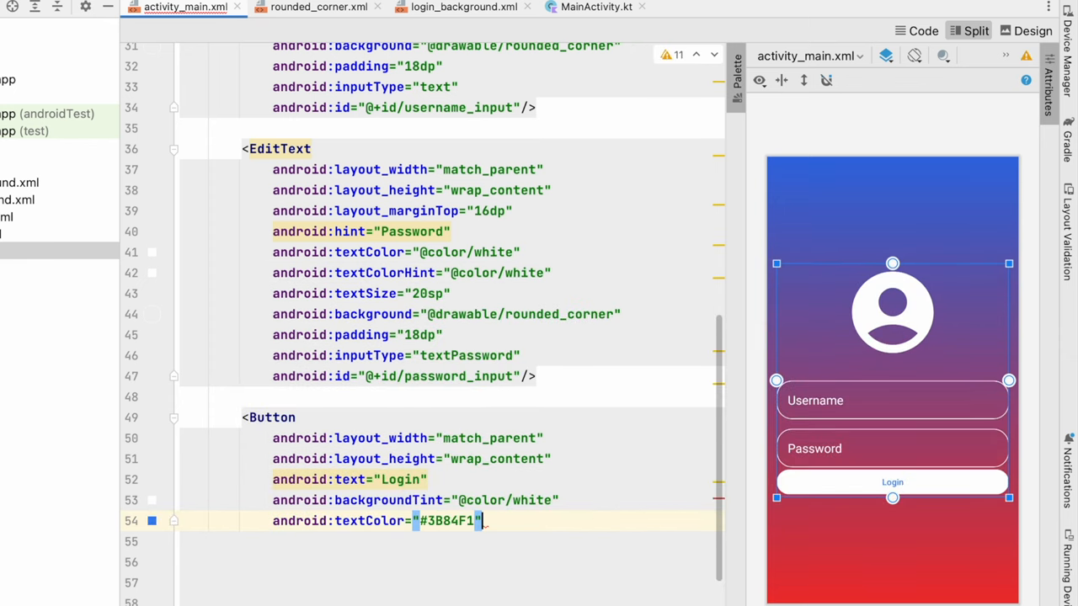
text(padding="18dp)
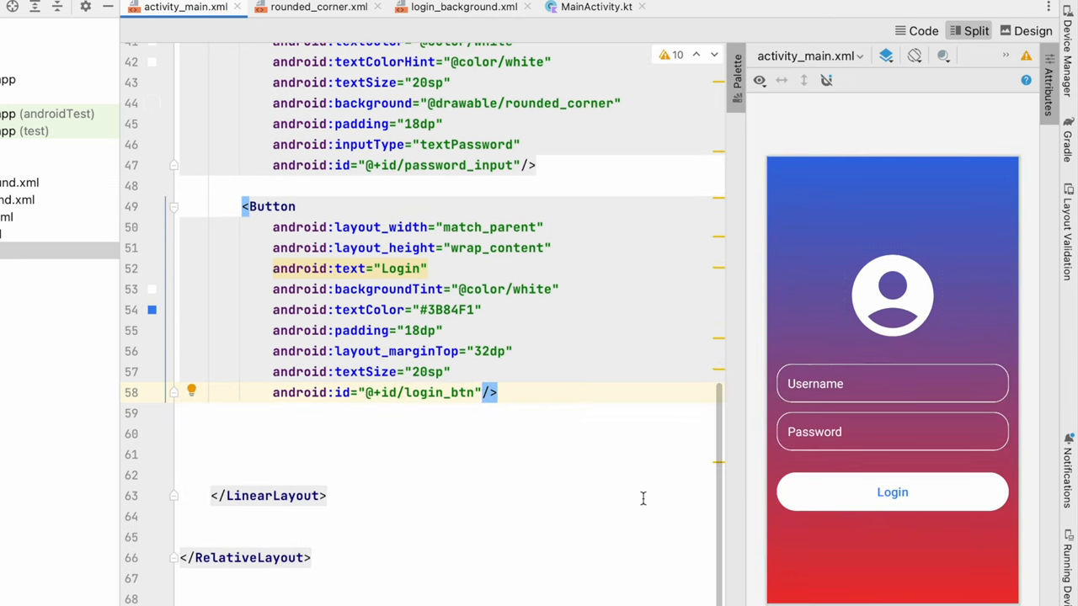
Add a white 18sp "Social Login" TextView with 32dp top margin and begin a nested LinearLayout.
text(<TextView)
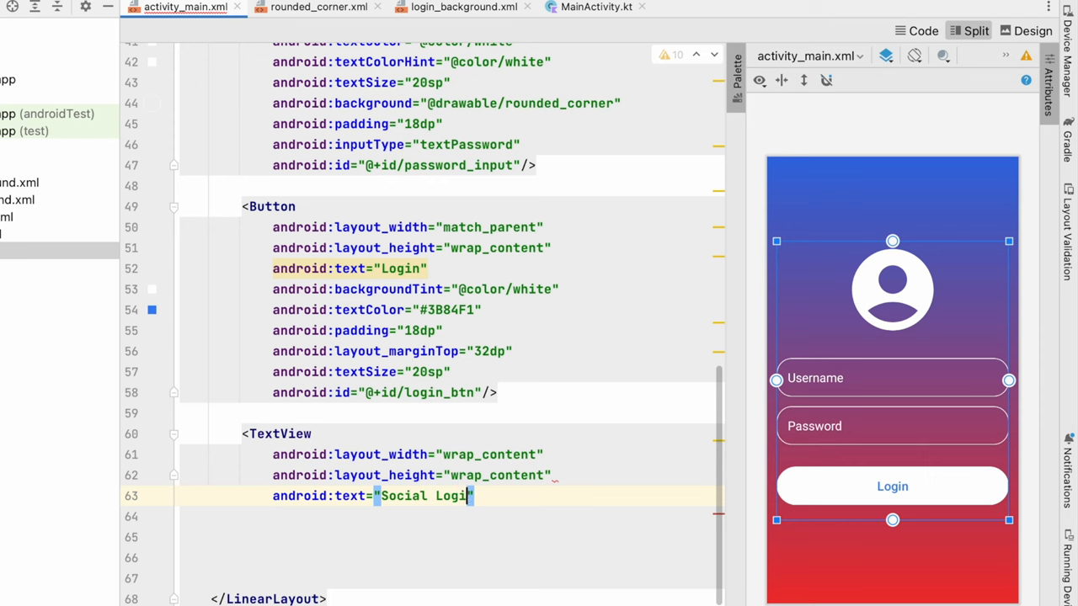
text(android:textSize="18sp)
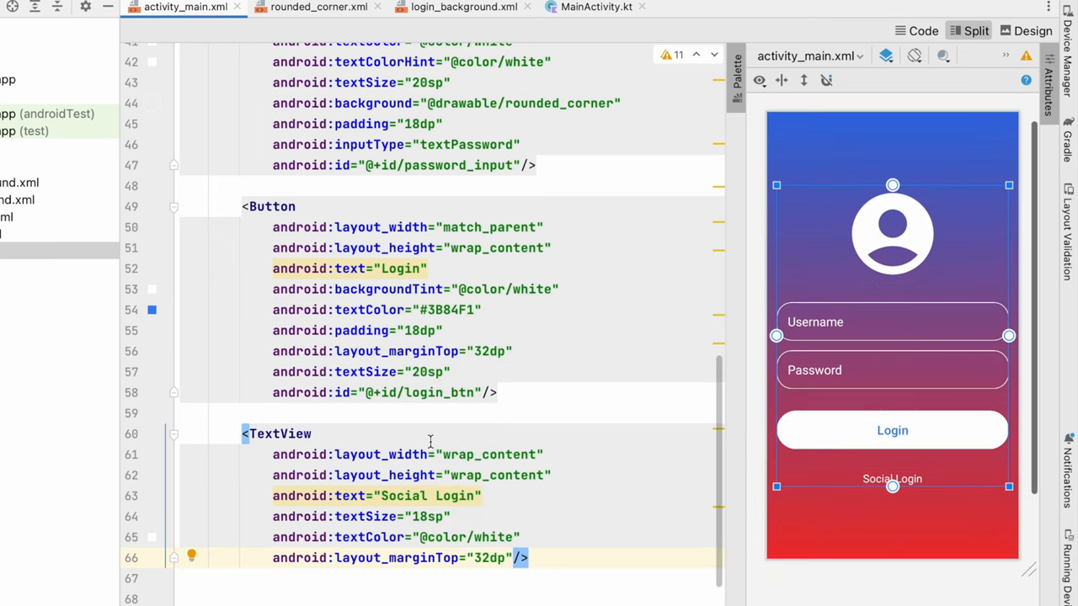
text(Li)
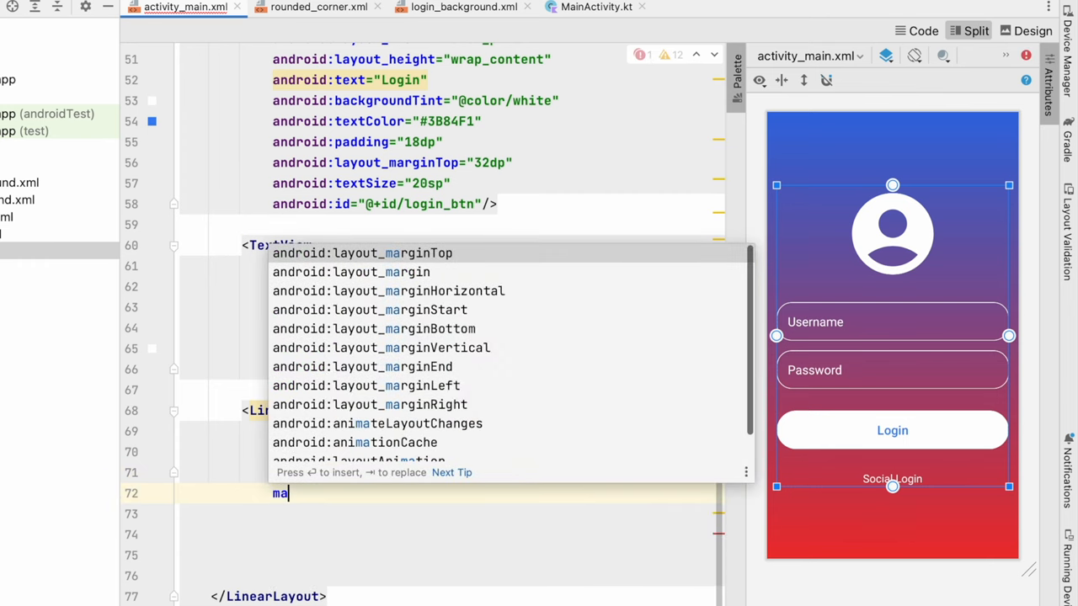
Make the LinearLayout horizontal and centred with 8dp top margin, holding a 64dp×64dp ImageView with 16dp margin.
text(gravity="center">)
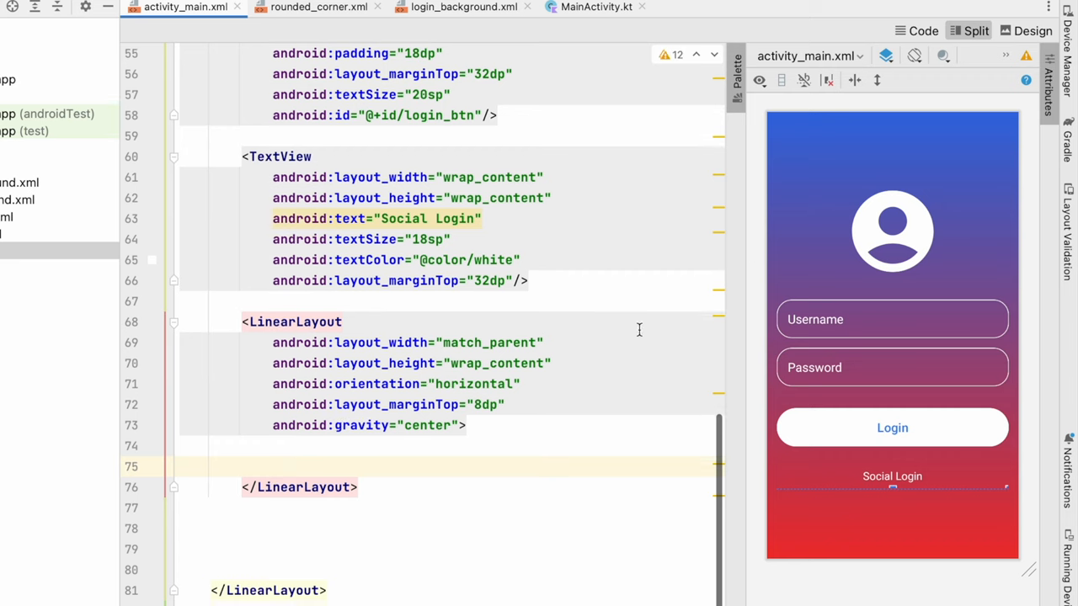
text(<Ima)
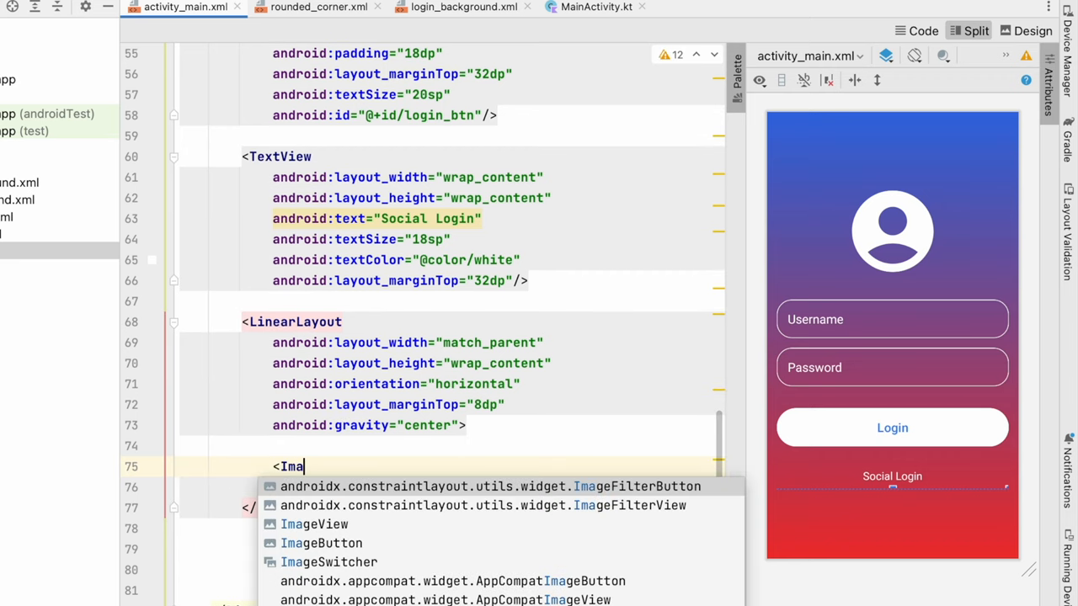
text(ImageView)
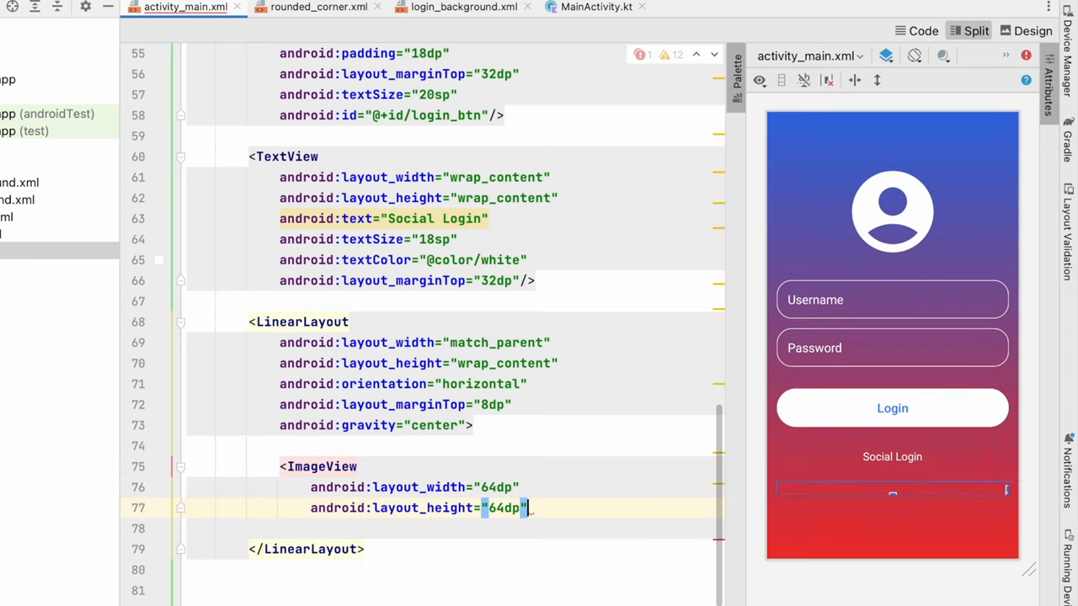
text(margin="16dp")
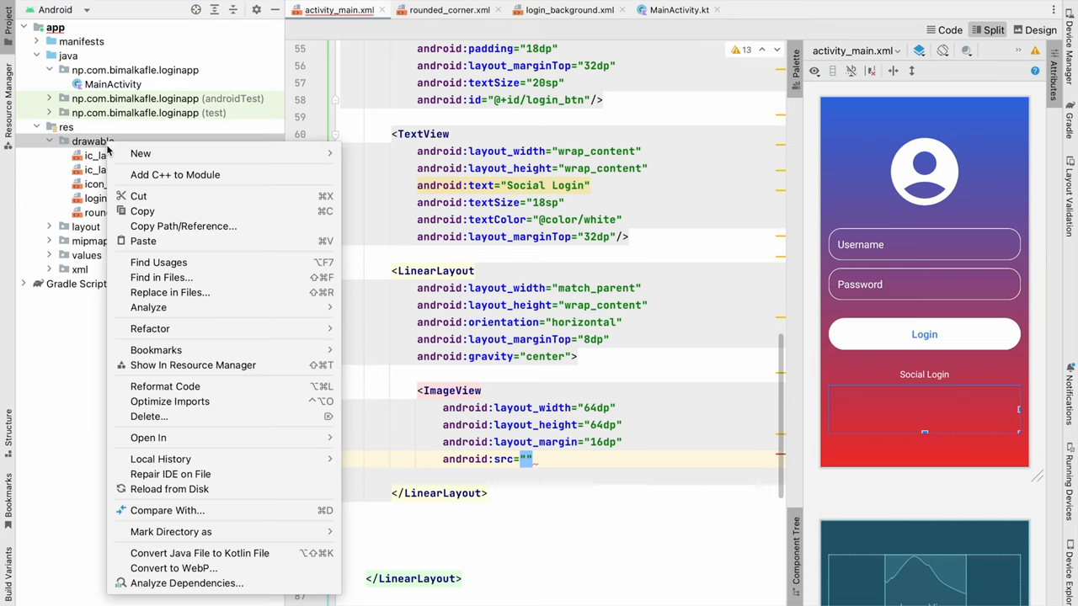
click(143, 240)
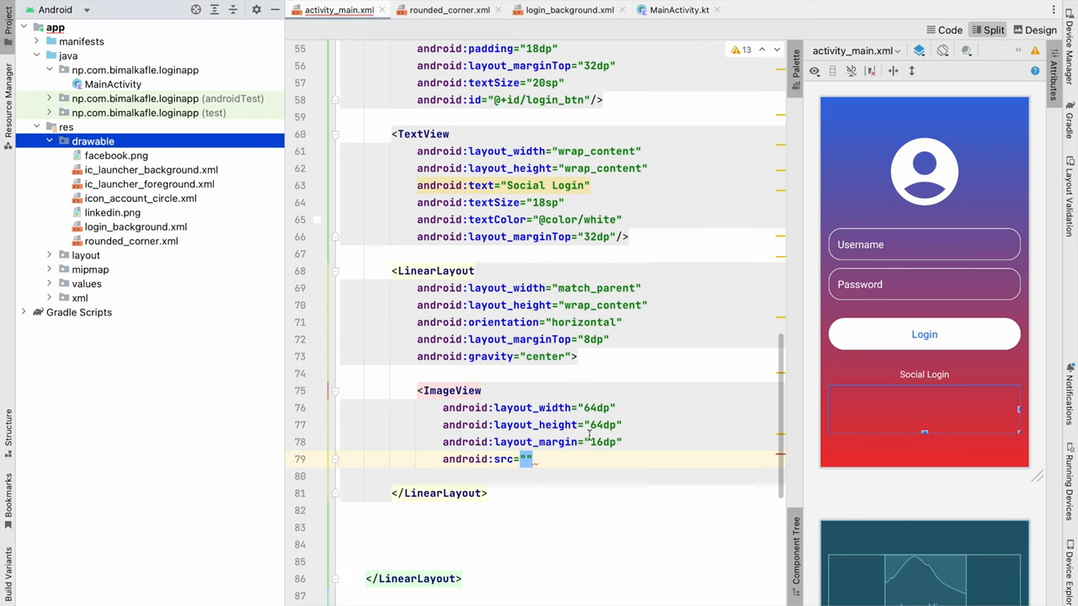
text(@drawable/facebook)
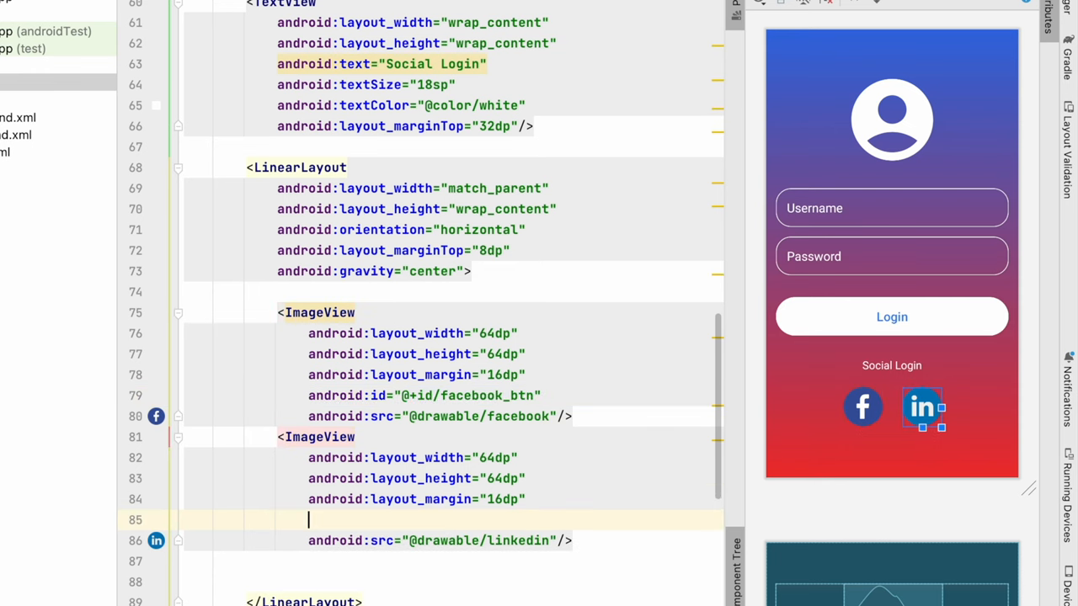
text(android:id="@+id/linkedin")
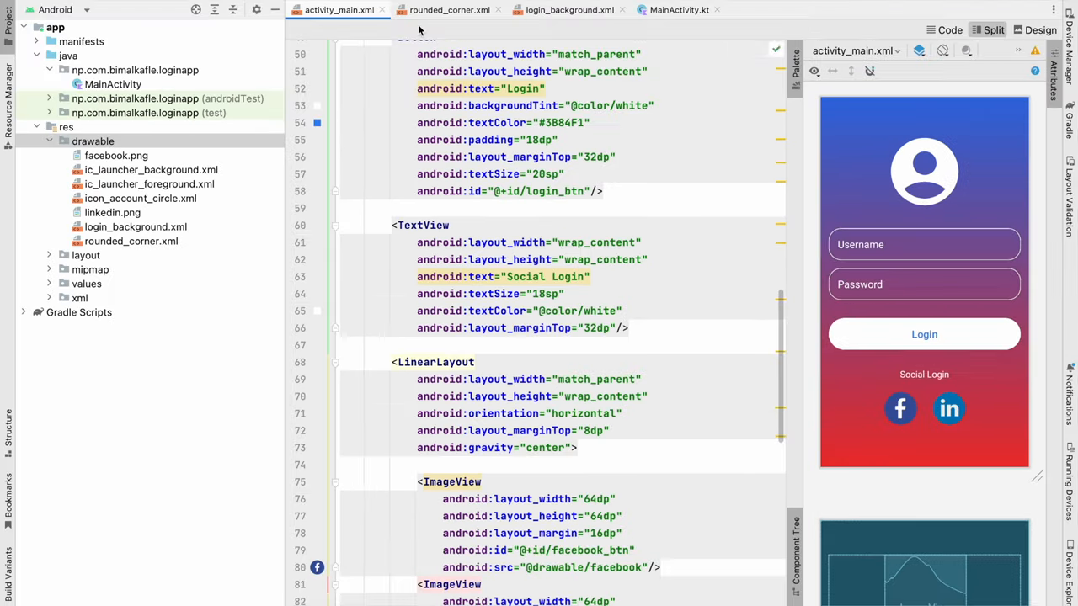
In MainActivity.kt declare lateinit vars usernameInput, passwordInput (EditText) and loginBtn (Button).
click(679, 10)
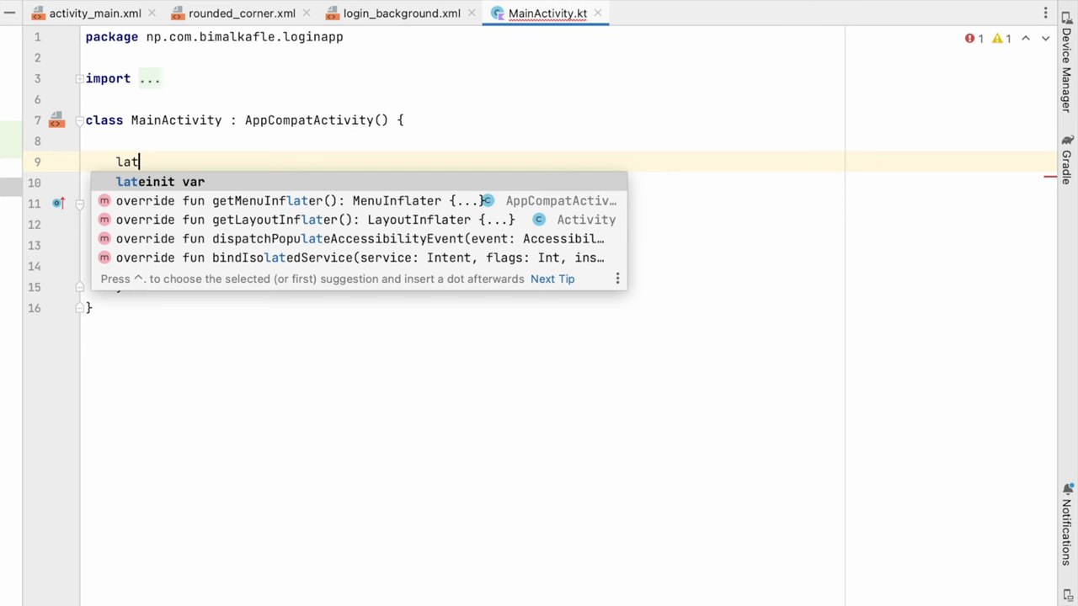
text(einit var username)
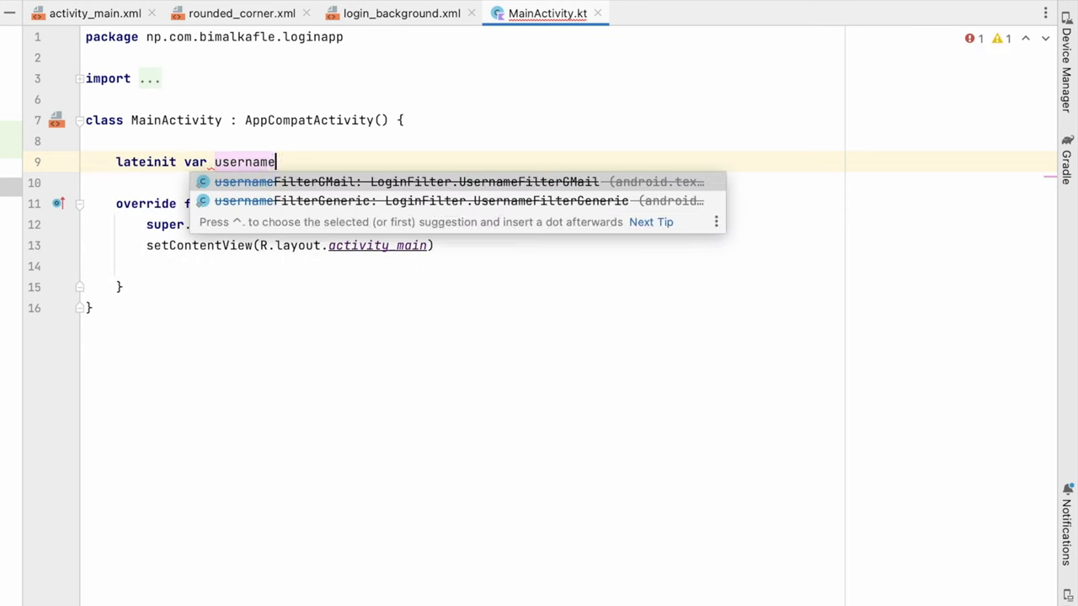
text(Input :)
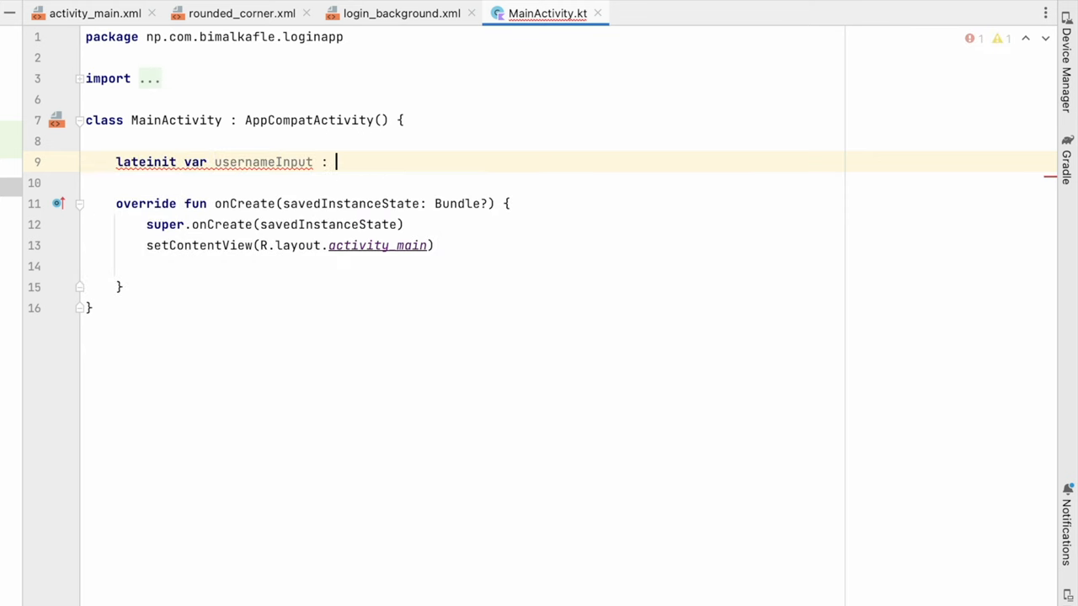
text(EditText)
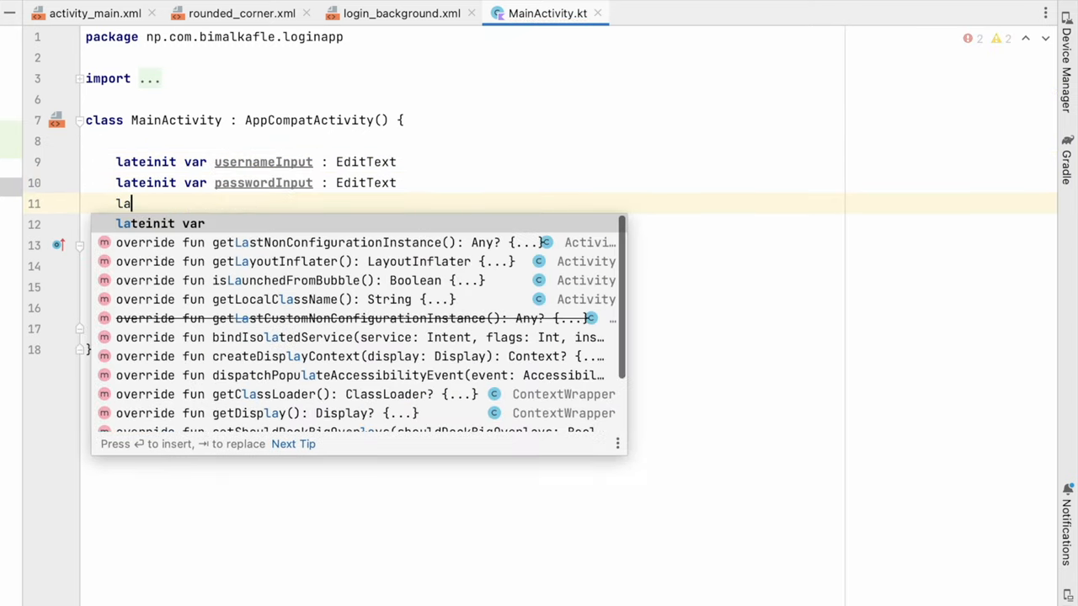
text(loginBtn : Button)
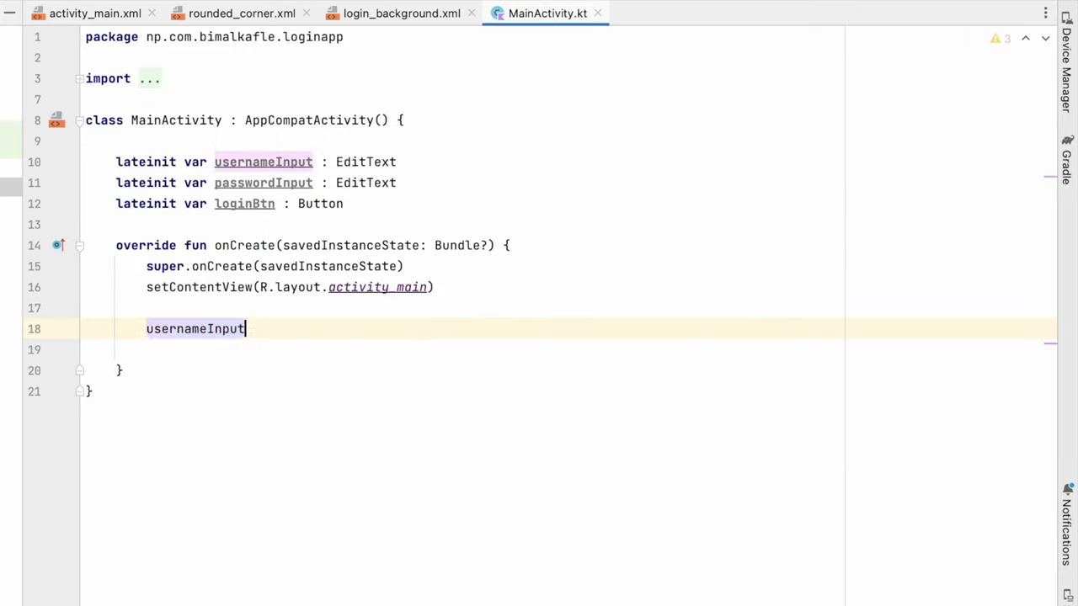
Bind the three vars with findViewById to username_input, password_input and login_btn in onCreate.
text(= findViewById(R.id.username_input))
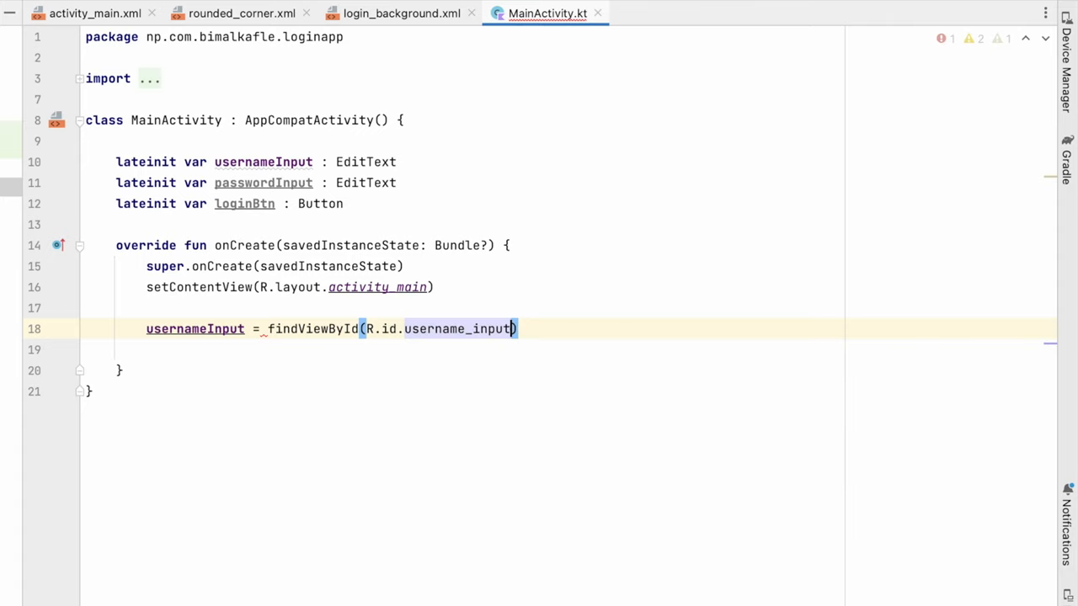
text(passwordInput = findViewById(R.id.password_input)
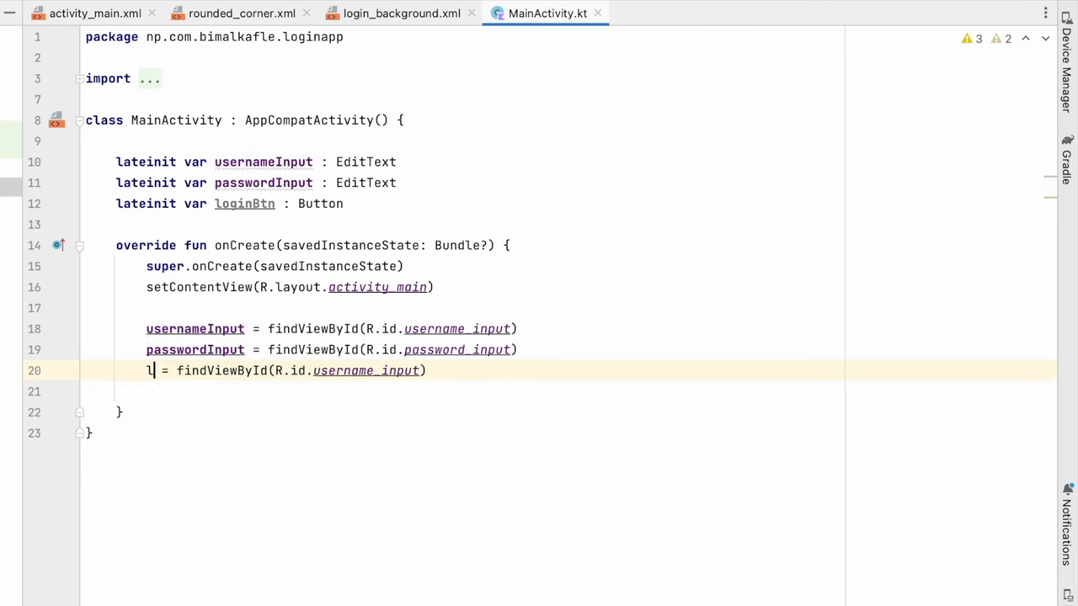
text(oginBtn = findViewById(R.id.login_btn))
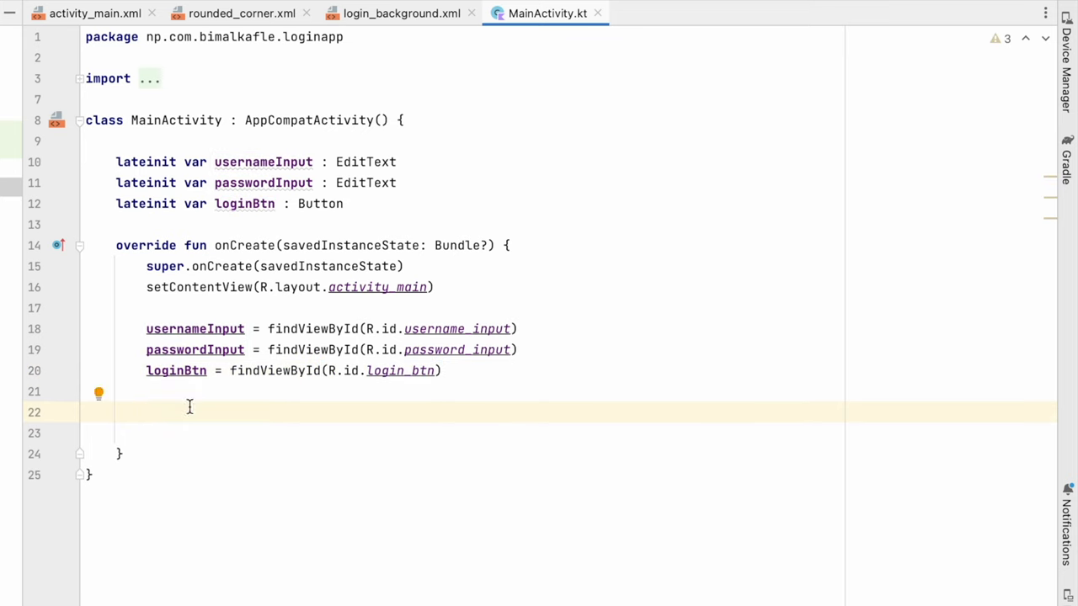
Add loginBtn.setOnClickListener reading username and password via text.toString().
text(loginBtn.seton)
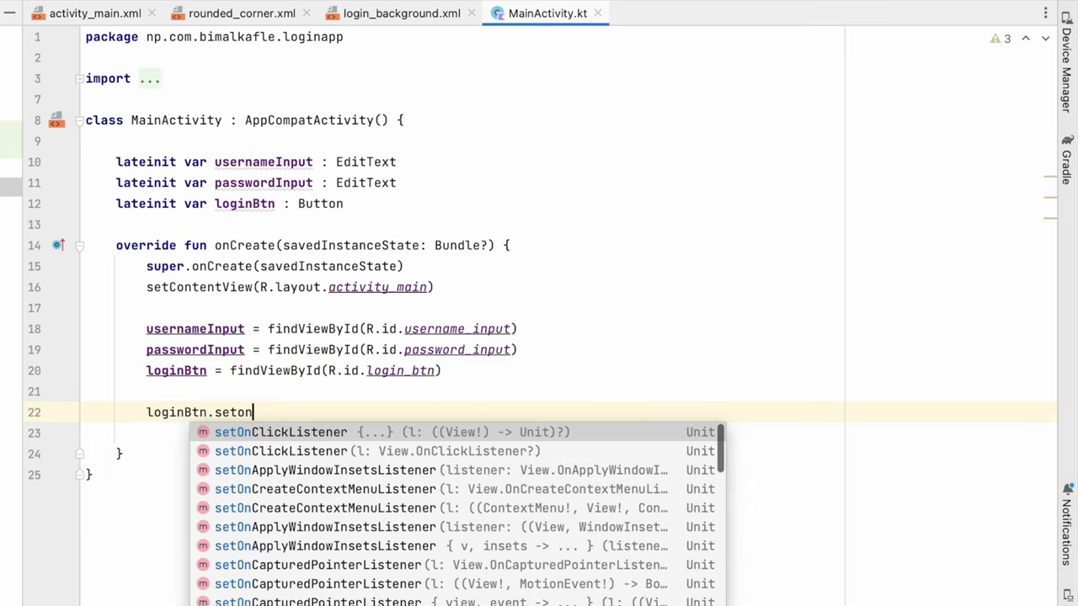
click(279, 431)
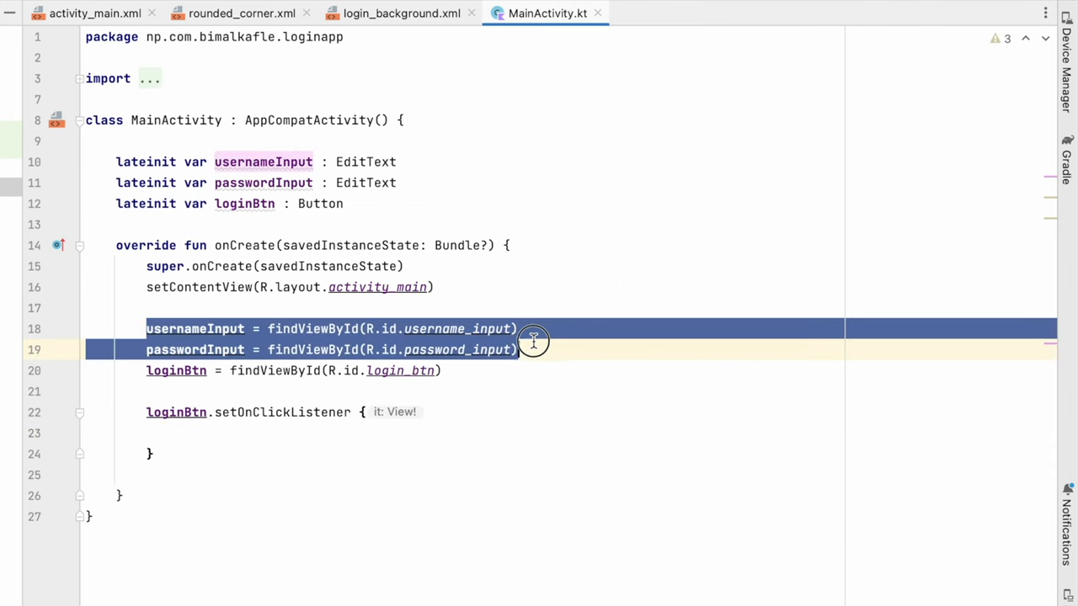
text(val use)
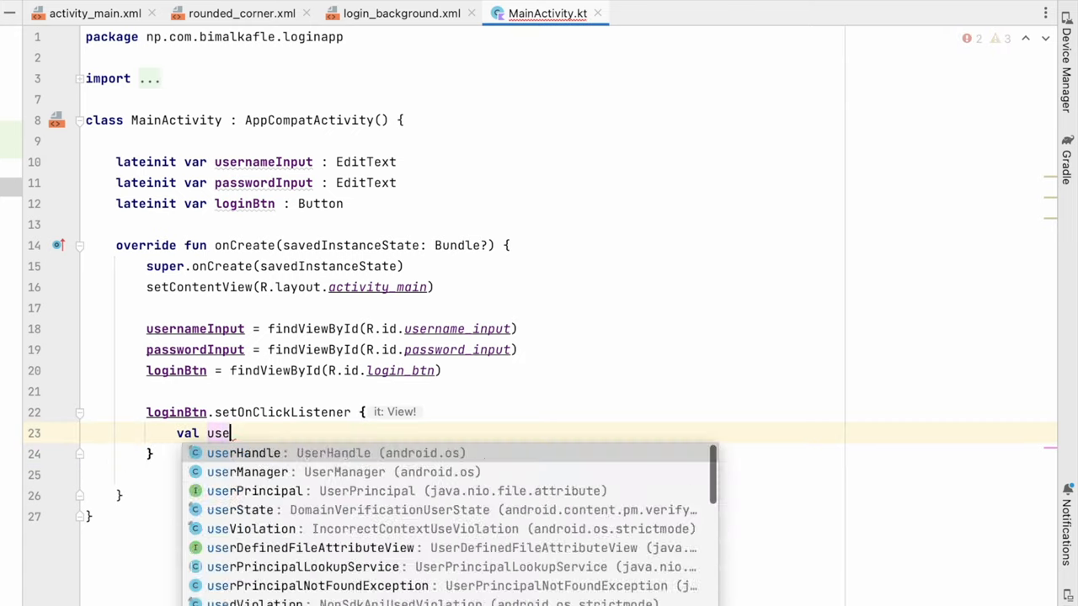
text(rname = us)
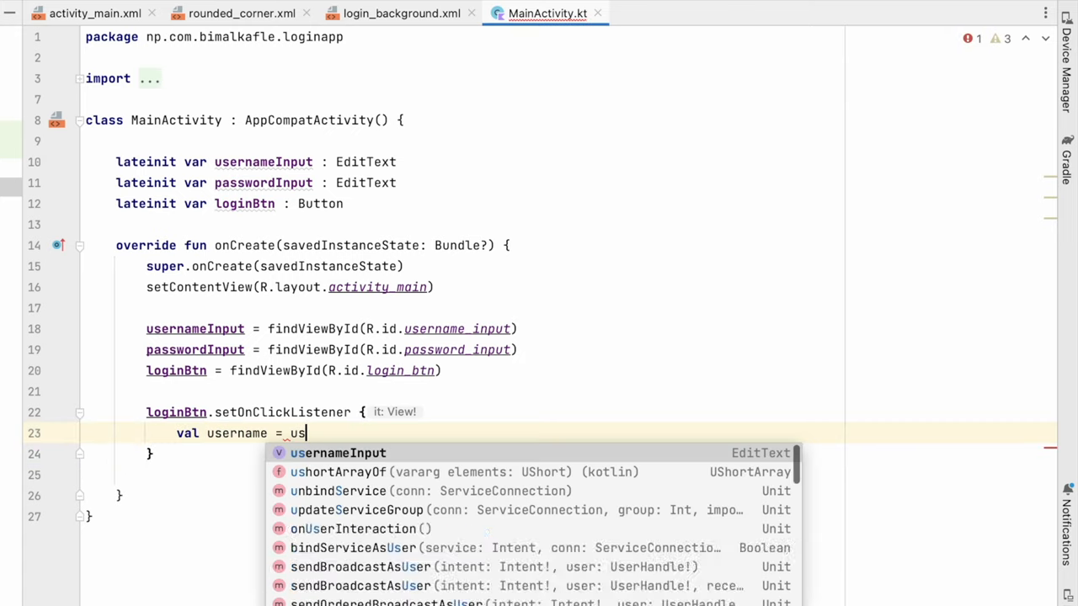
text(ernameInput.text.toString()
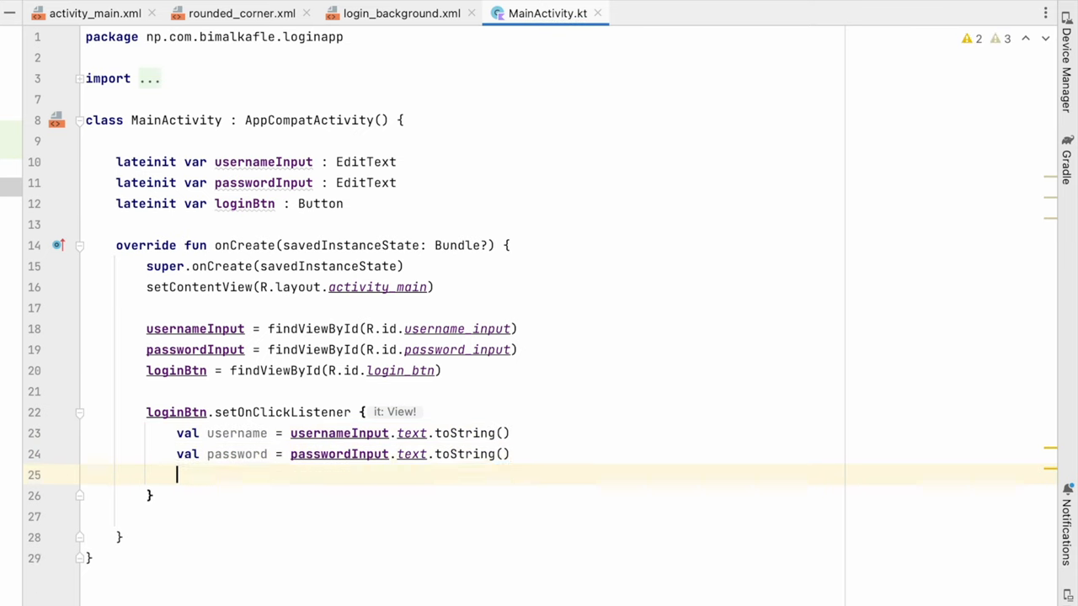
Log "Username : $username and Password : $password" with Log.i under the Test Credentials tag.
text(Log.i("Test Credentials",")
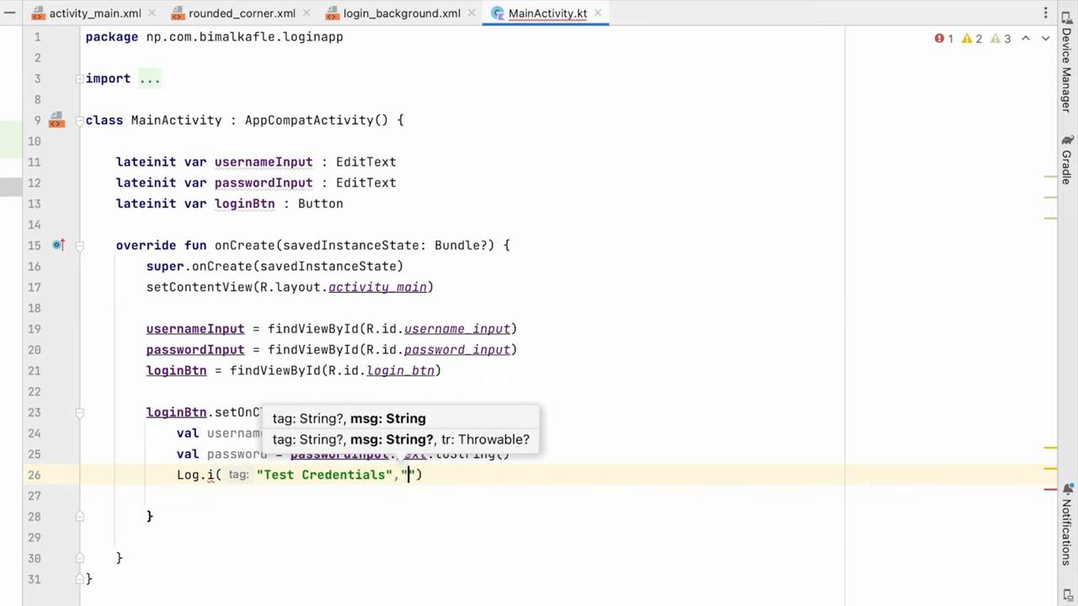
text(Username : $username and Password : $)
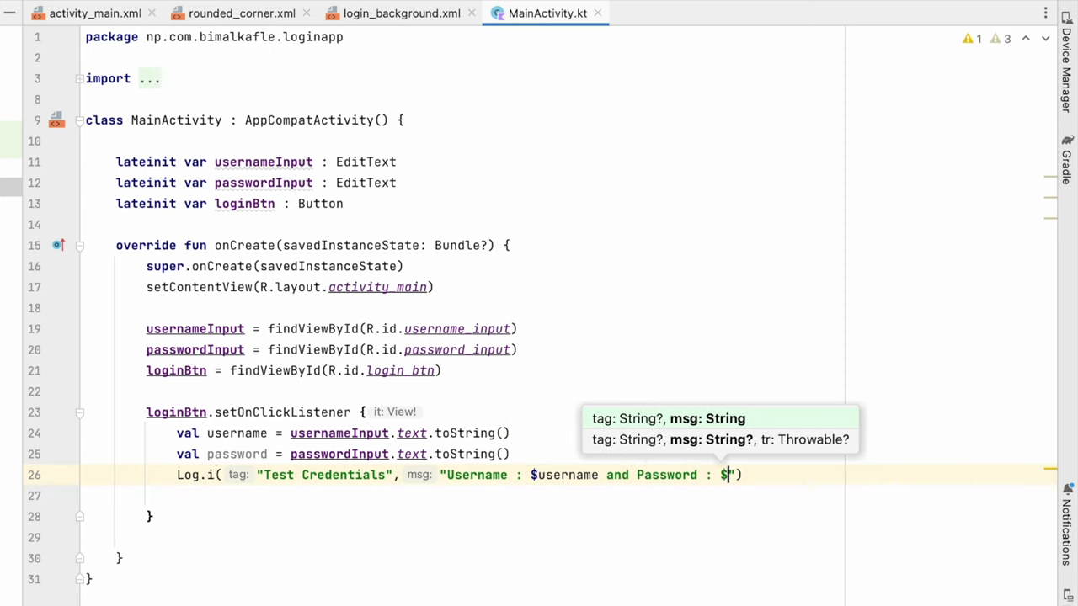
text(password"))
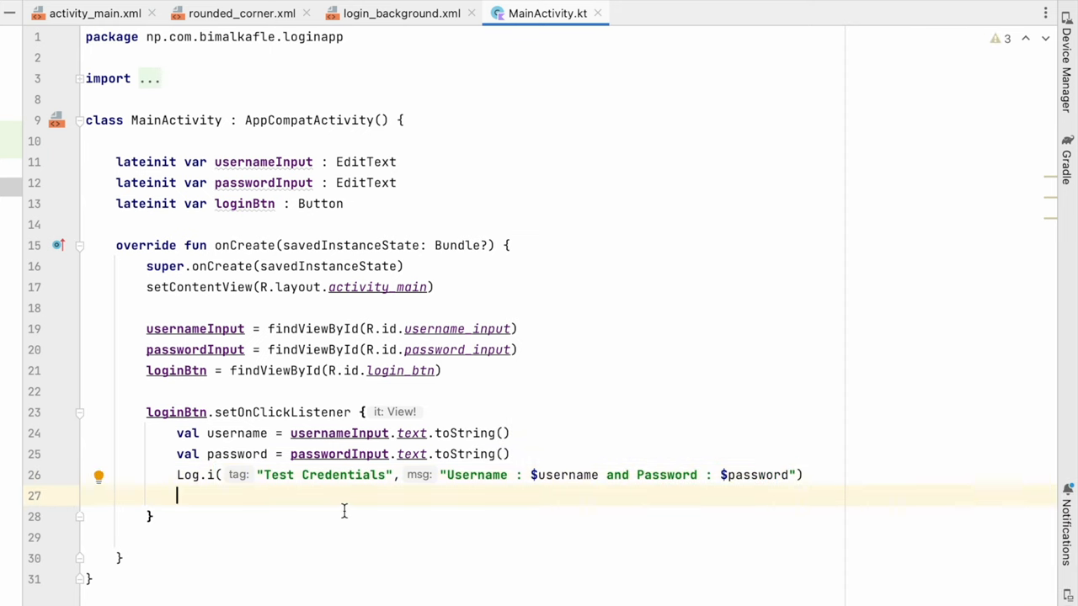
mouse_move(239, 478)
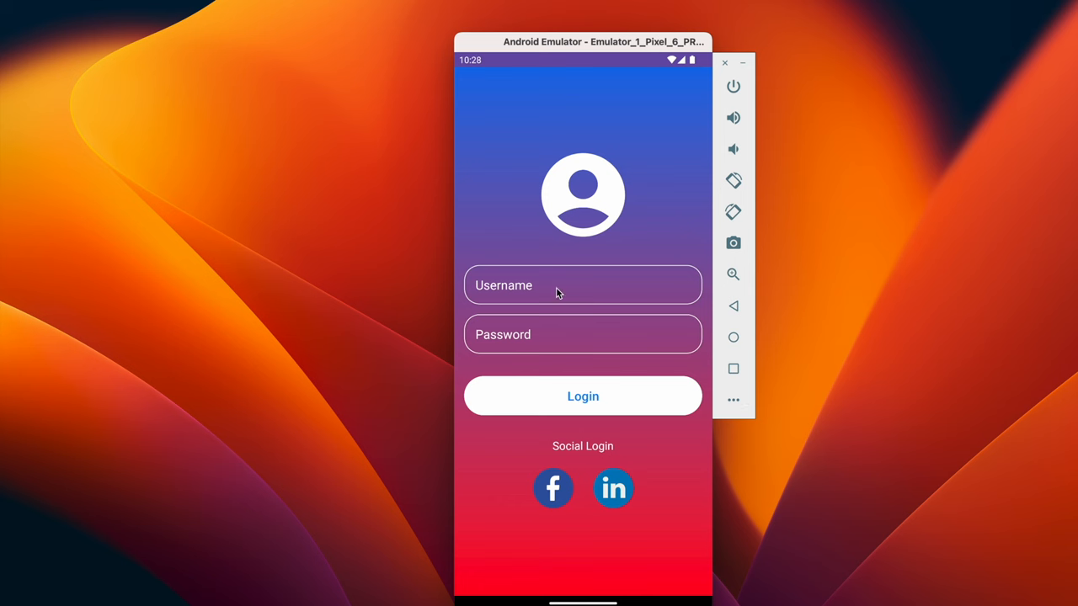
On the emulator's login screen enter username easy_tuto and a password.
click(583, 285)
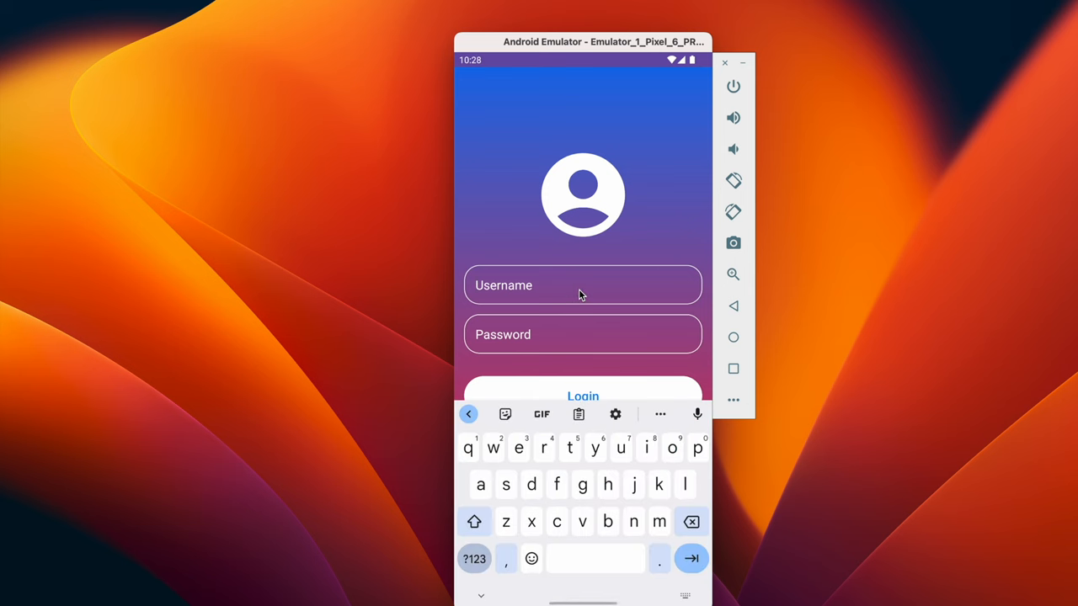
text(easy_tuto)
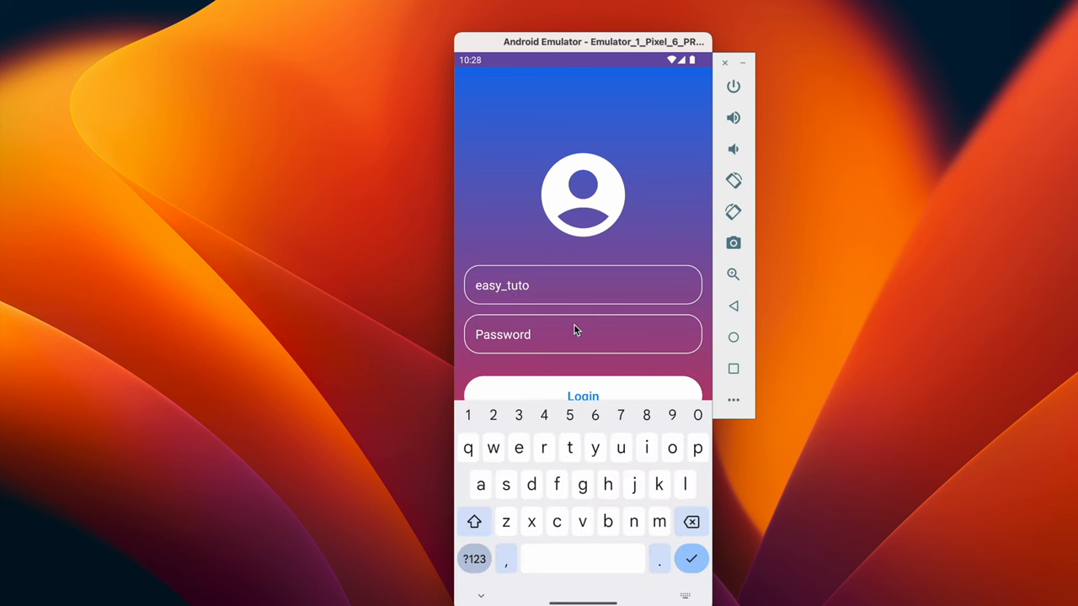
text(password)
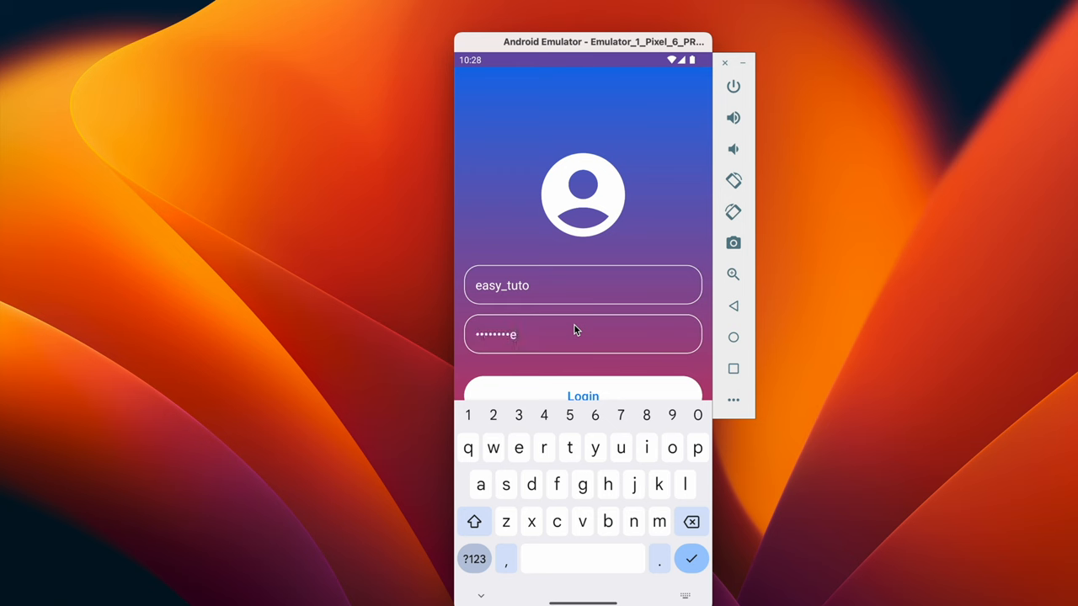
text(w)
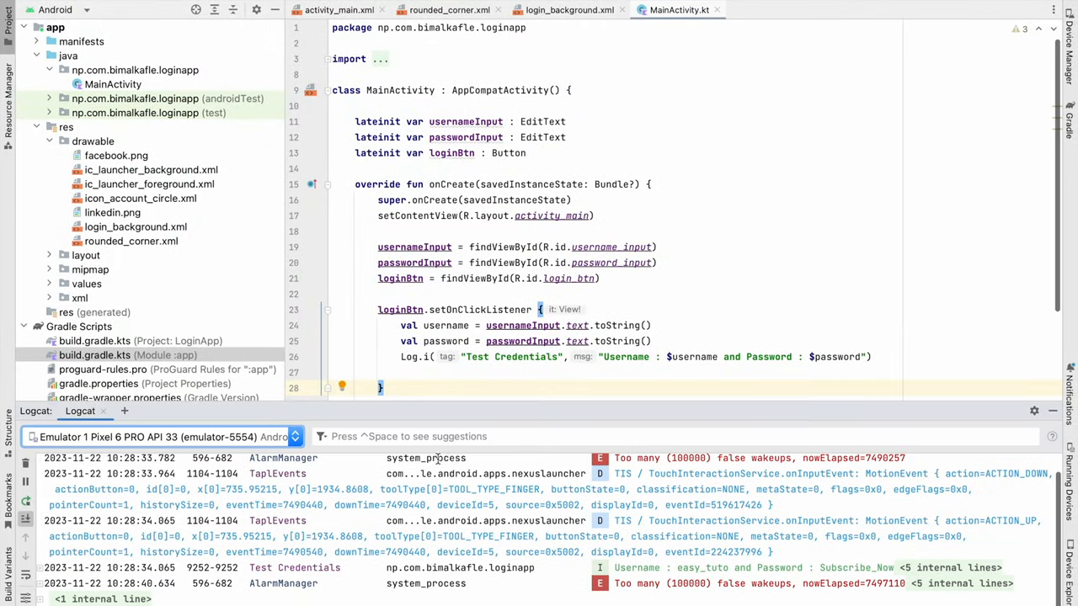
Filter Logcat by the Test Credentials tag and select the logged username easy_tuto.
text(Credentia)
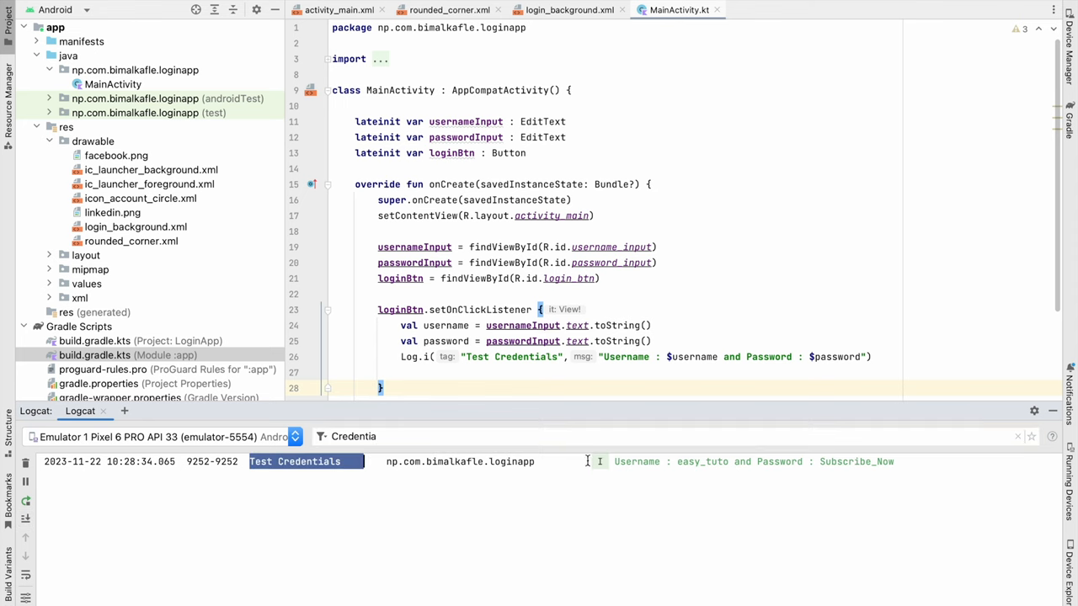
double_click(701, 462)
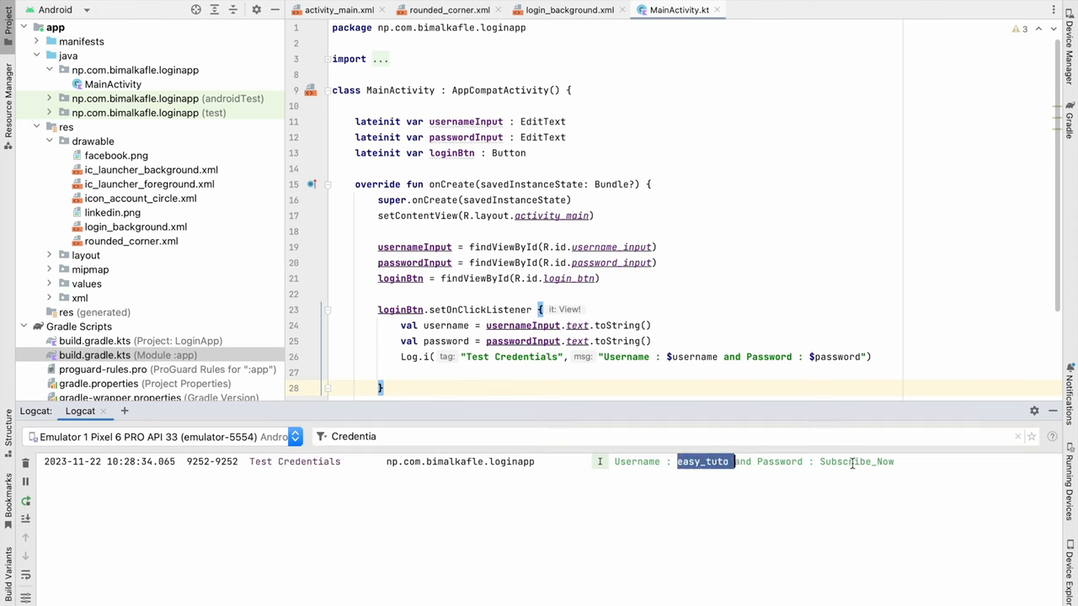